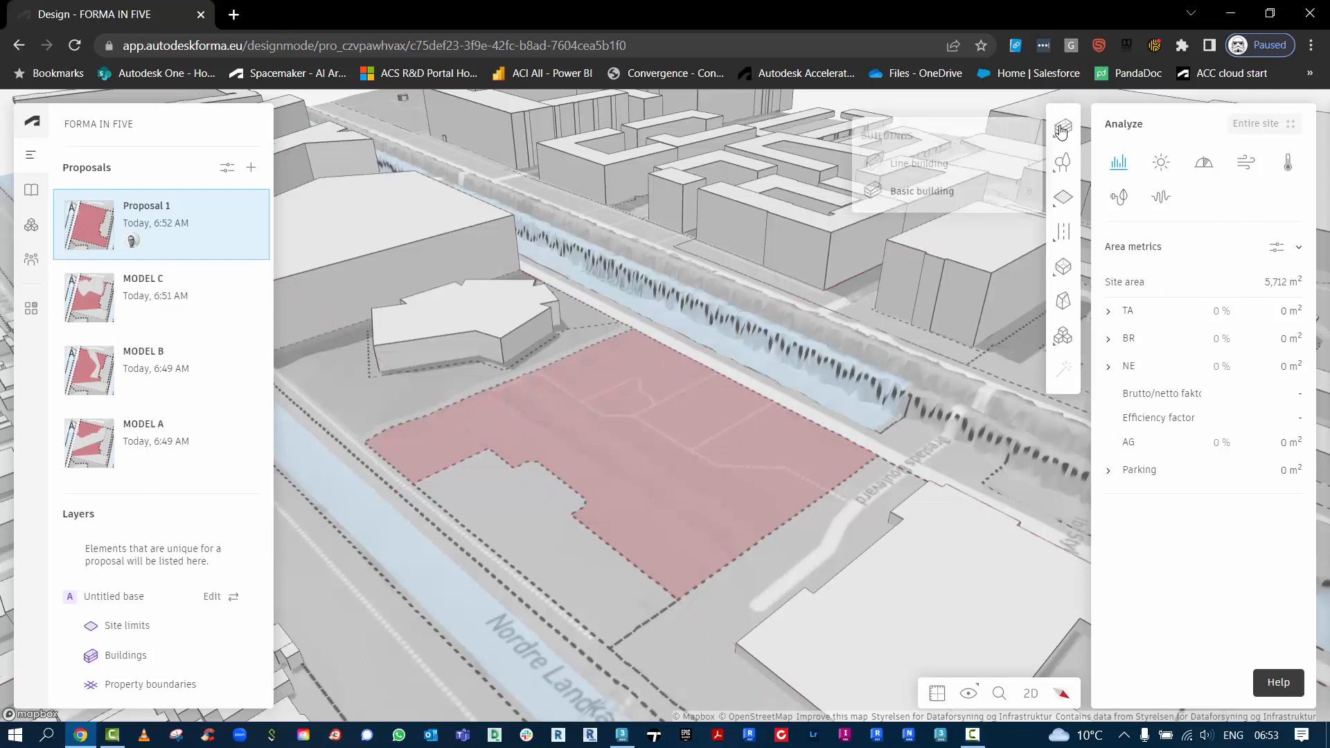
pyautogui.moveTo(1062, 131)
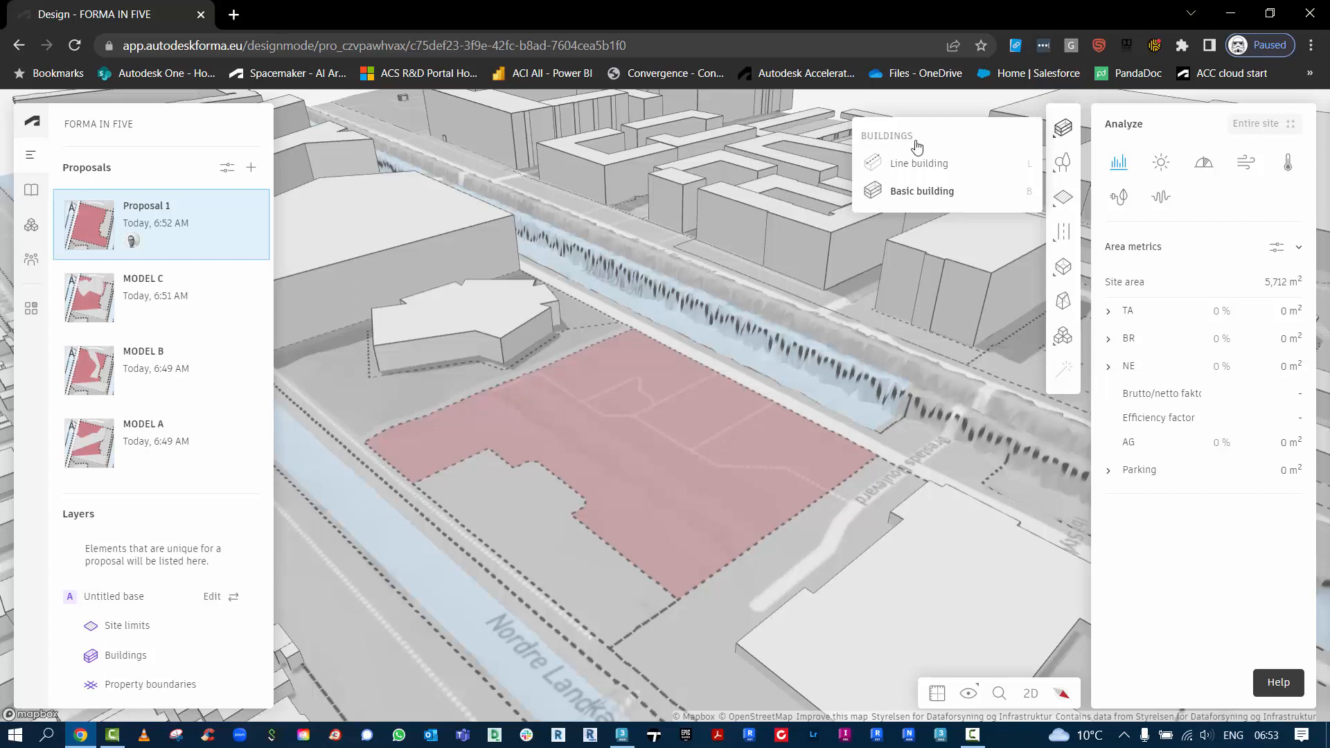
pyautogui.moveTo(906, 190)
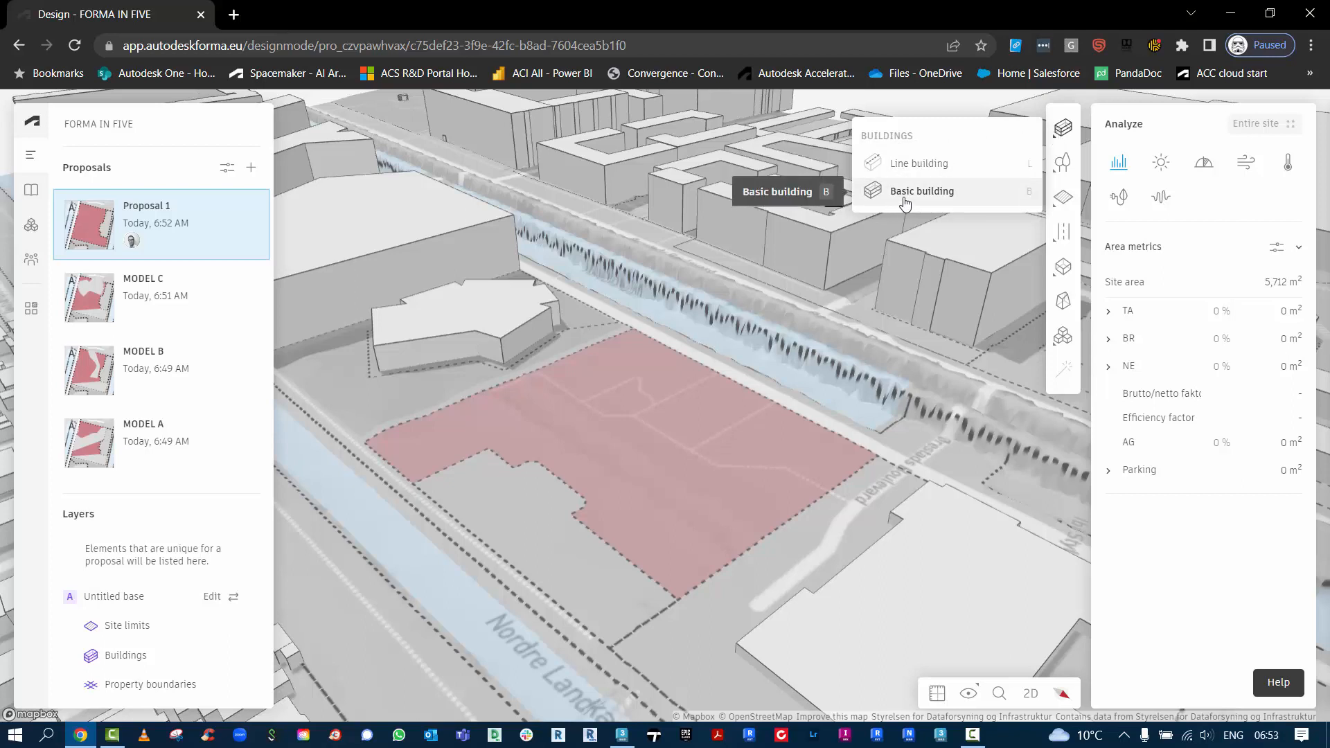
pyautogui.moveTo(906, 192)
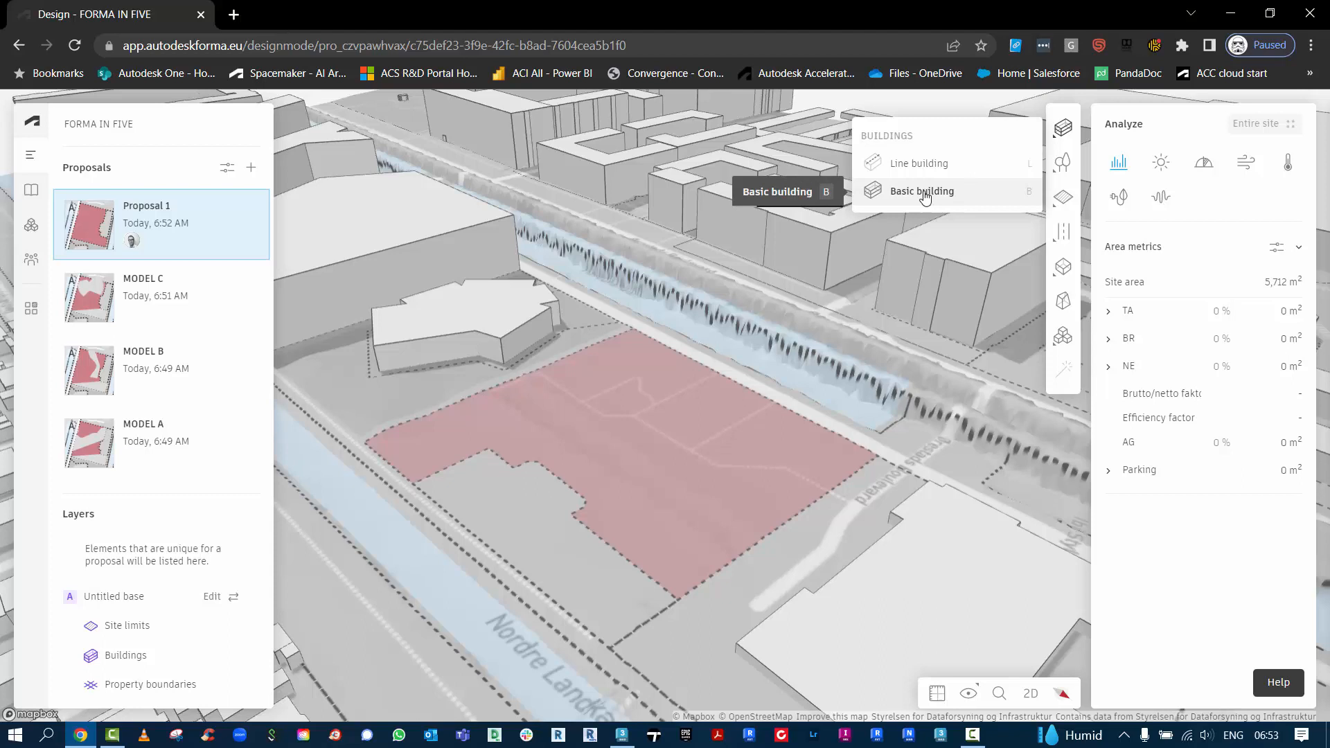
# Draw a basic building footprint on the pink site and give it a height of 30.
pyautogui.click(921, 192)
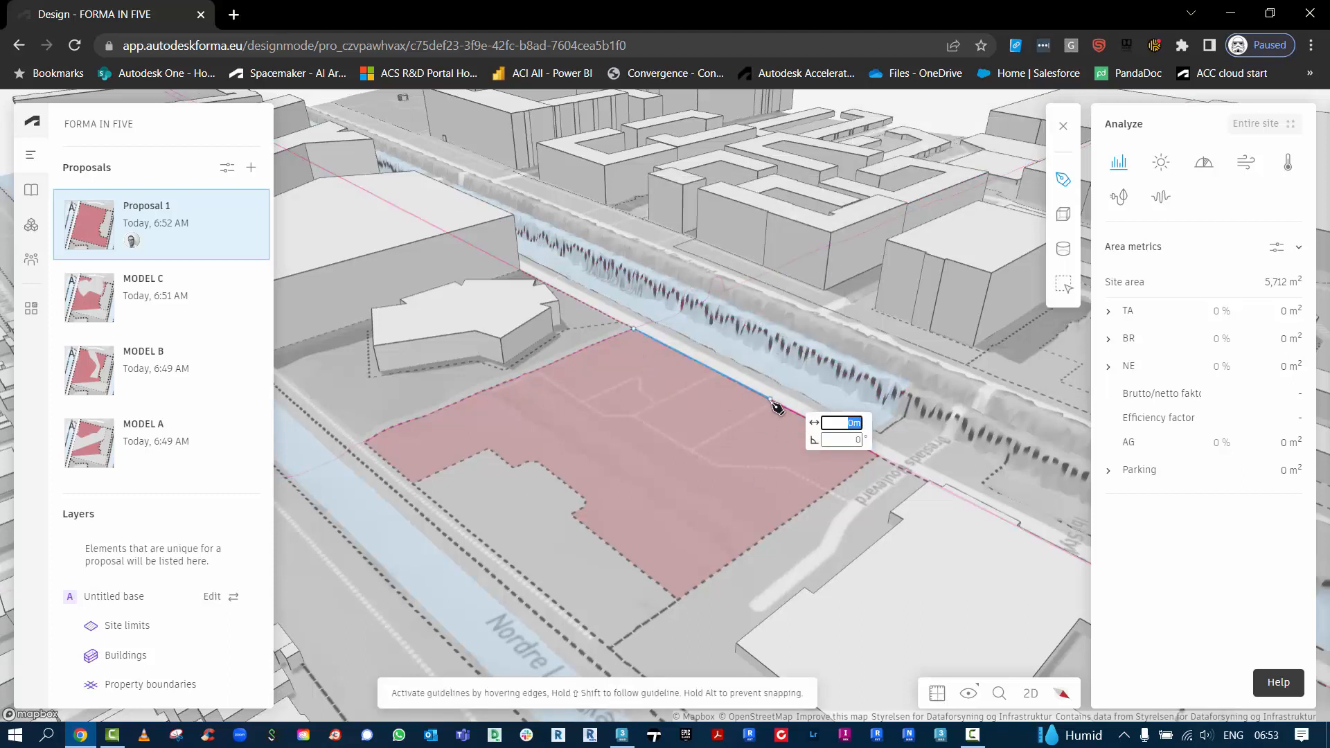
pyautogui.click(670, 591)
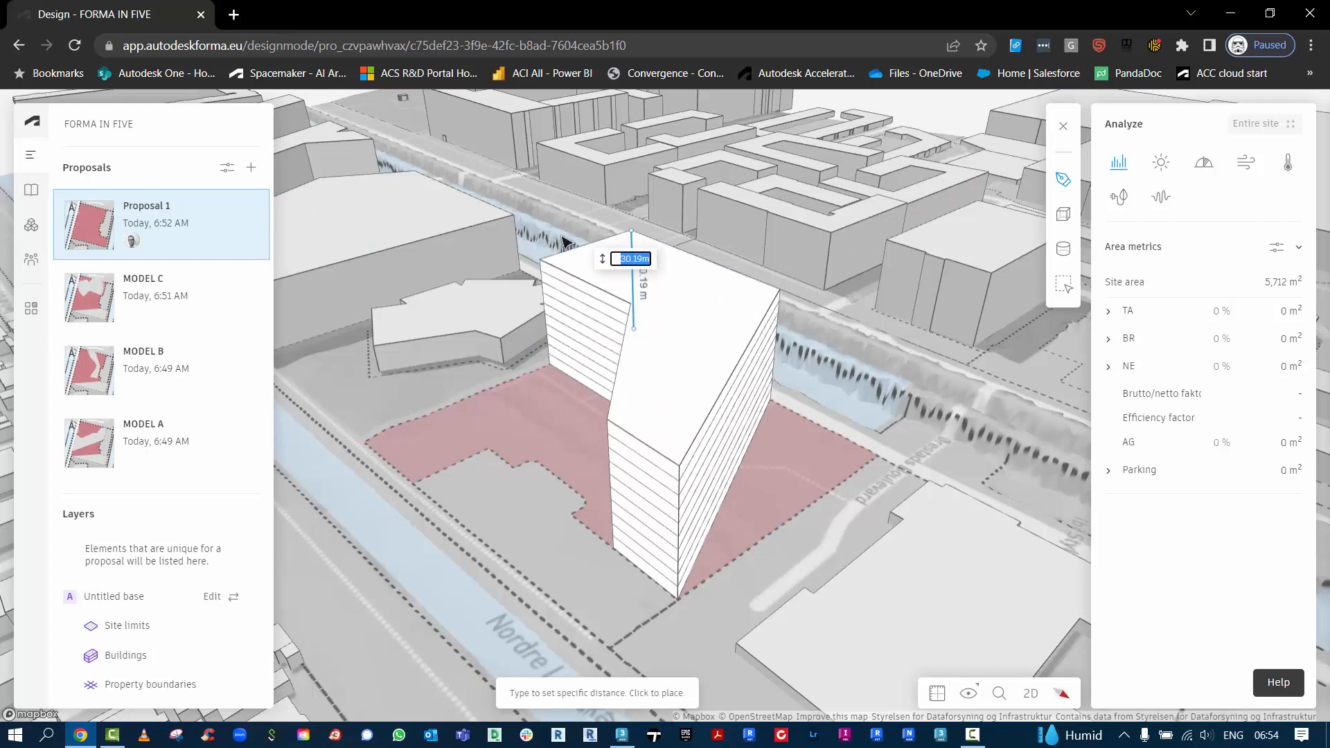
pyautogui.write('30')
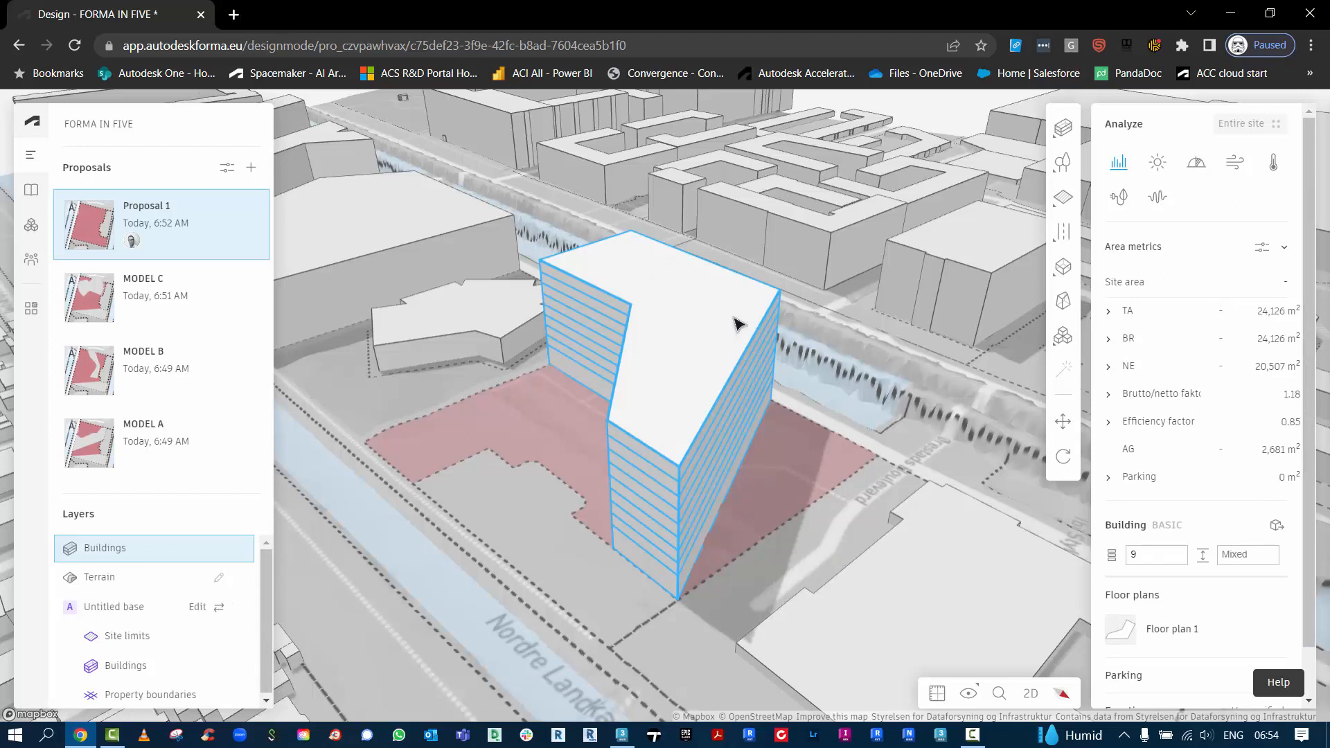
# Set the building's floor height to 3 m and its function to Residential.
pyautogui.click(1247, 555)
pyautogui.write('3m')
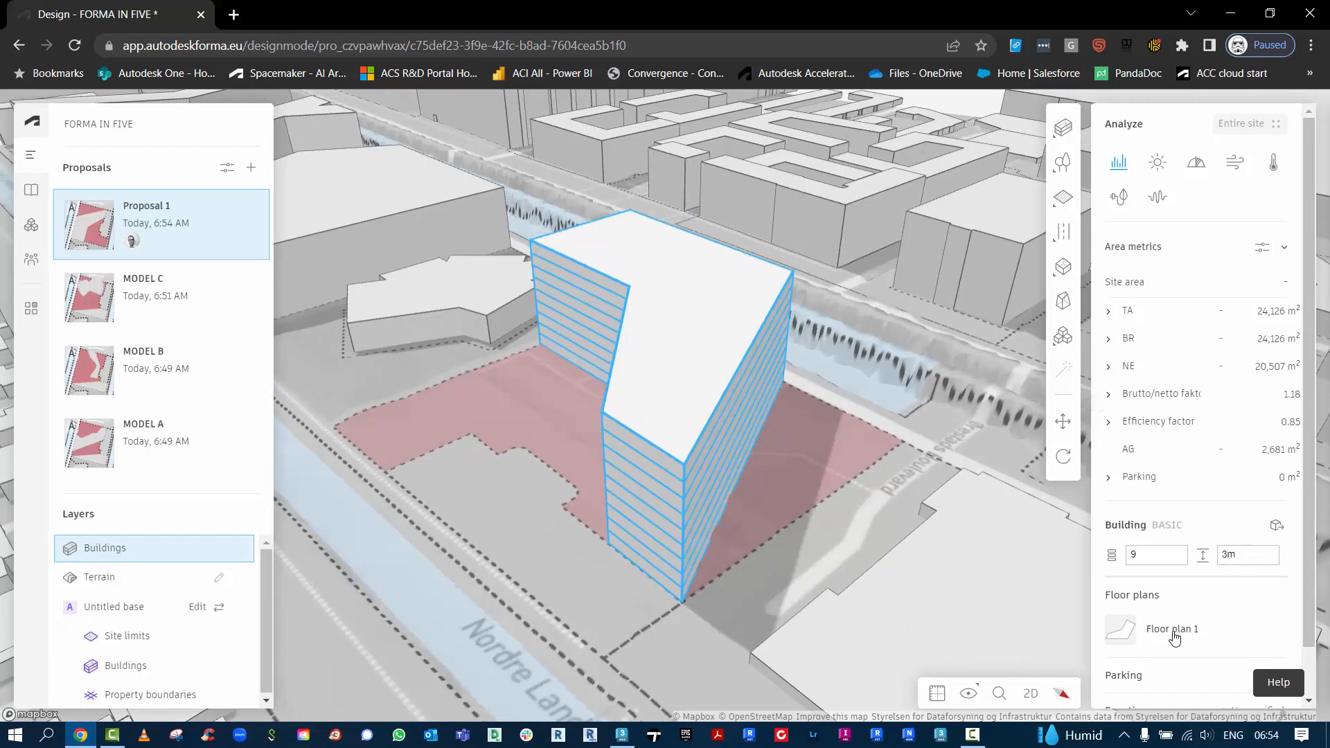
pyautogui.scroll(-3)
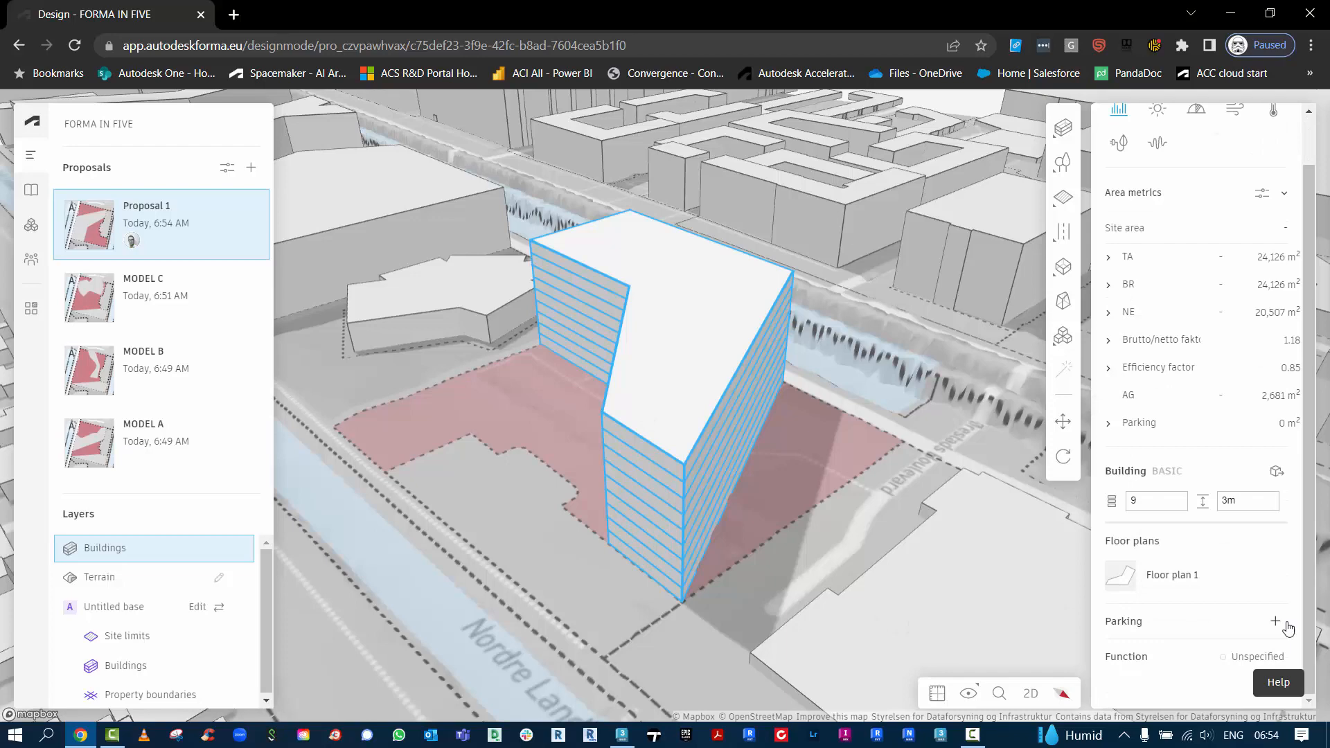
pyautogui.click(1275, 621)
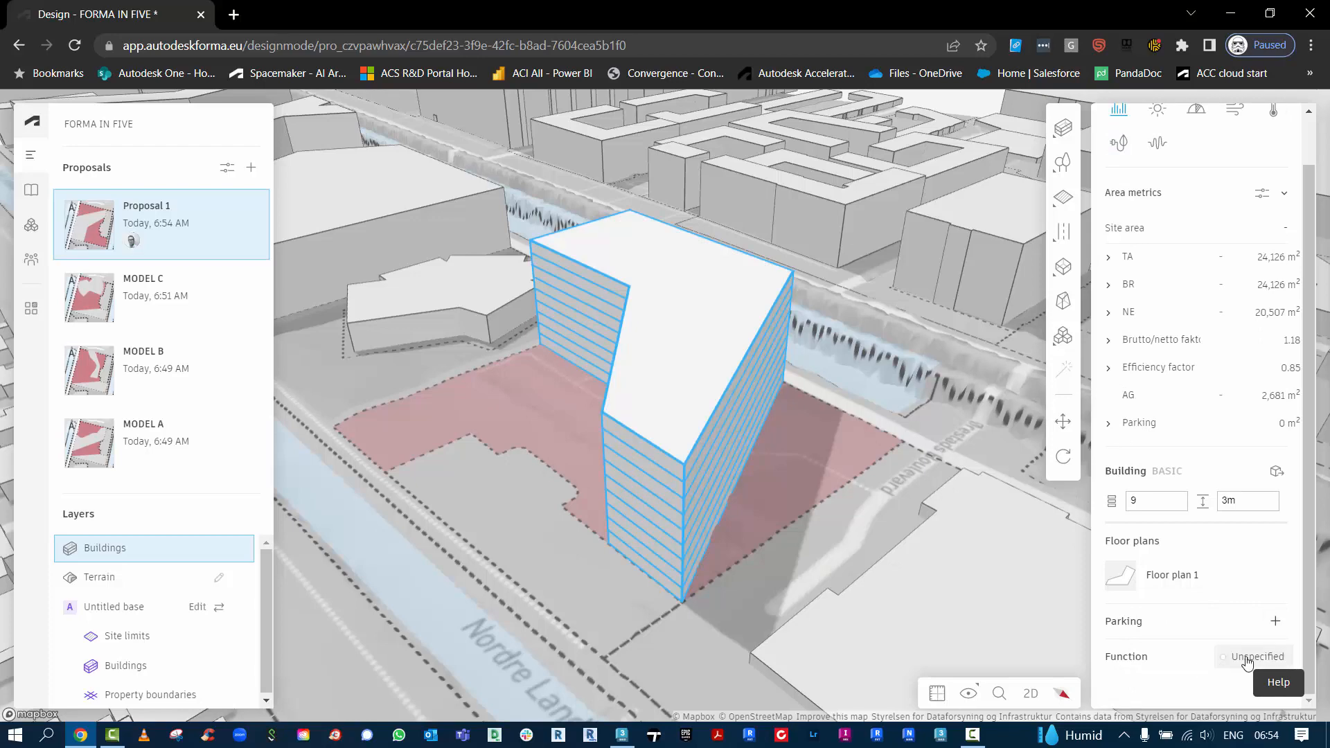
pyautogui.click(1257, 656)
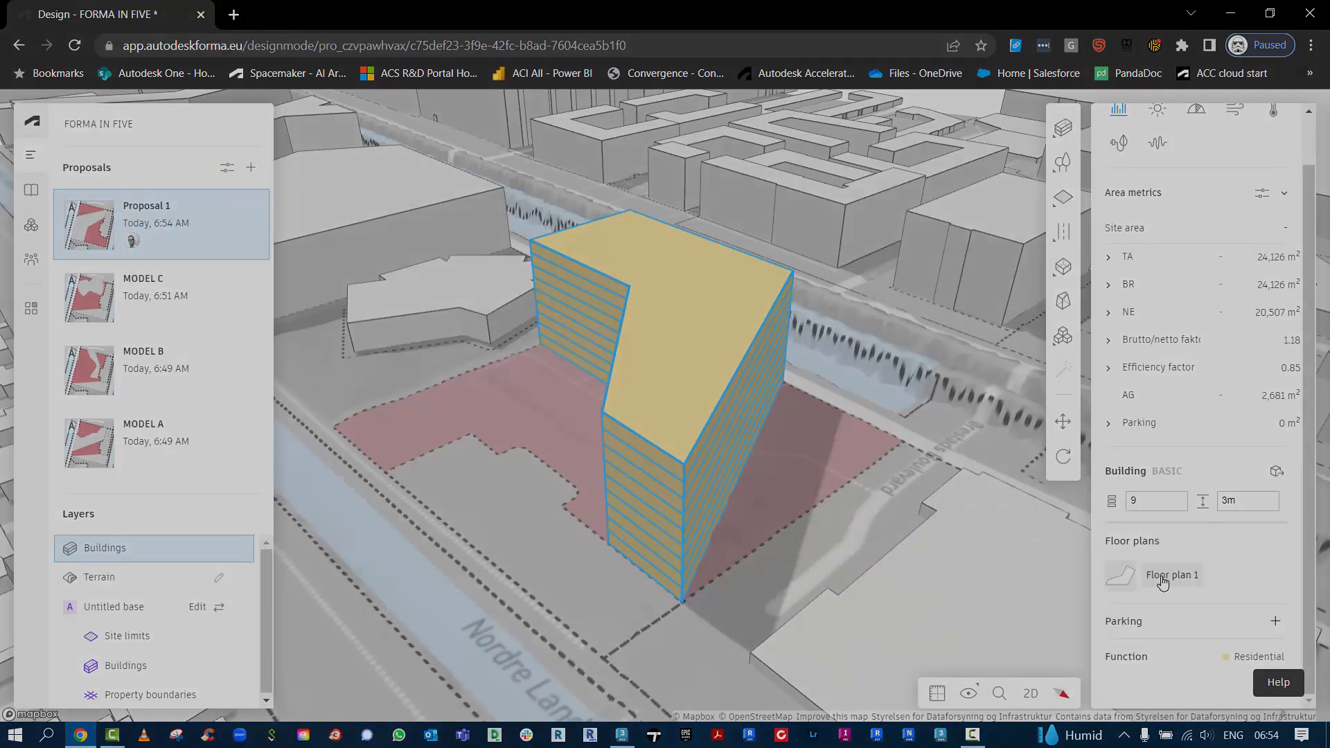
# Open Floor plan 1 and draw a small square shape inside the building footprint.
pyautogui.click(1171, 575)
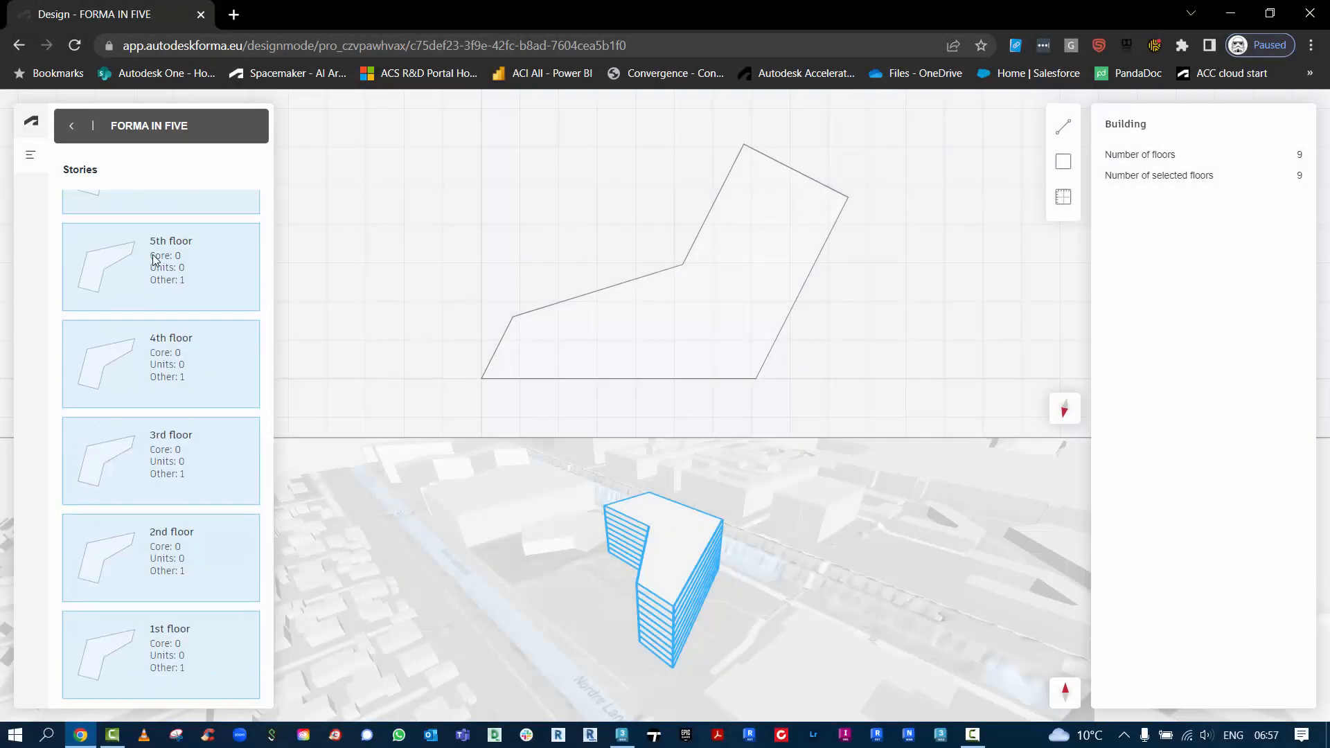
pyautogui.moveTo(197, 303)
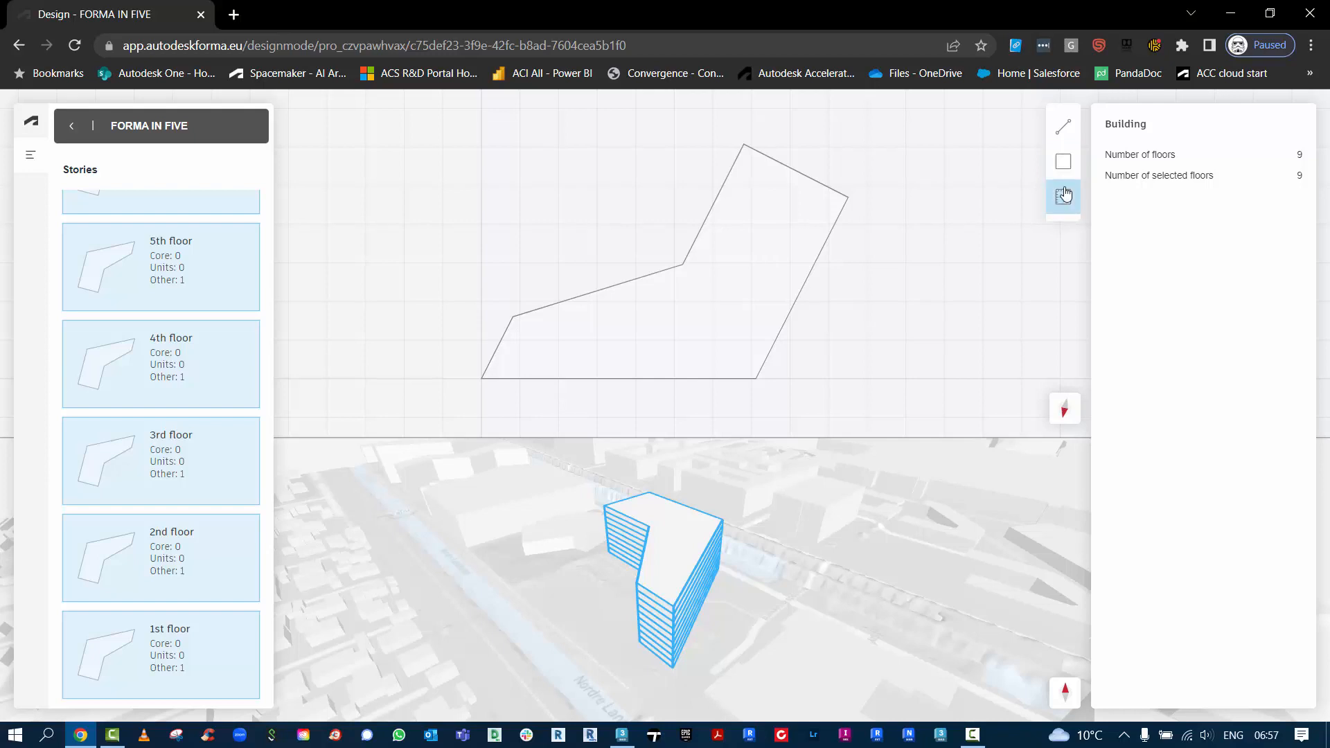
pyautogui.click(1063, 196)
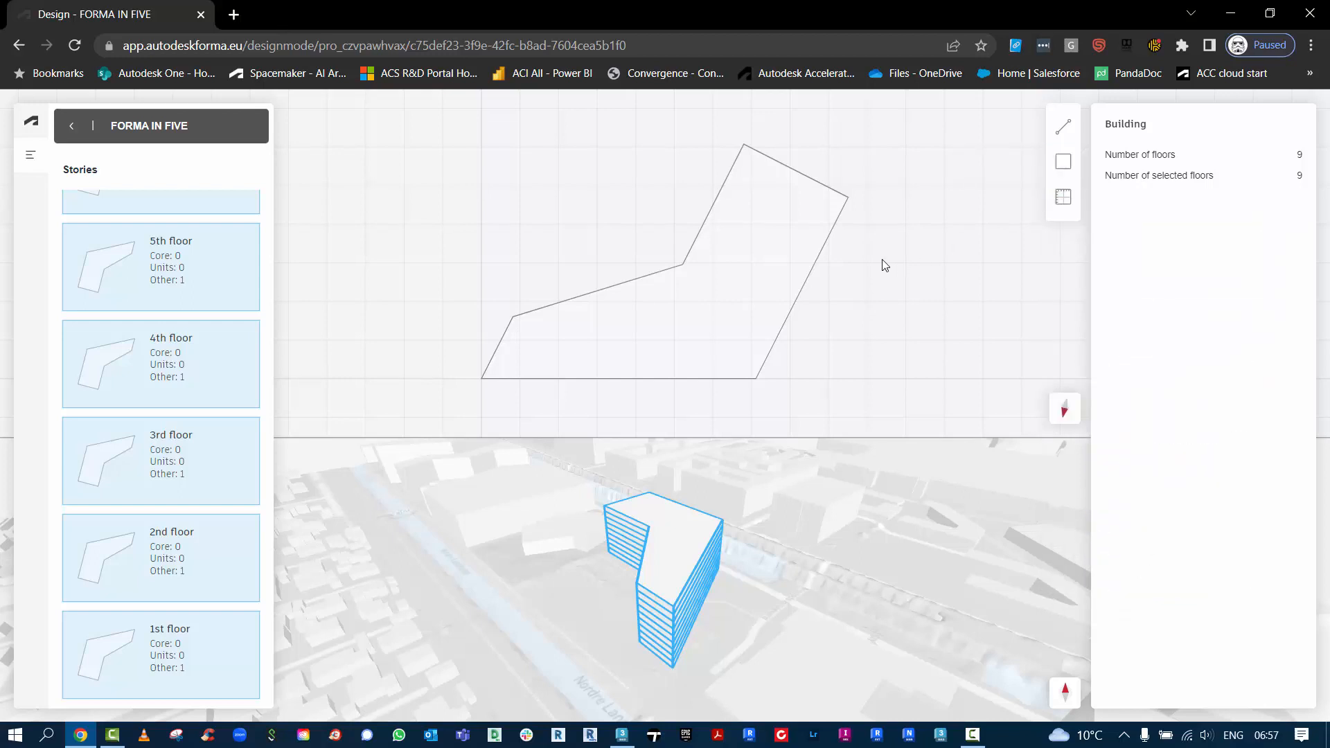
pyautogui.click(1062, 162)
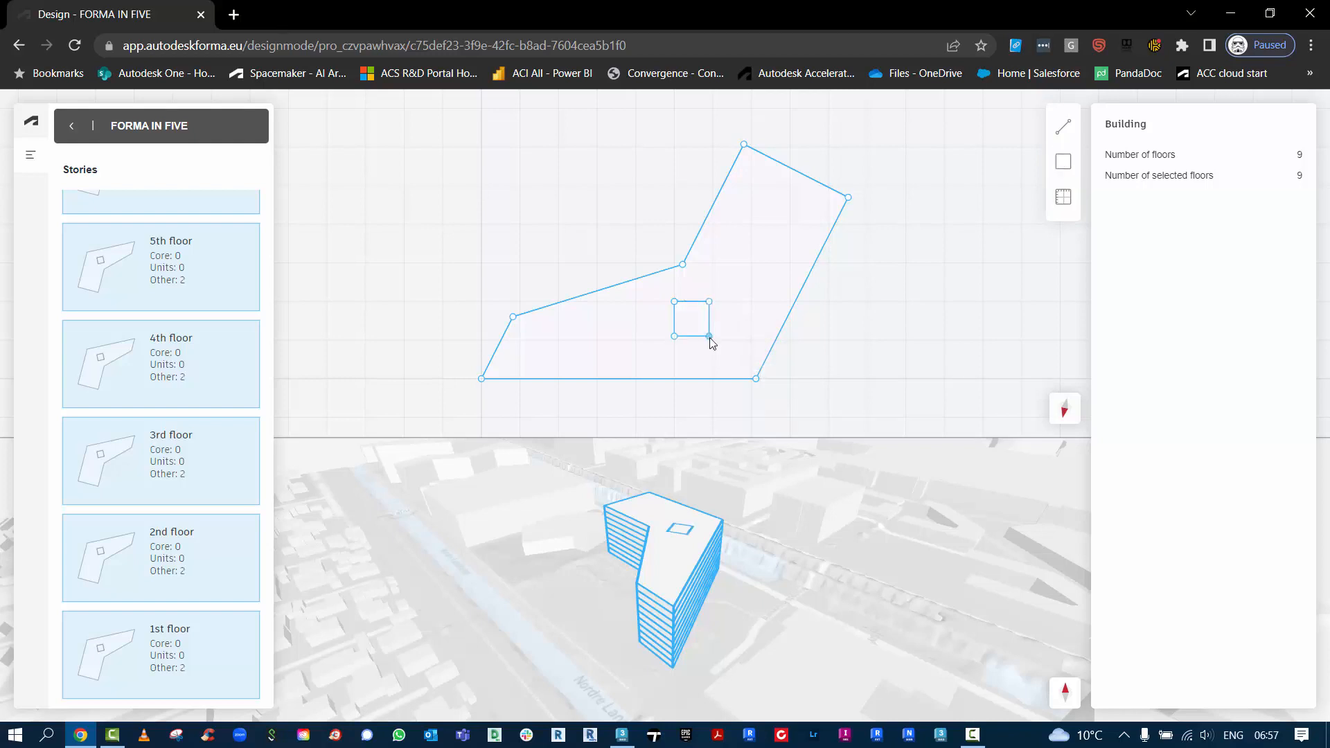
pyautogui.moveTo(696, 335)
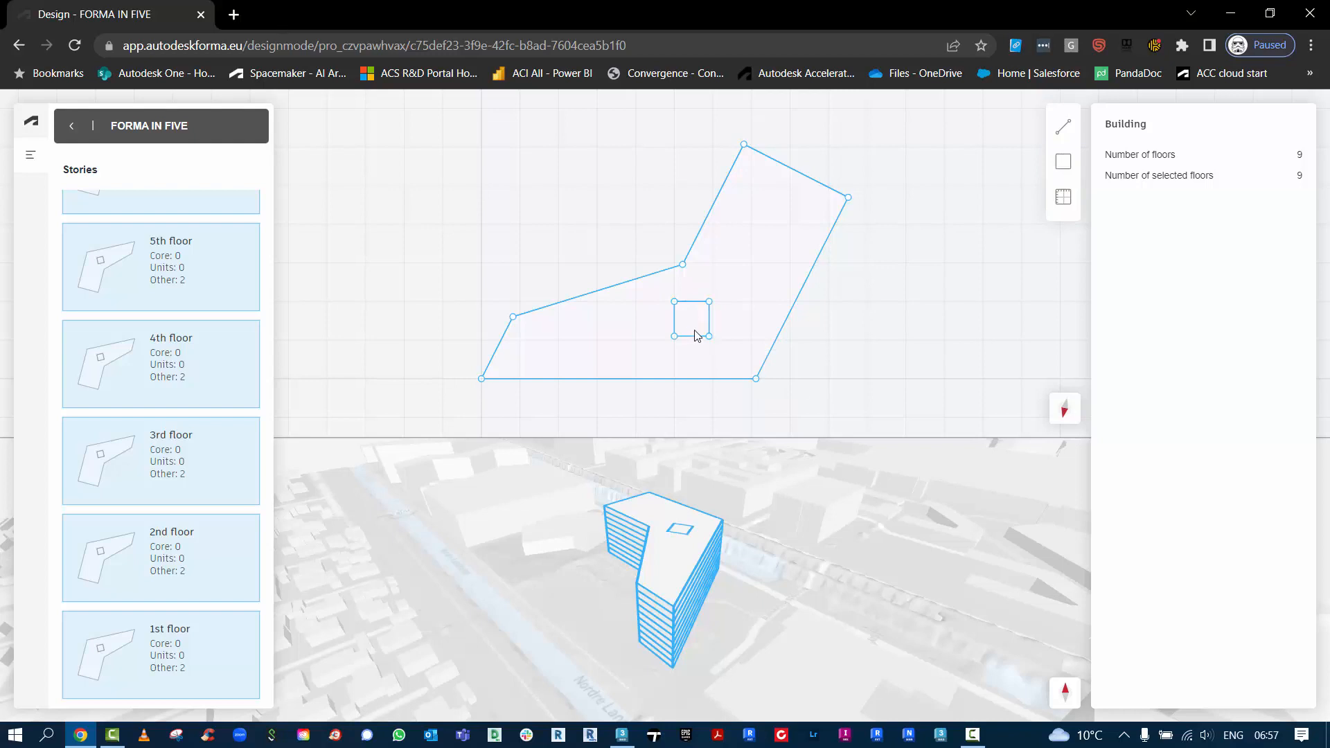
pyautogui.moveTo(592, 458)
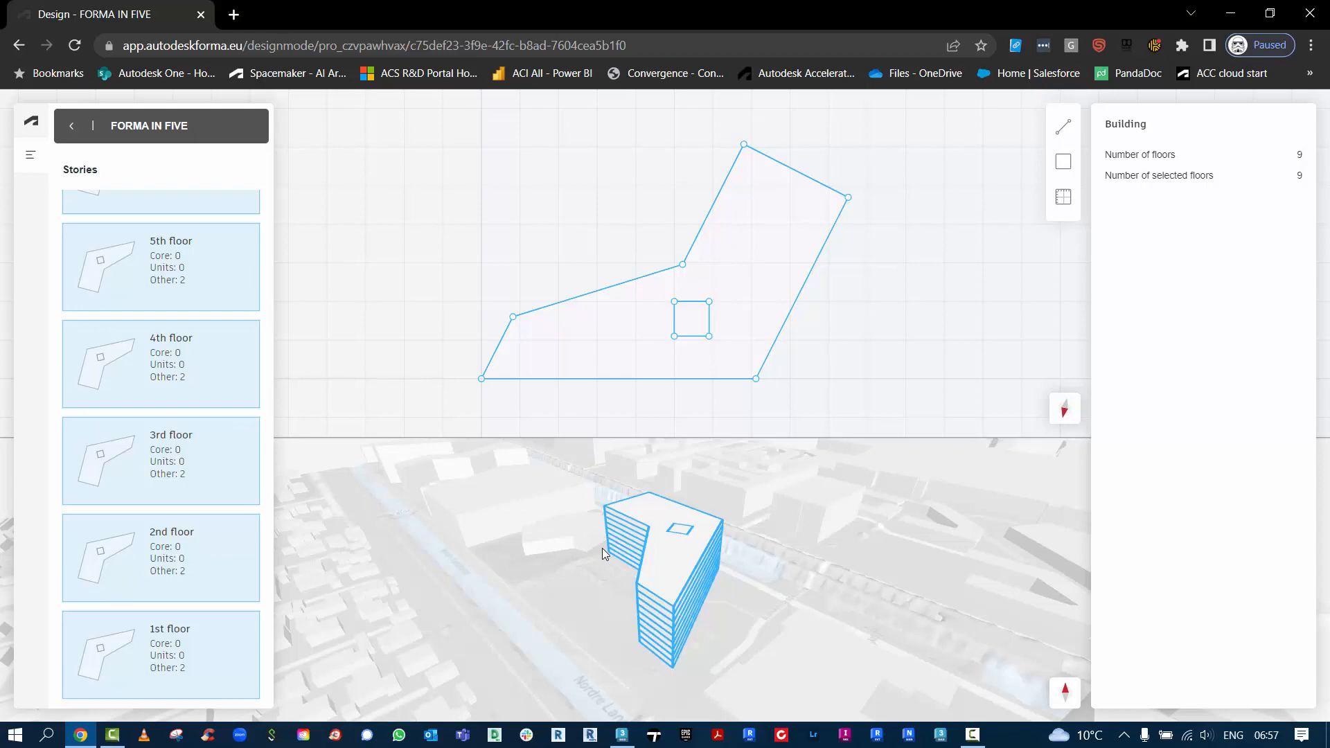
pyautogui.moveTo(356, 291)
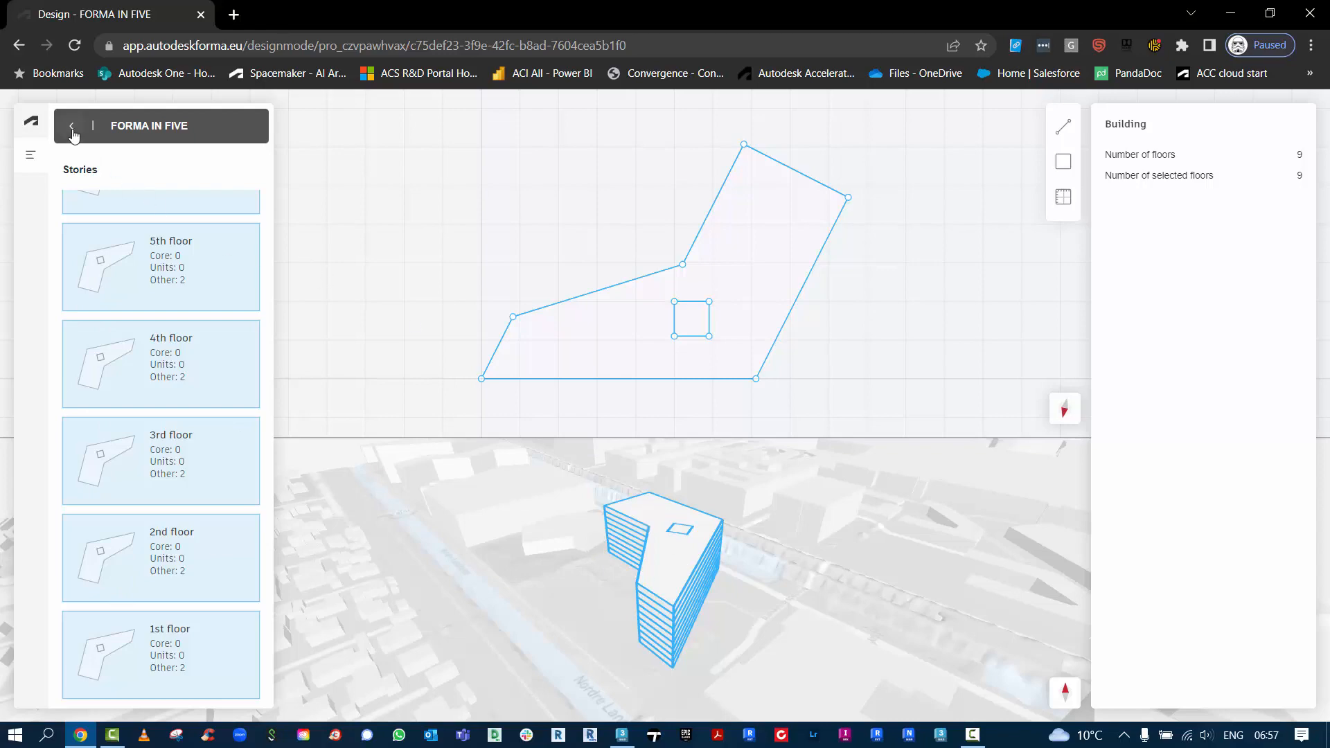
# Exit the floor plan editor and convert the building into a 3D Sketch.
pyautogui.click(72, 125)
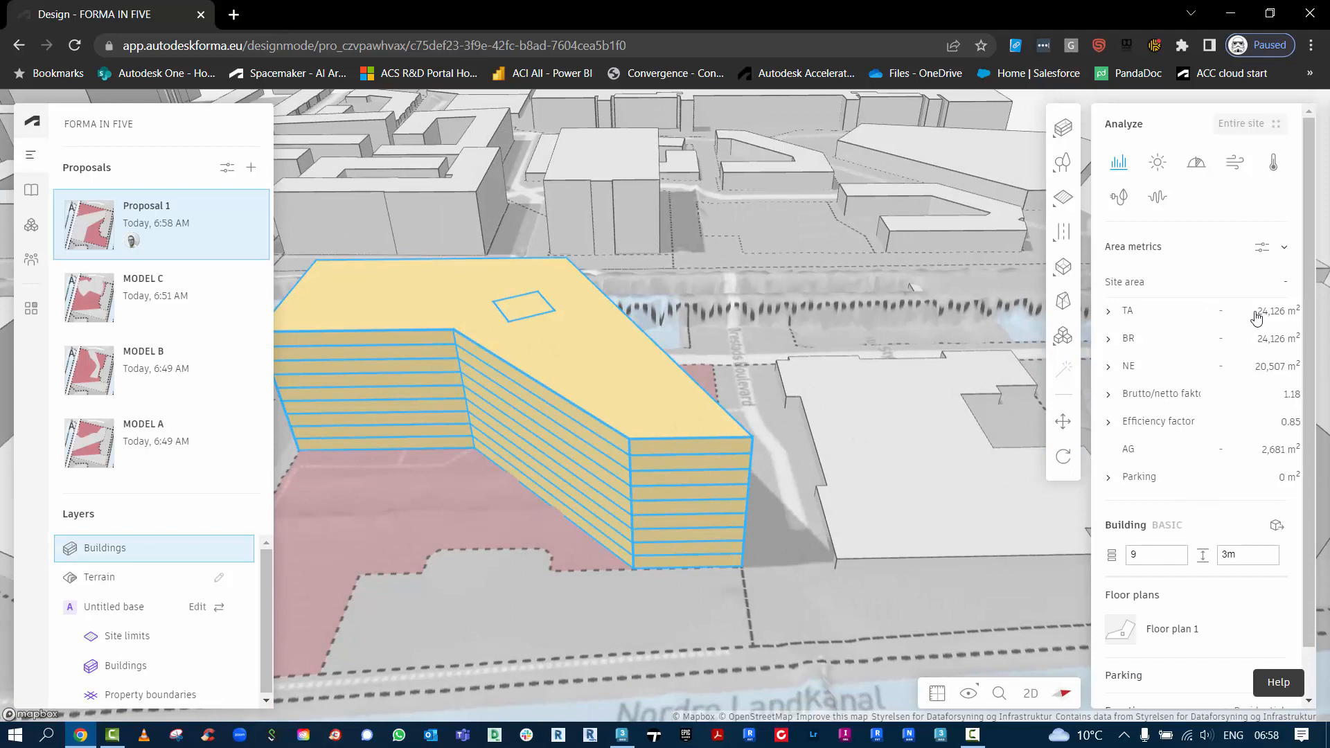
pyautogui.moveTo(1262, 249)
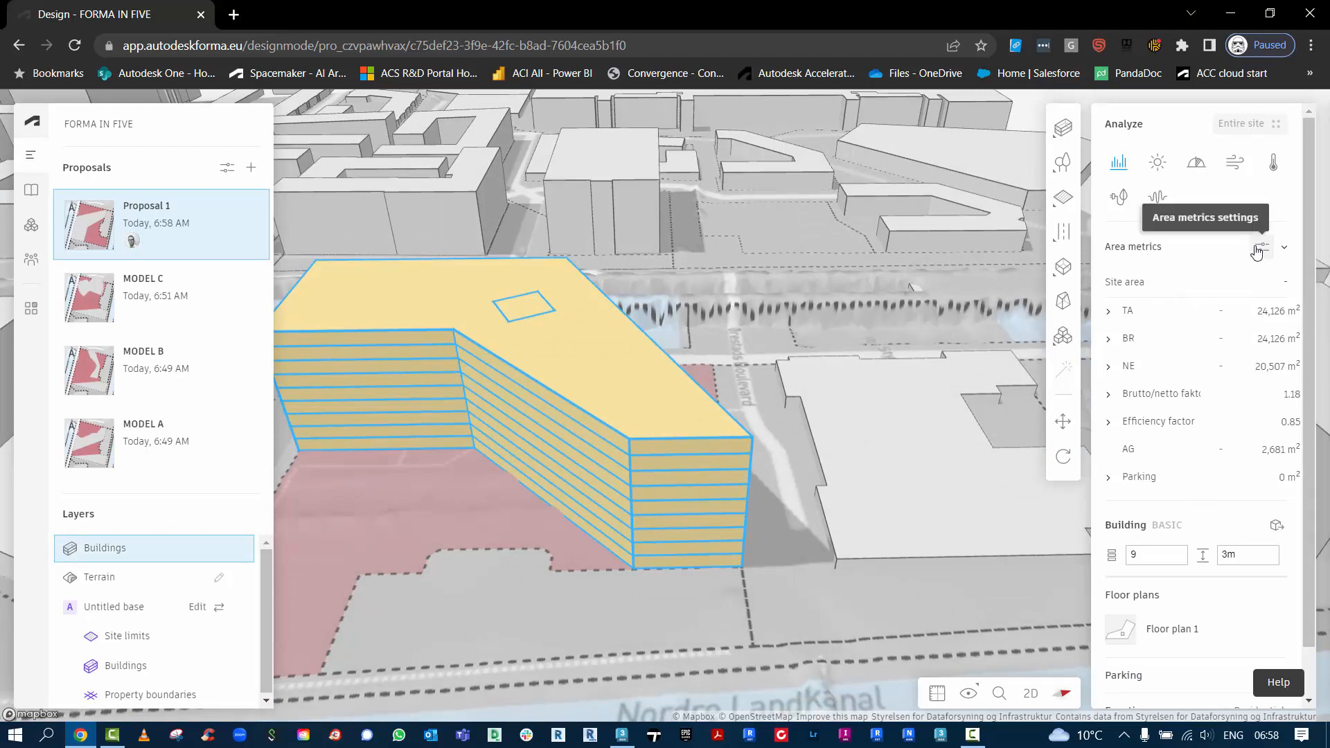
pyautogui.scroll(-3)
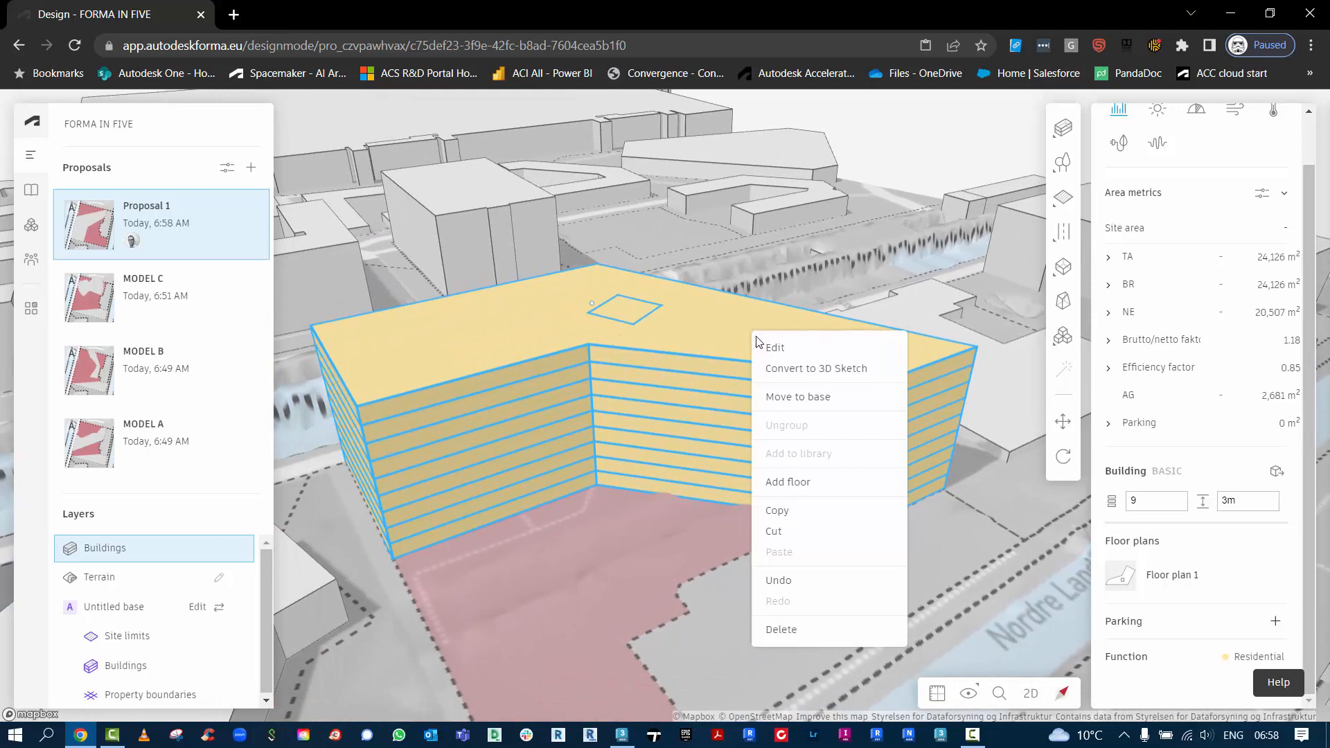
pyautogui.moveTo(774, 377)
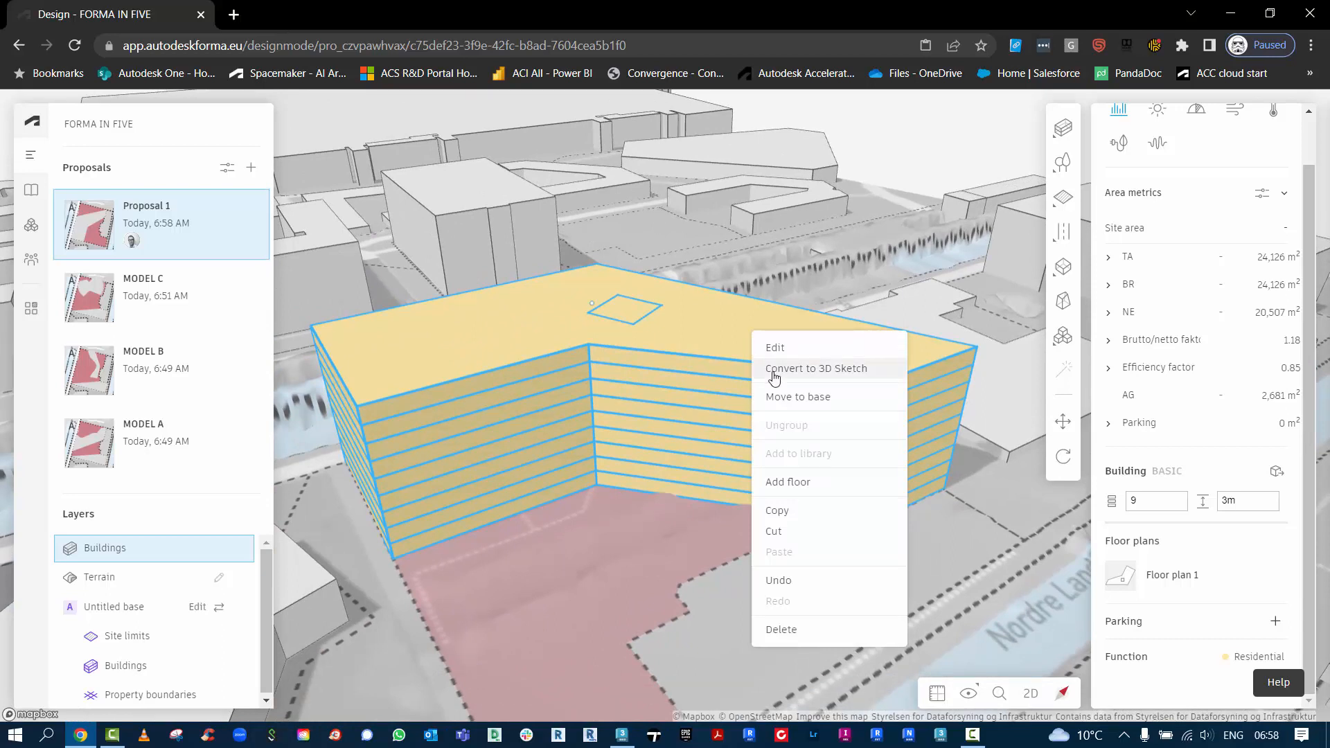
pyautogui.moveTo(1162, 492)
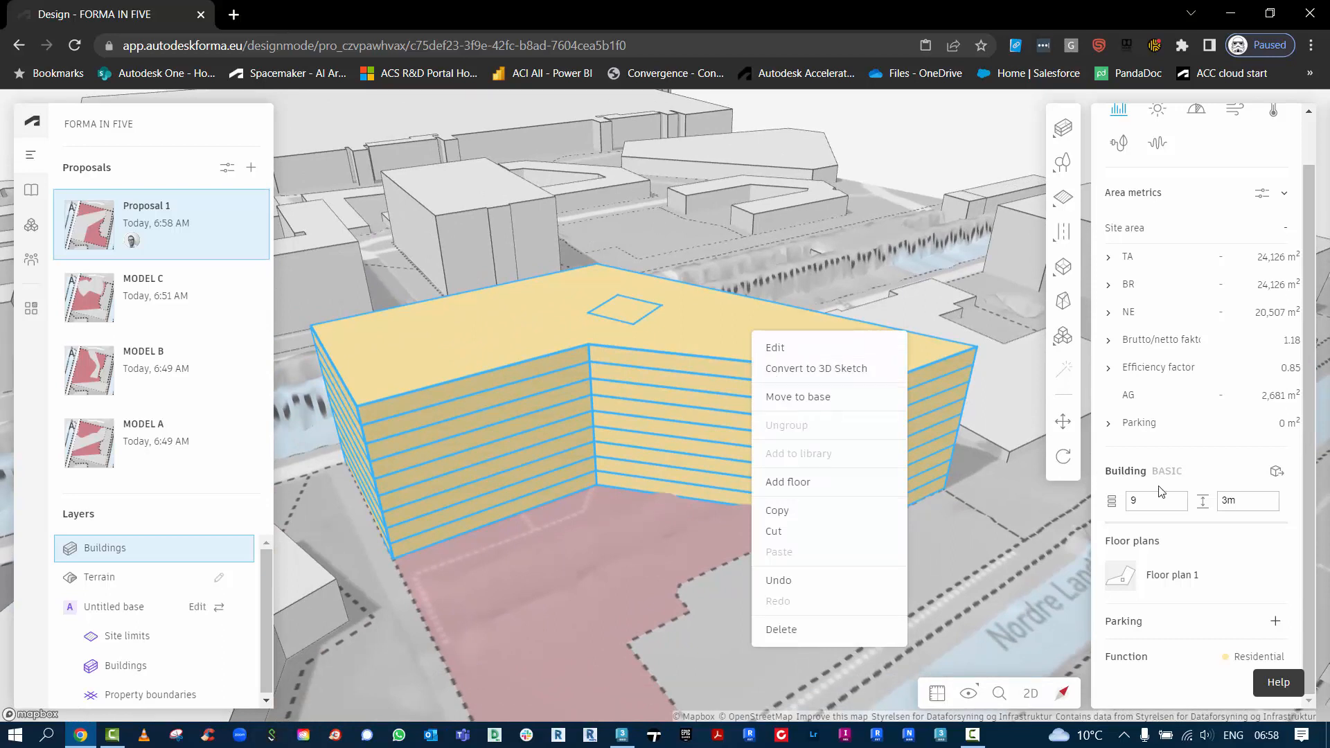
pyautogui.moveTo(1275, 472)
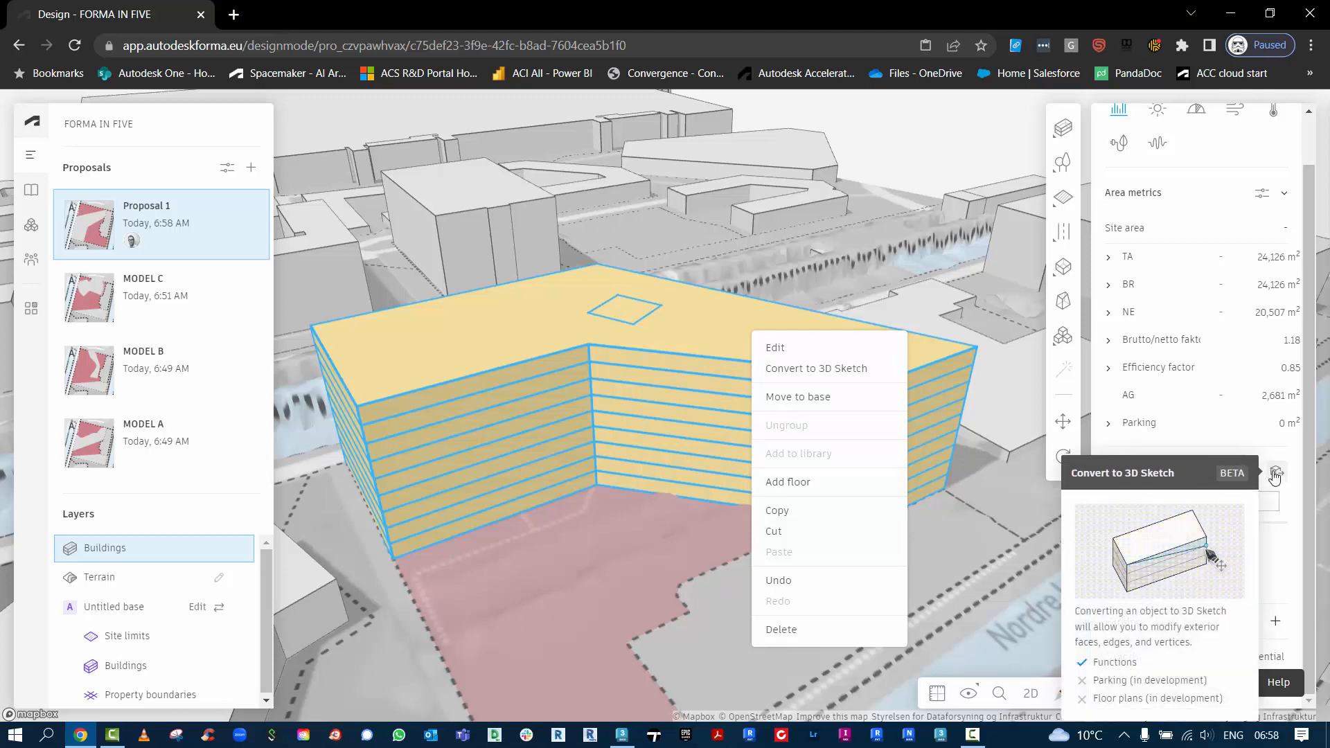
pyautogui.click(806, 374)
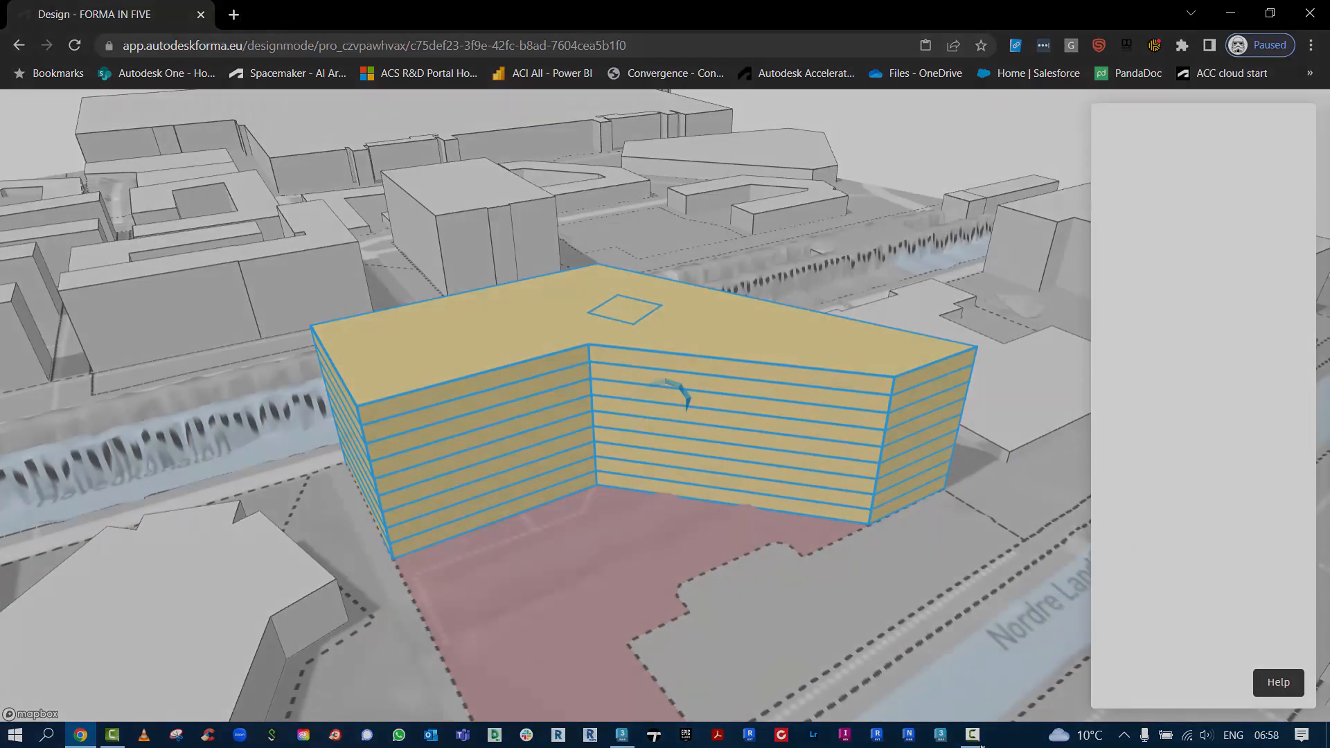
# Reshape the sketched building and select it to list its nine 3 m floors.
pyautogui.click(1063, 132)
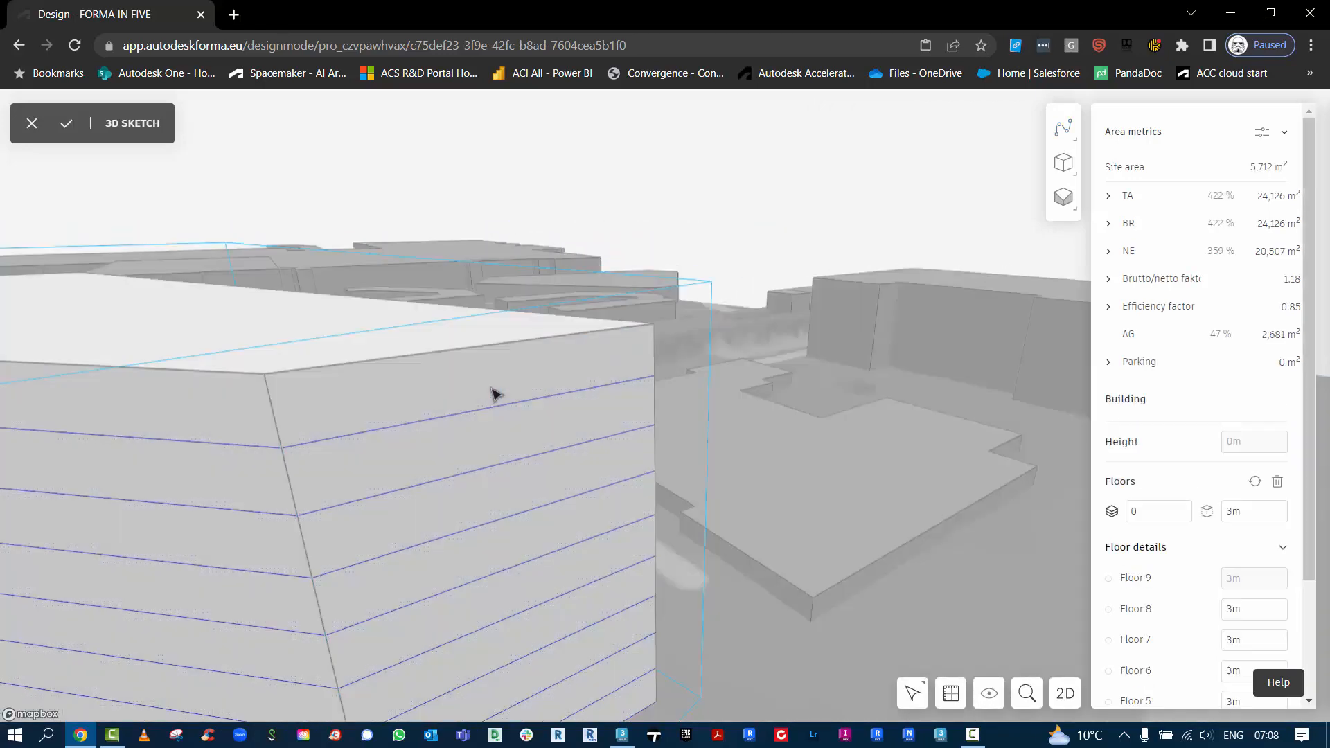
pyautogui.click(492, 394)
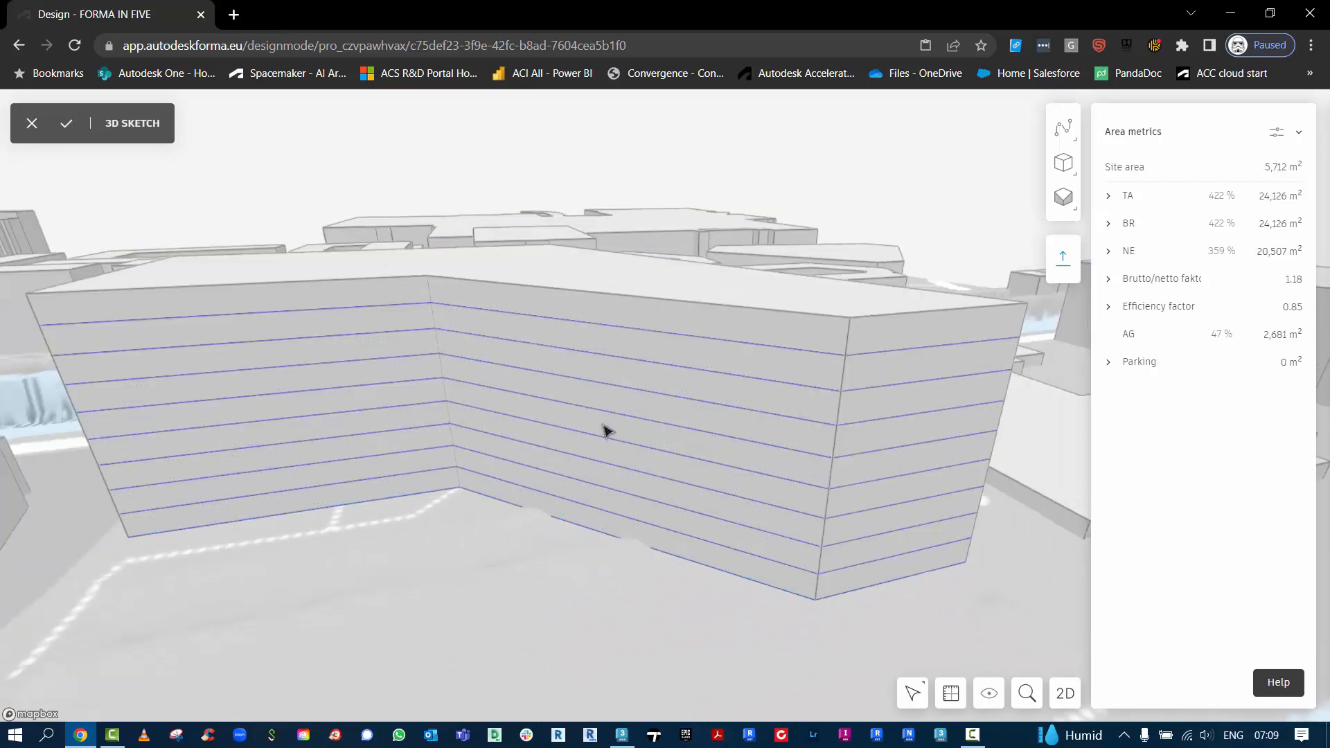
pyautogui.click(569, 422)
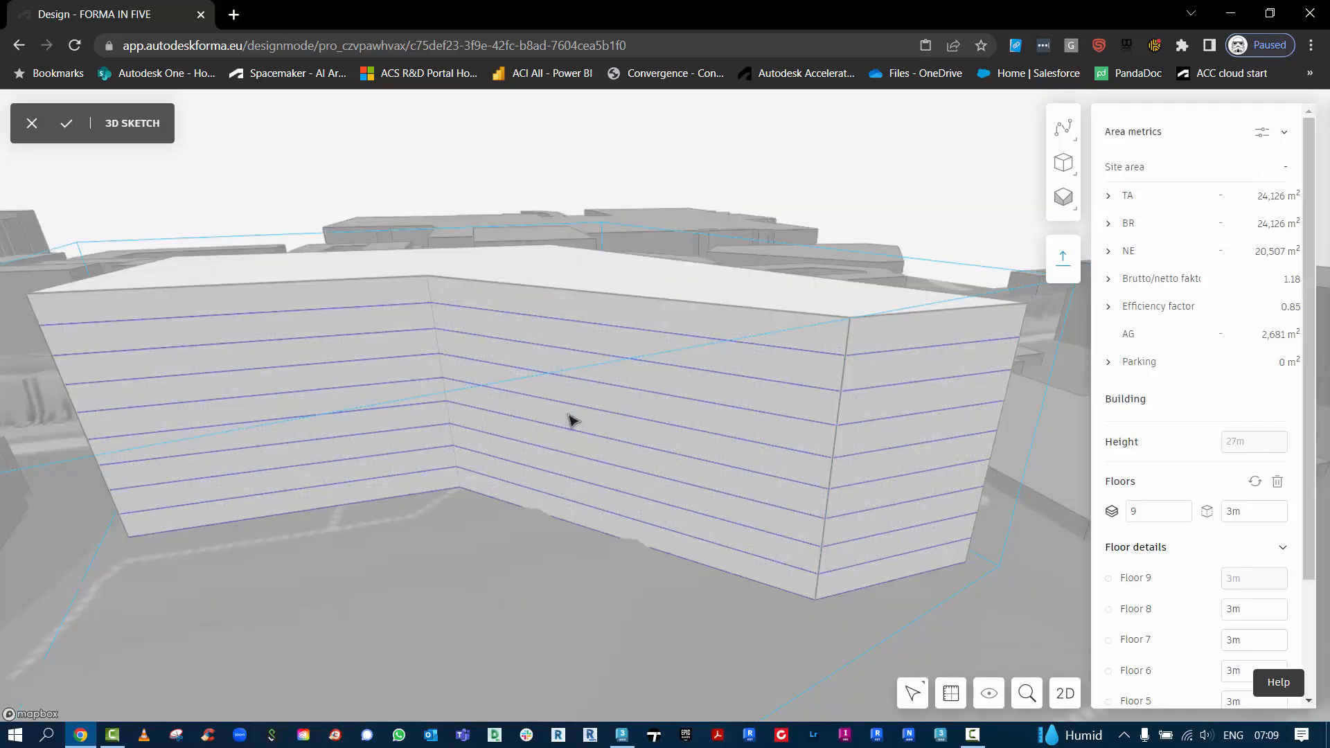
pyautogui.moveTo(463, 492)
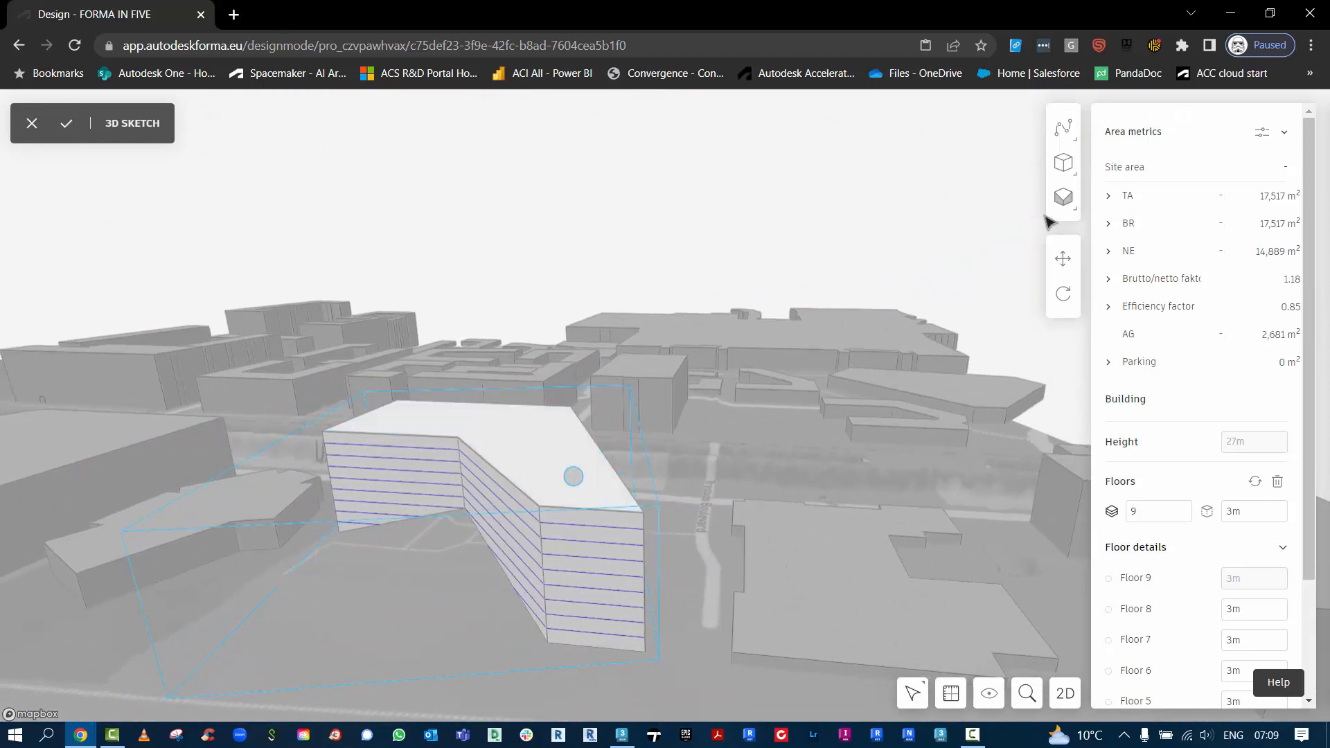
# Fillet the building's vertical corners by confirming the radius and picking its face.
pyautogui.click(1063, 196)
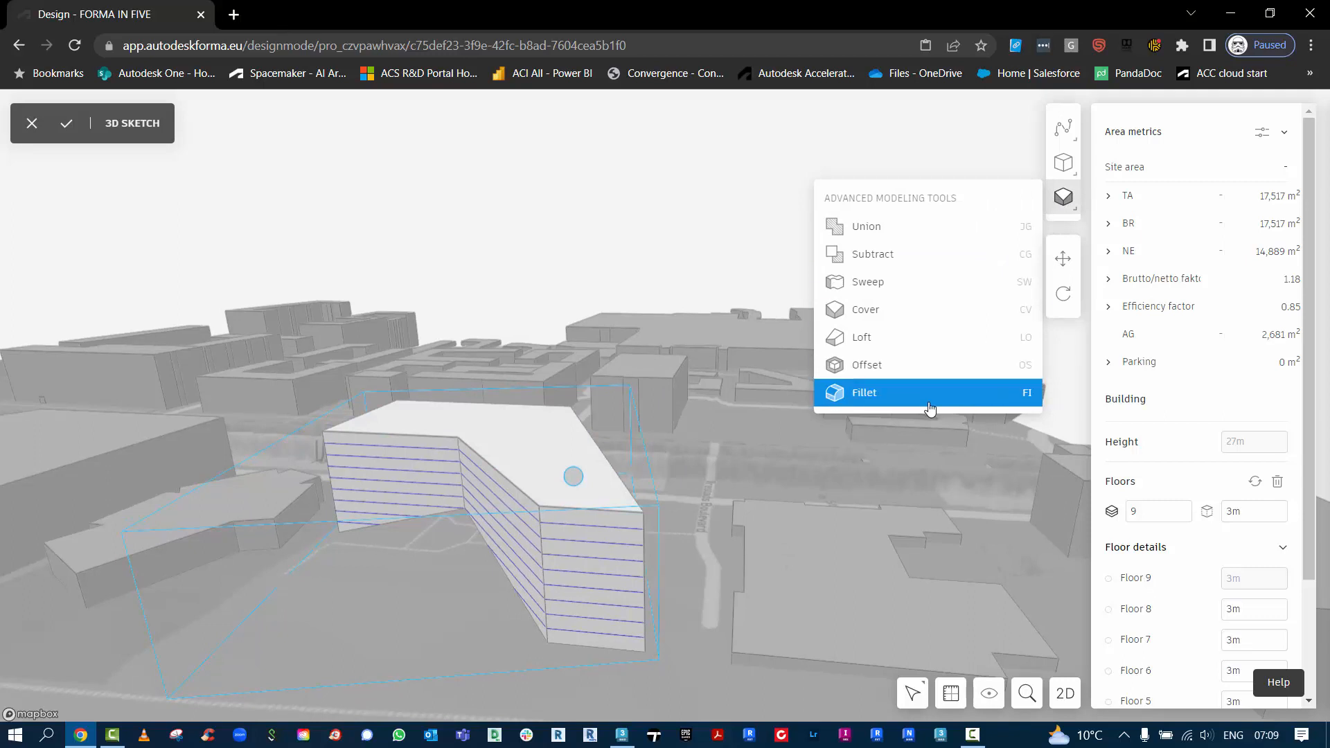
pyautogui.click(864, 392)
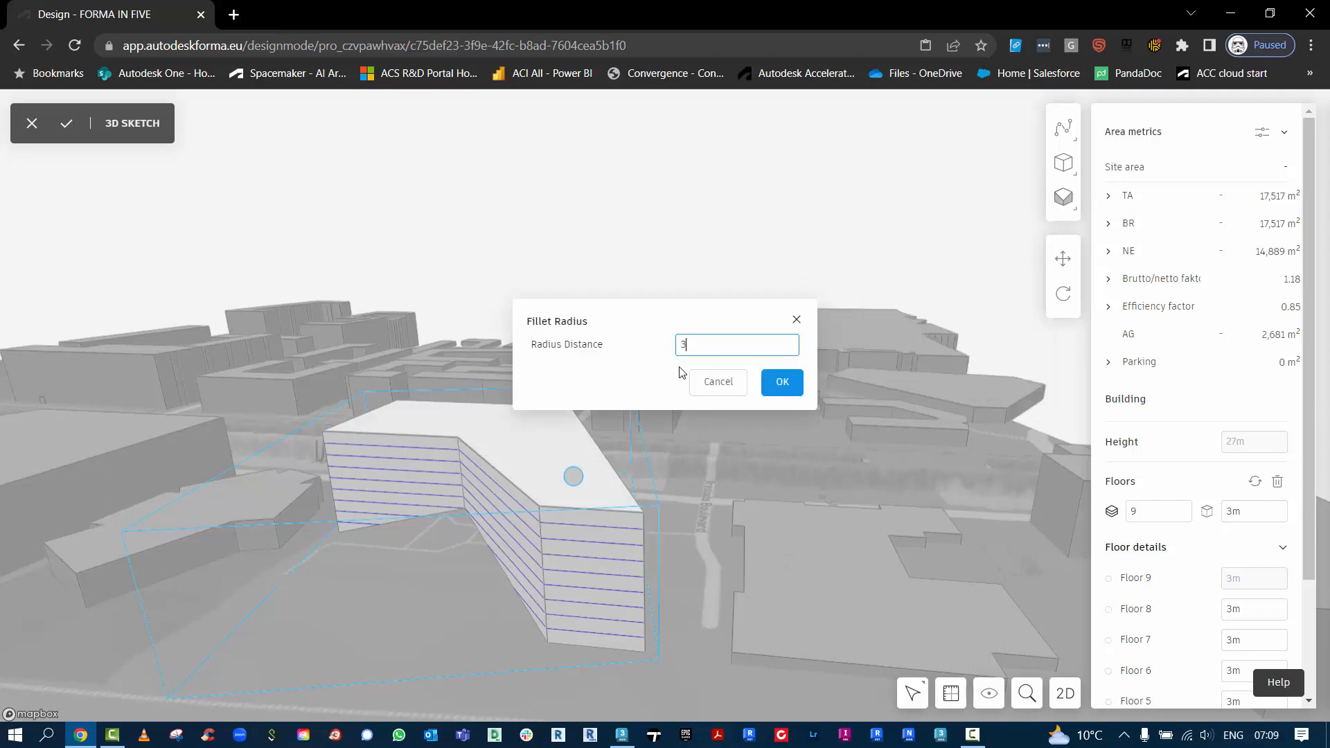
pyautogui.click(781, 382)
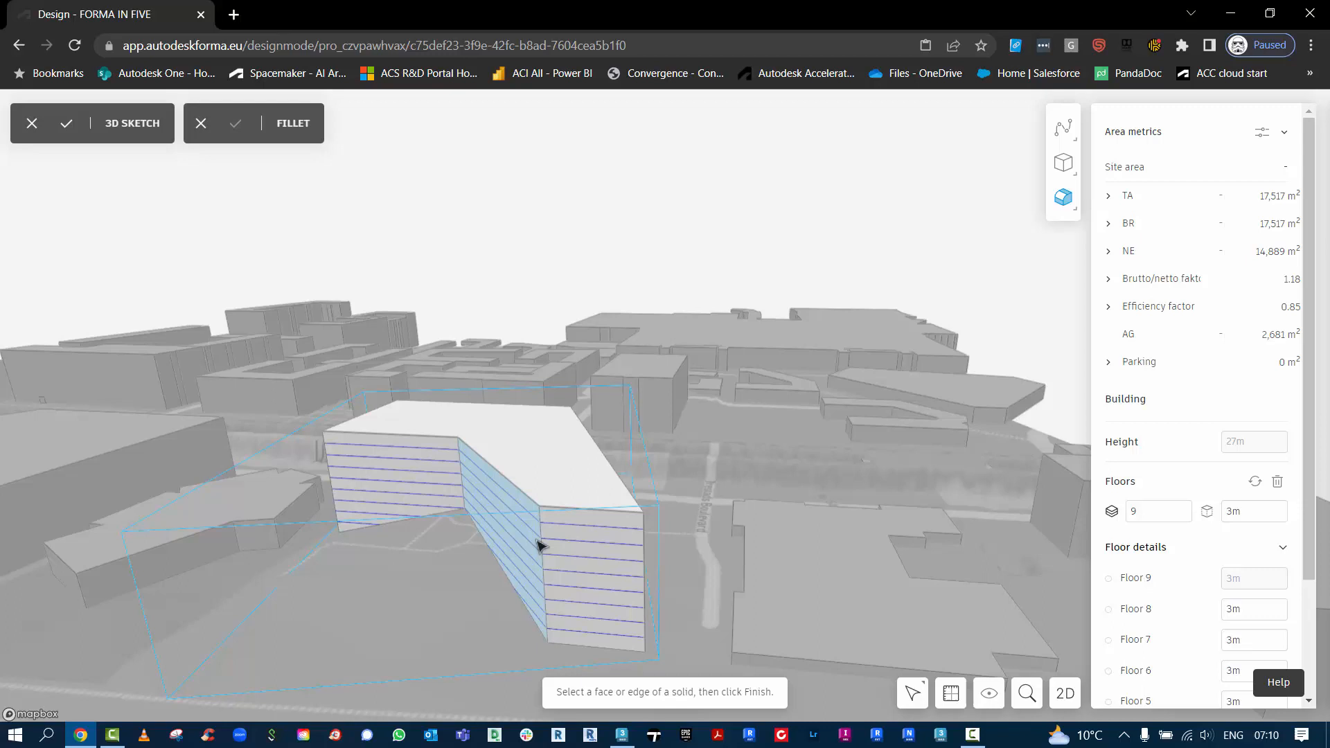
pyautogui.click(201, 123)
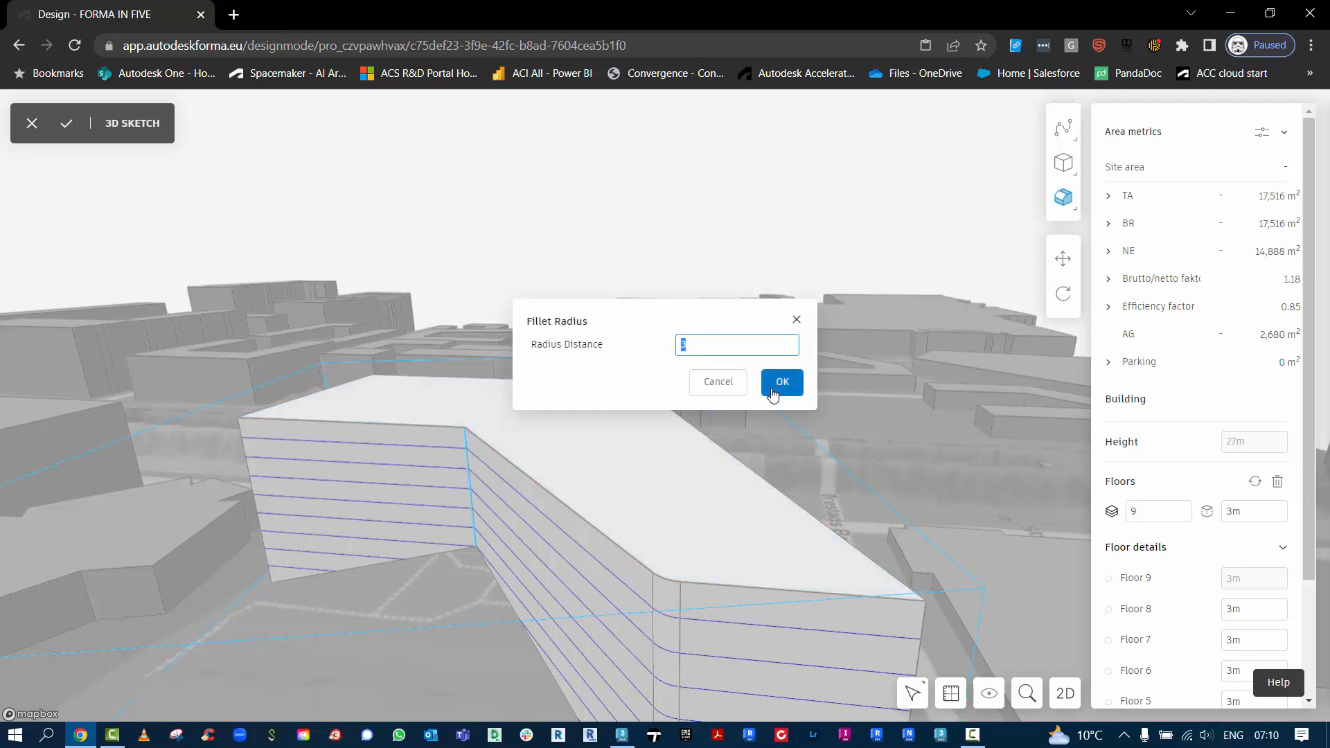
pyautogui.click(780, 382)
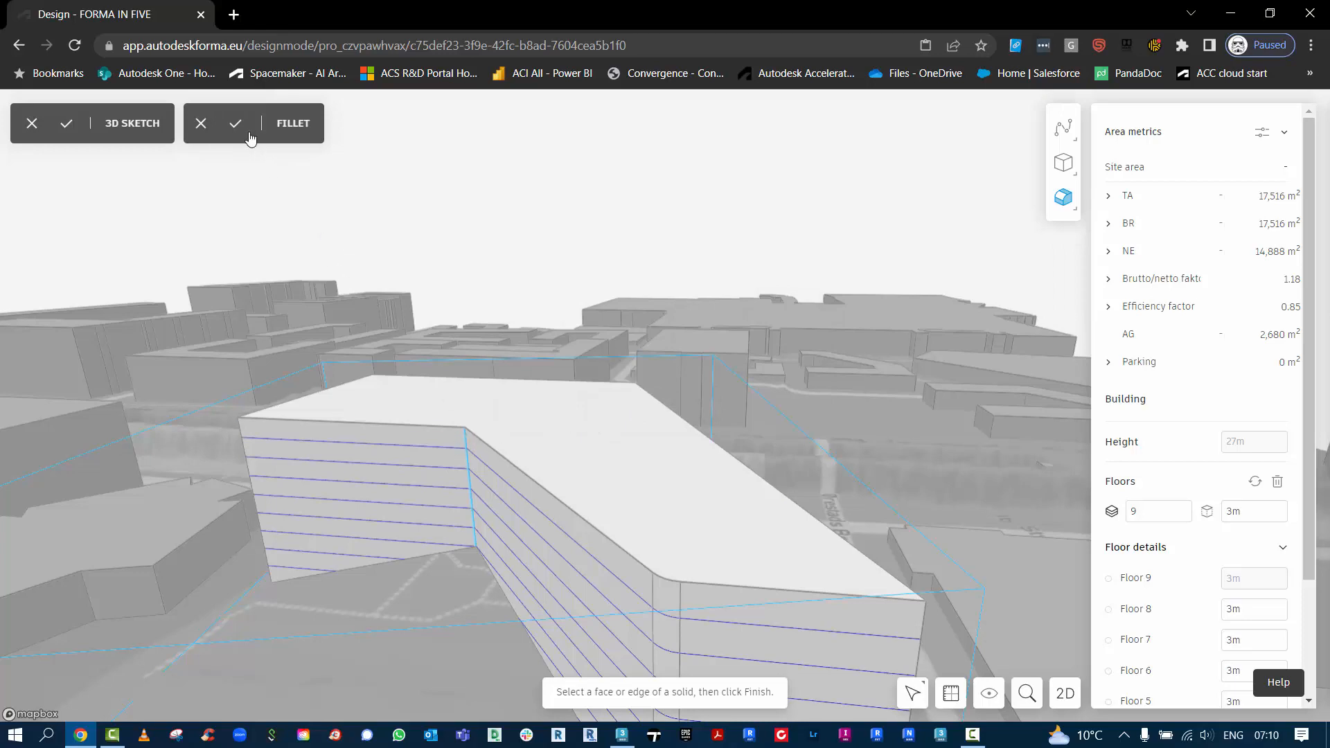
pyautogui.click(235, 124)
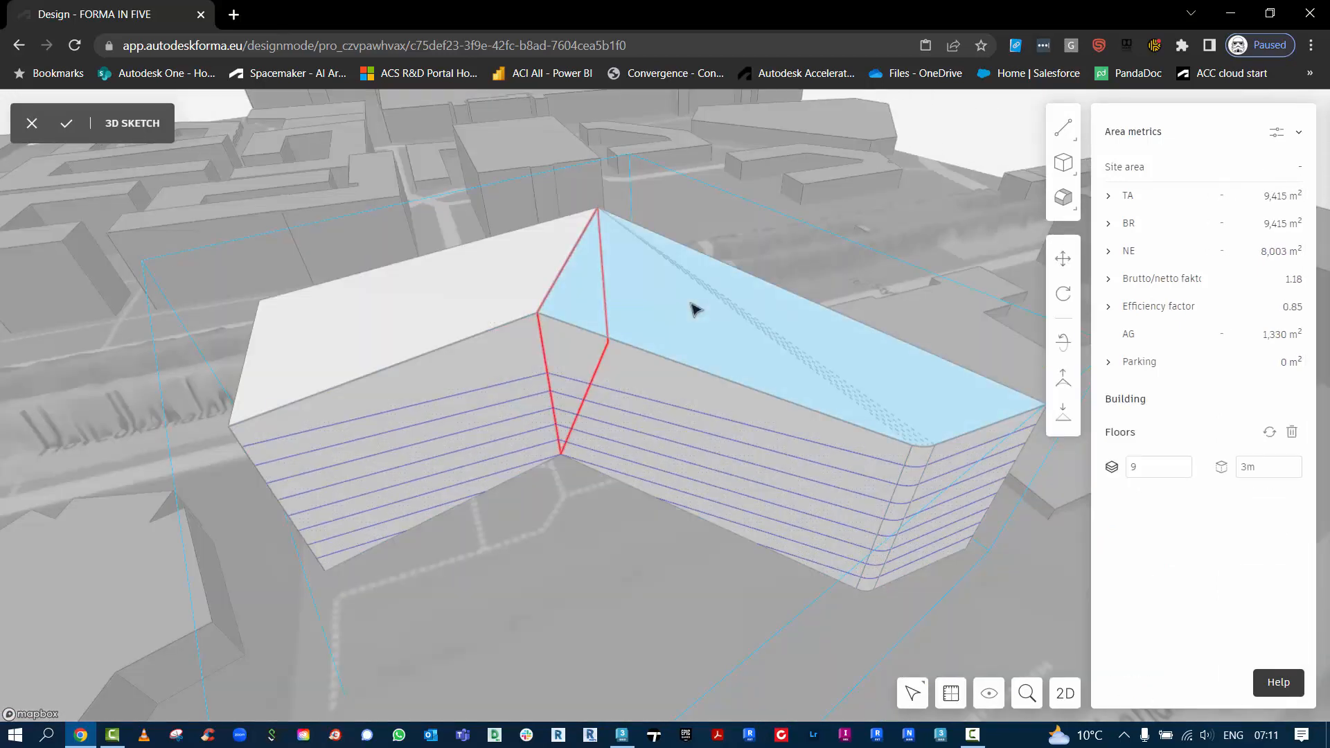
pyautogui.moveTo(598, 234)
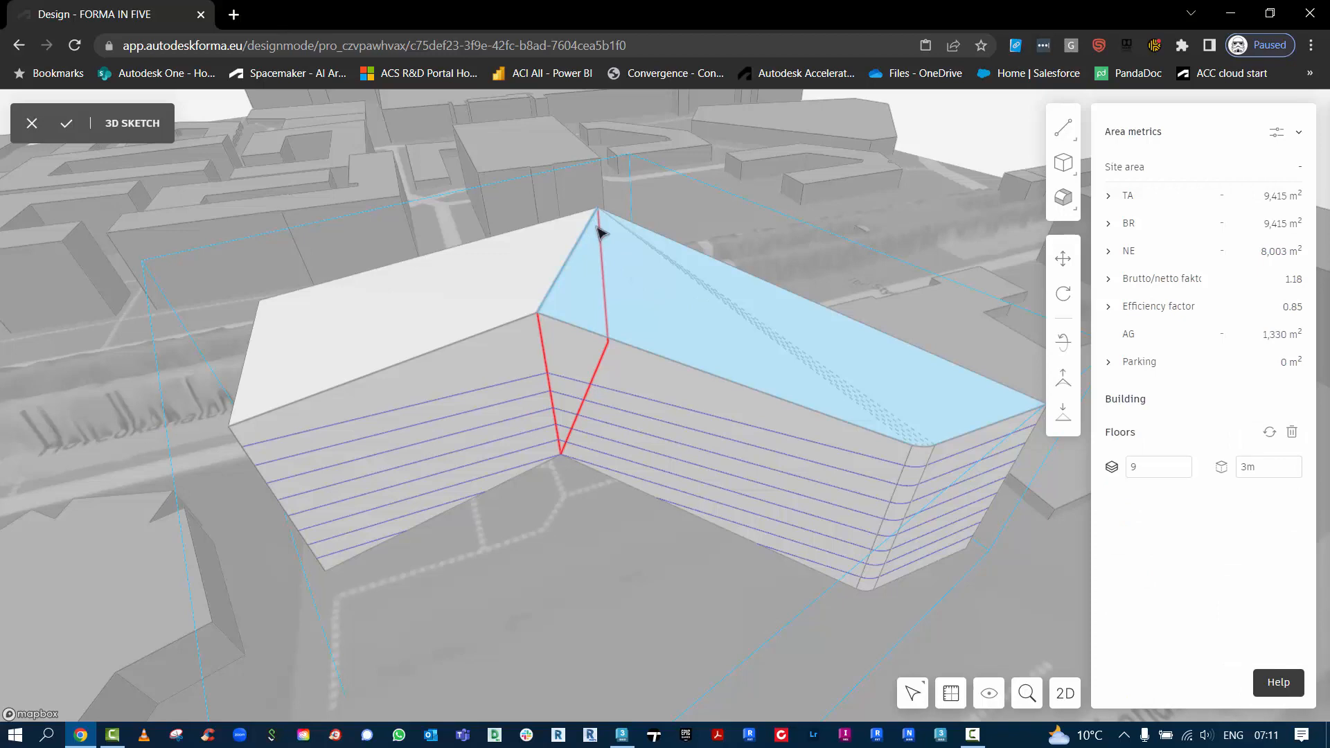
pyautogui.moveTo(1063, 343)
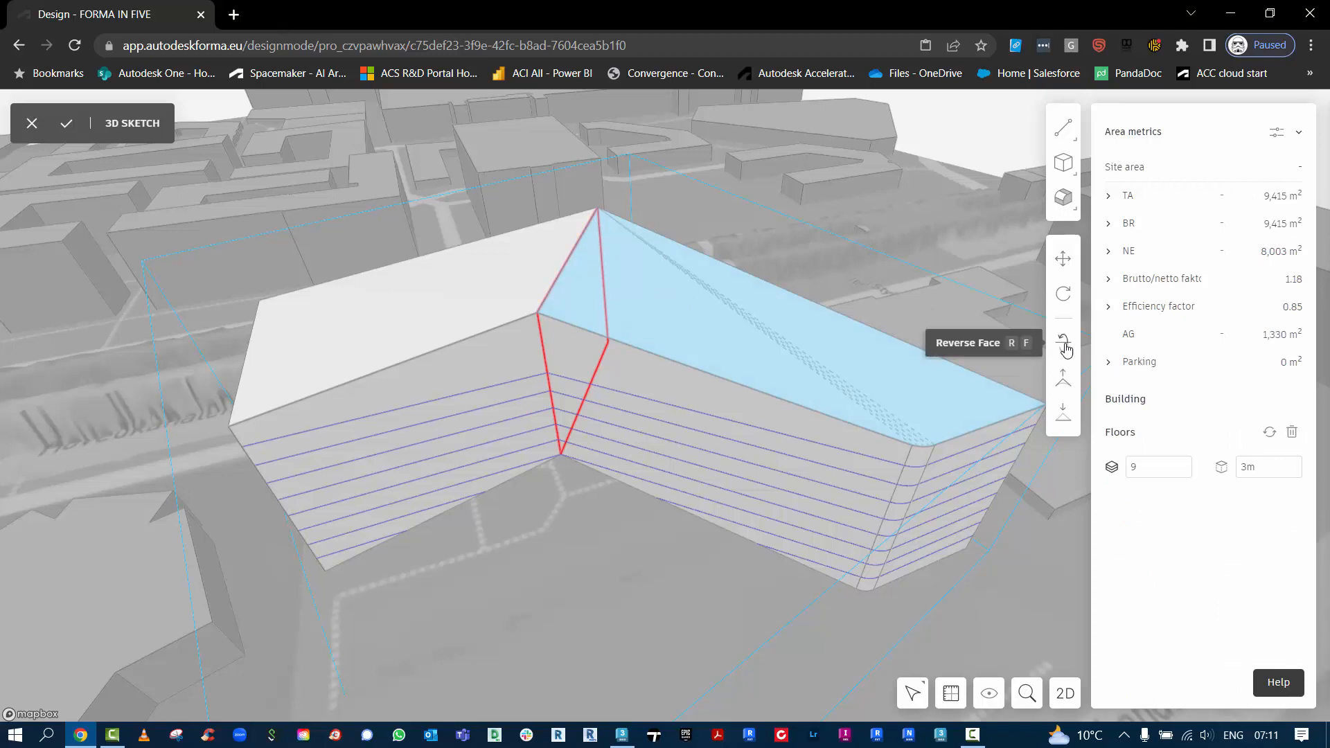
pyautogui.moveTo(1063, 383)
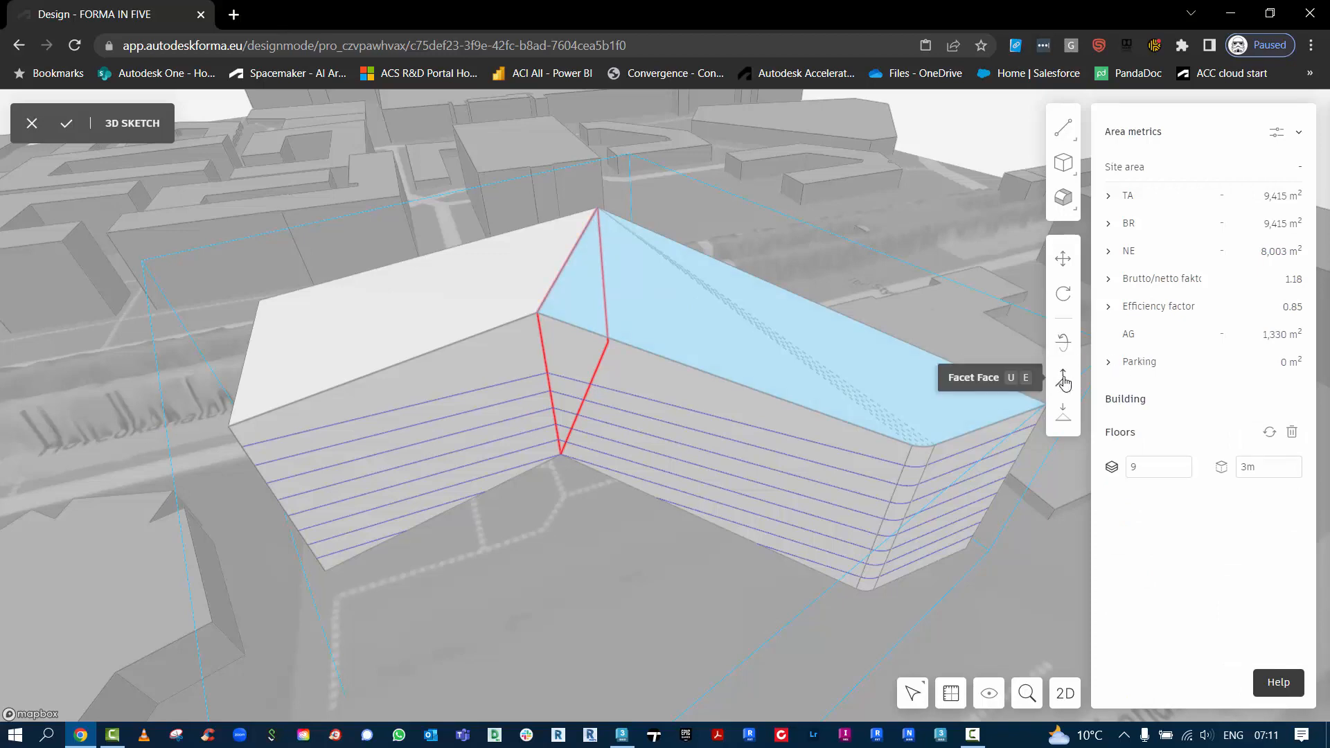
pyautogui.moveTo(1062, 422)
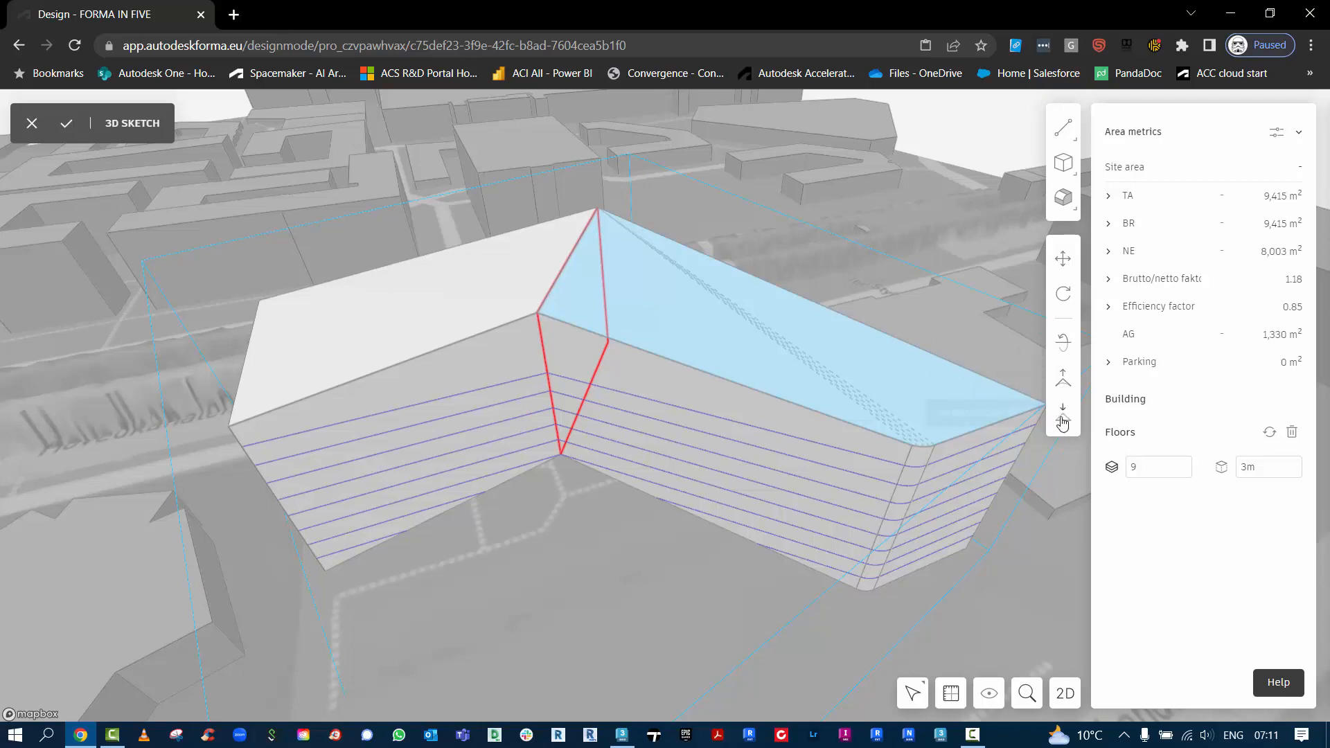
pyautogui.moveTo(1062, 388)
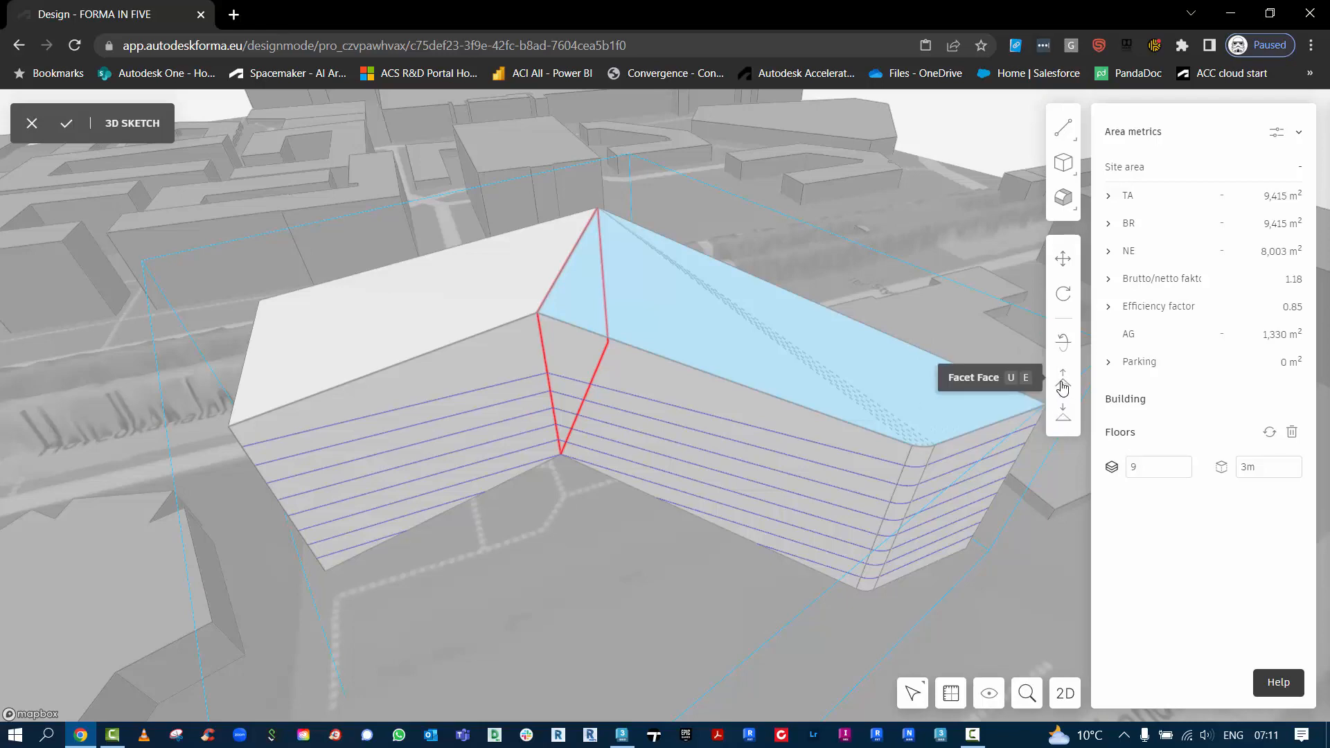
pyautogui.moveTo(931, 458)
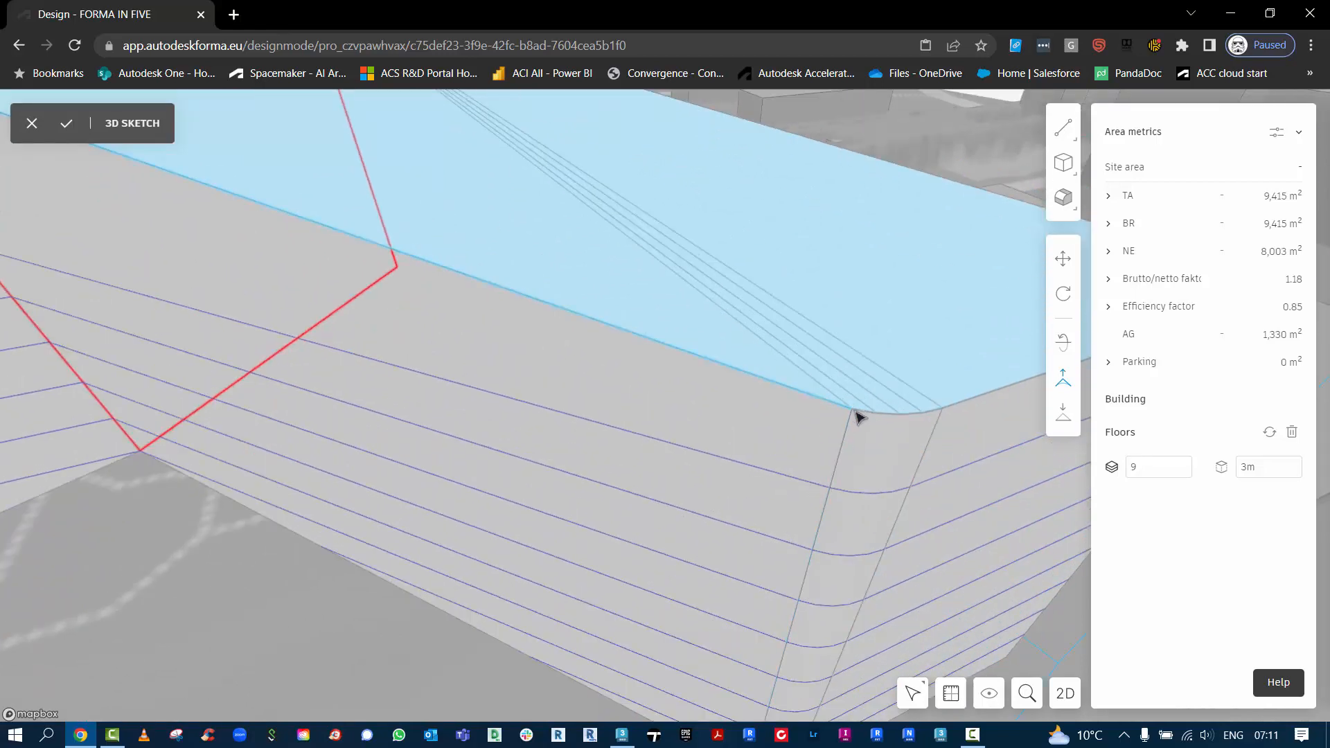
pyautogui.moveTo(912, 417)
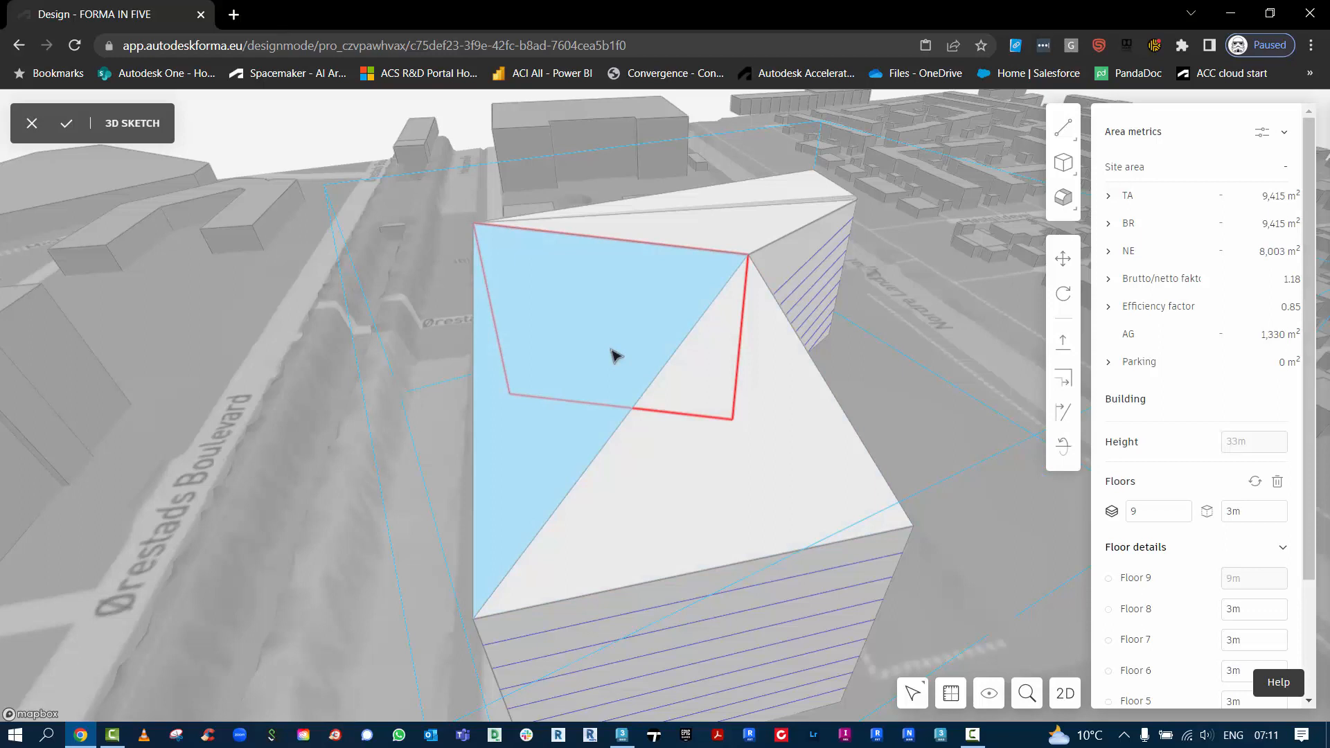
# Bring up the tilt, extrude and offset operations for a triangular roof facet.
pyautogui.rightClick(615, 356)
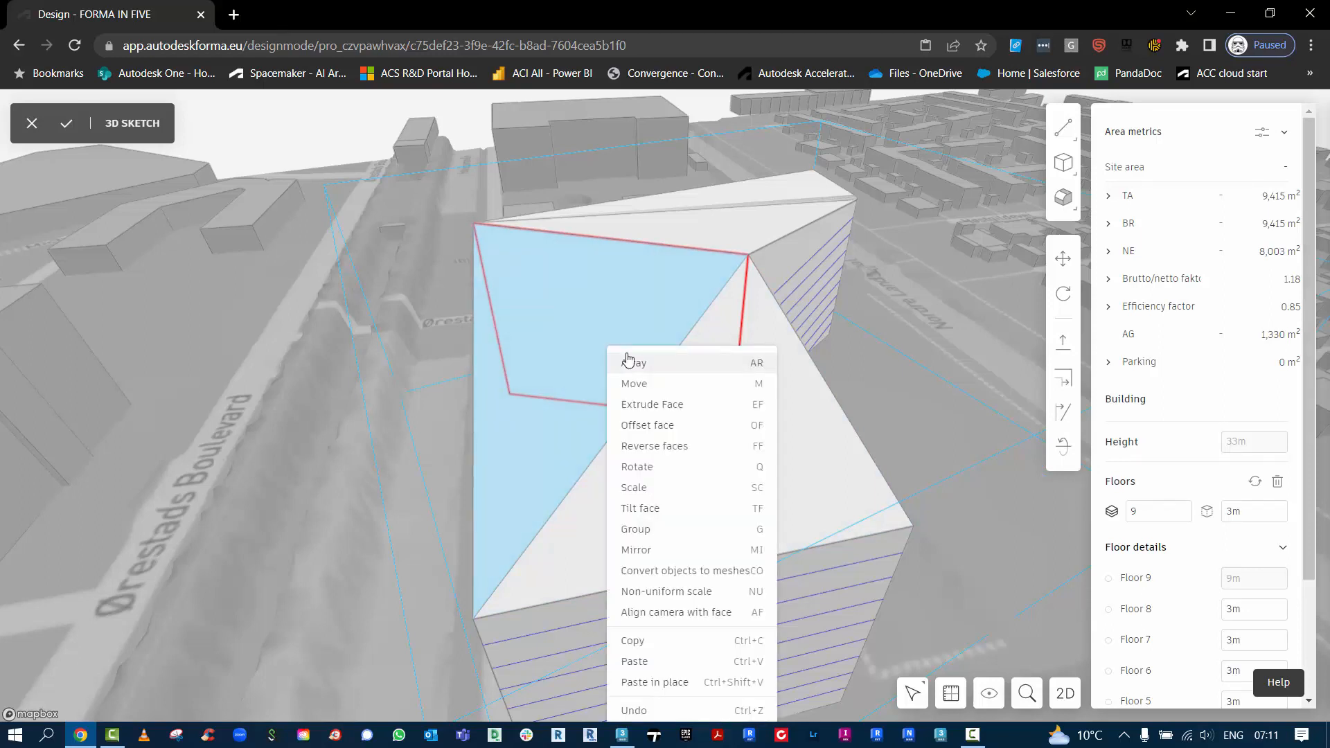
pyautogui.moveTo(636, 383)
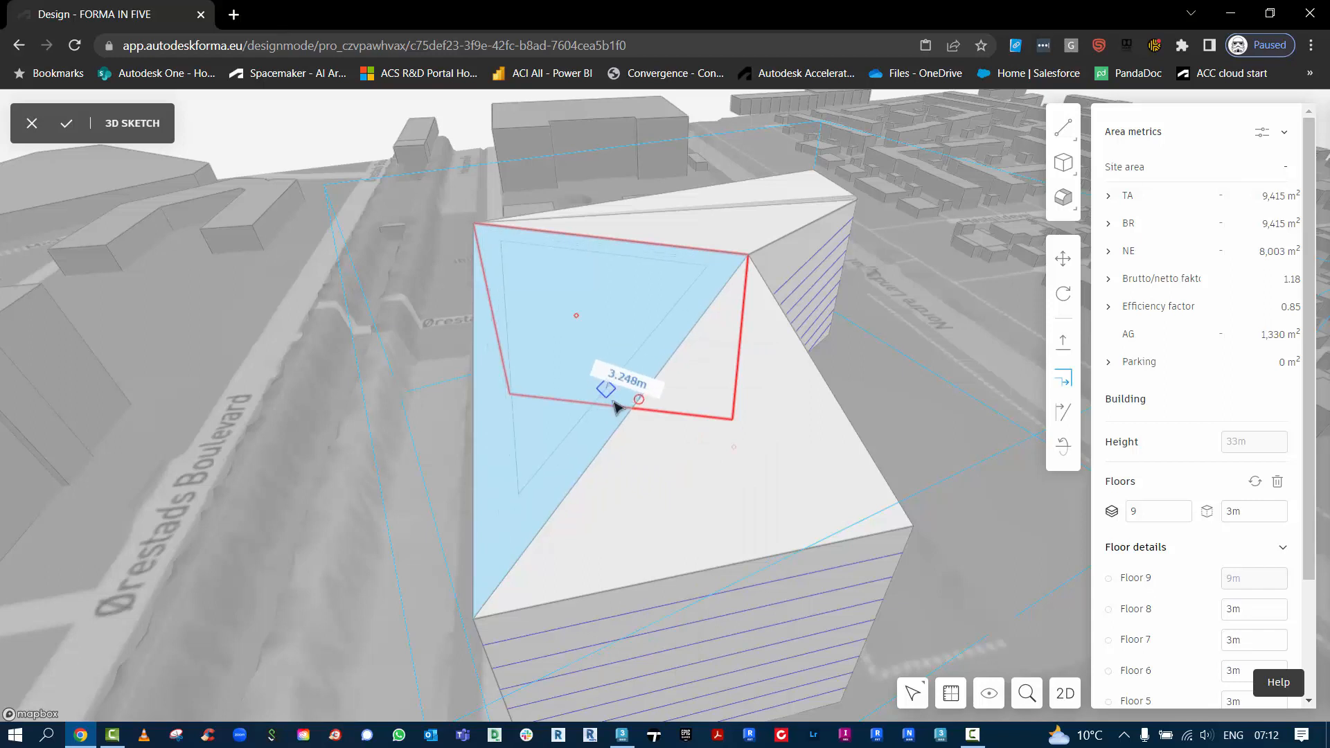
pyautogui.moveTo(617, 405)
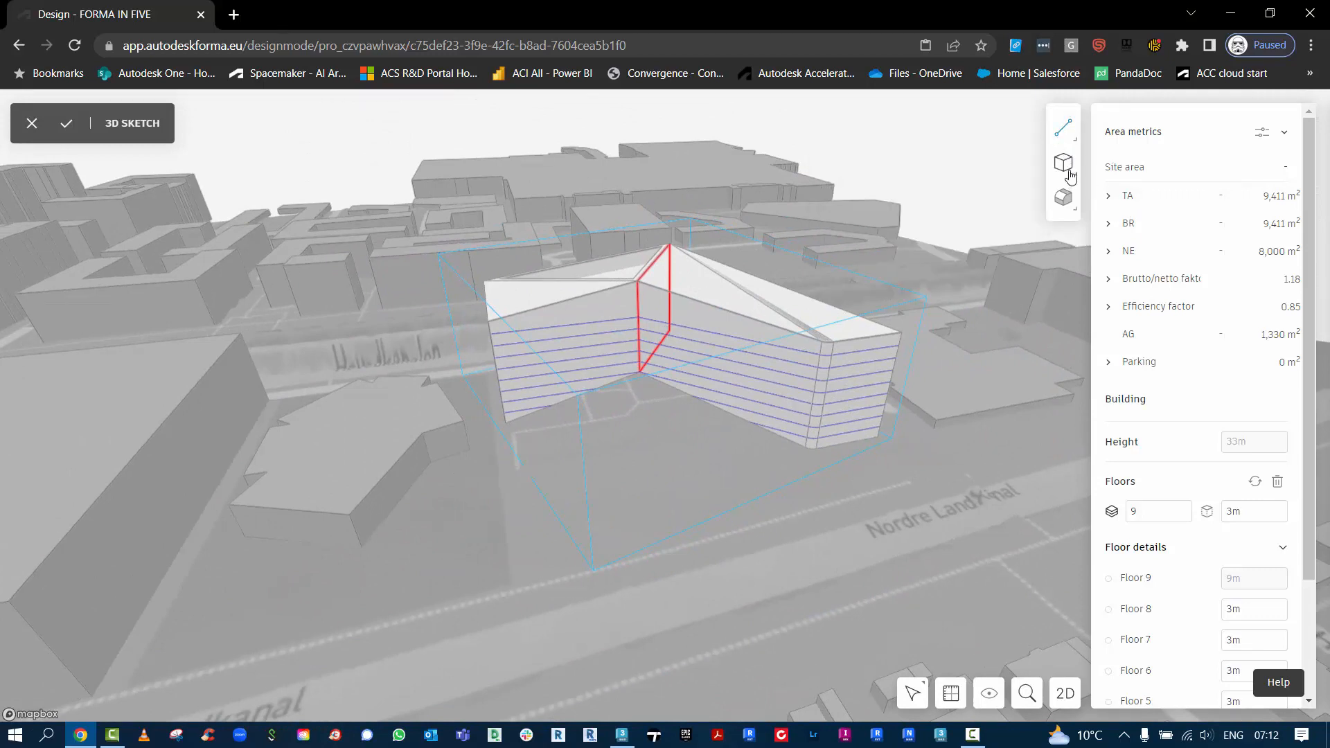
# Draw a small rectangular profile surface on the ground beside the road.
pyautogui.click(1063, 197)
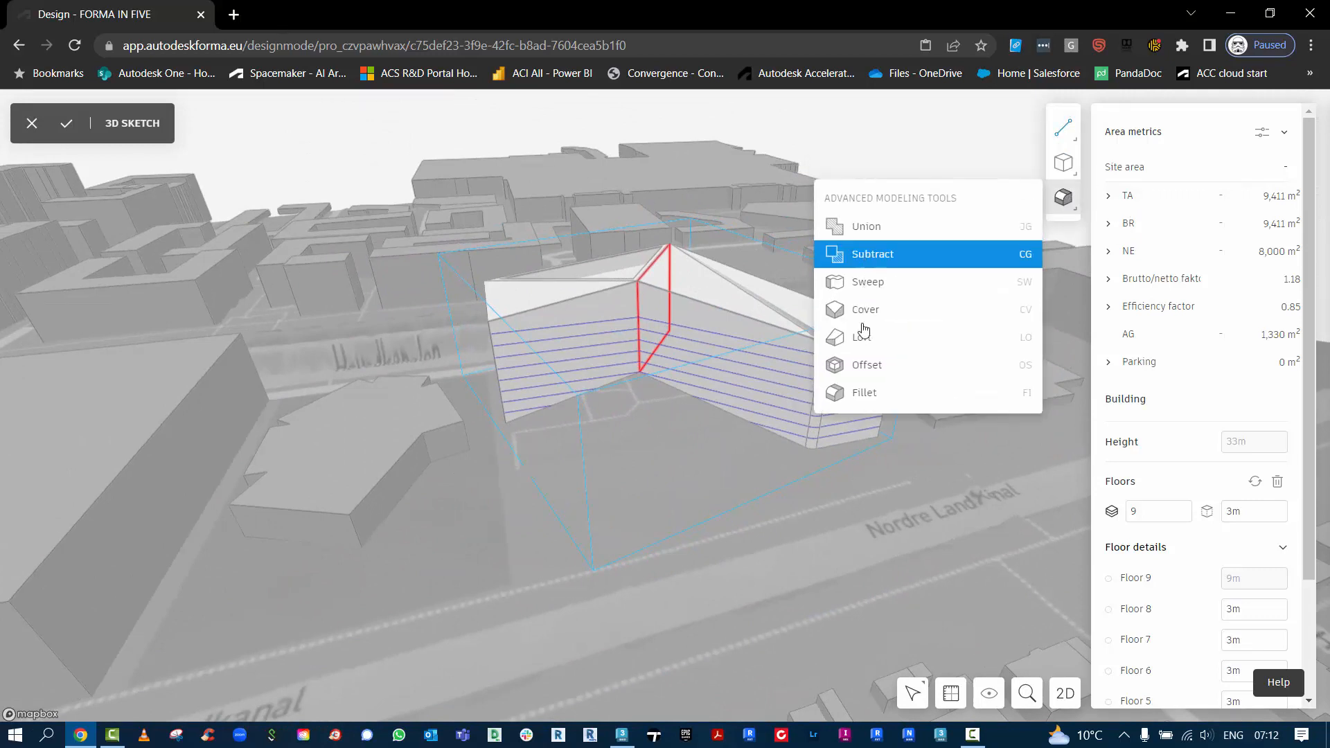
pyautogui.moveTo(869, 282)
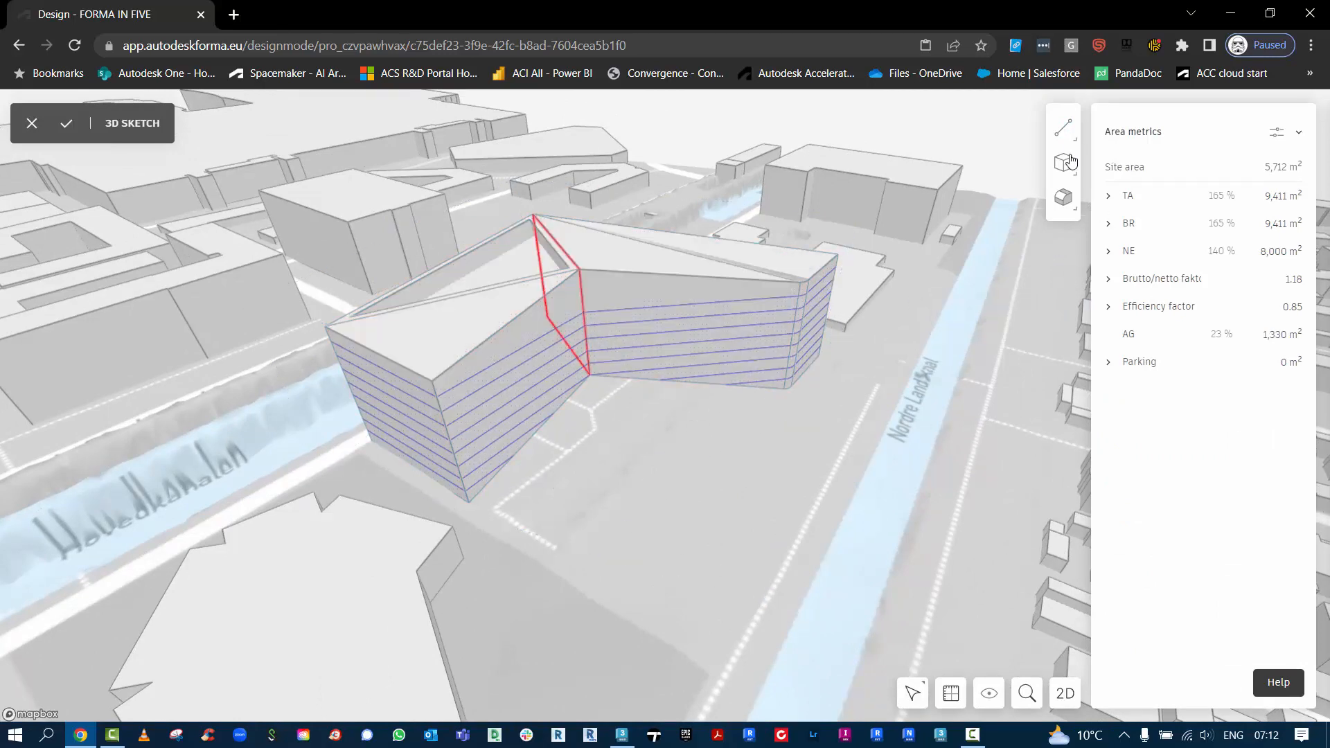
pyautogui.click(1063, 128)
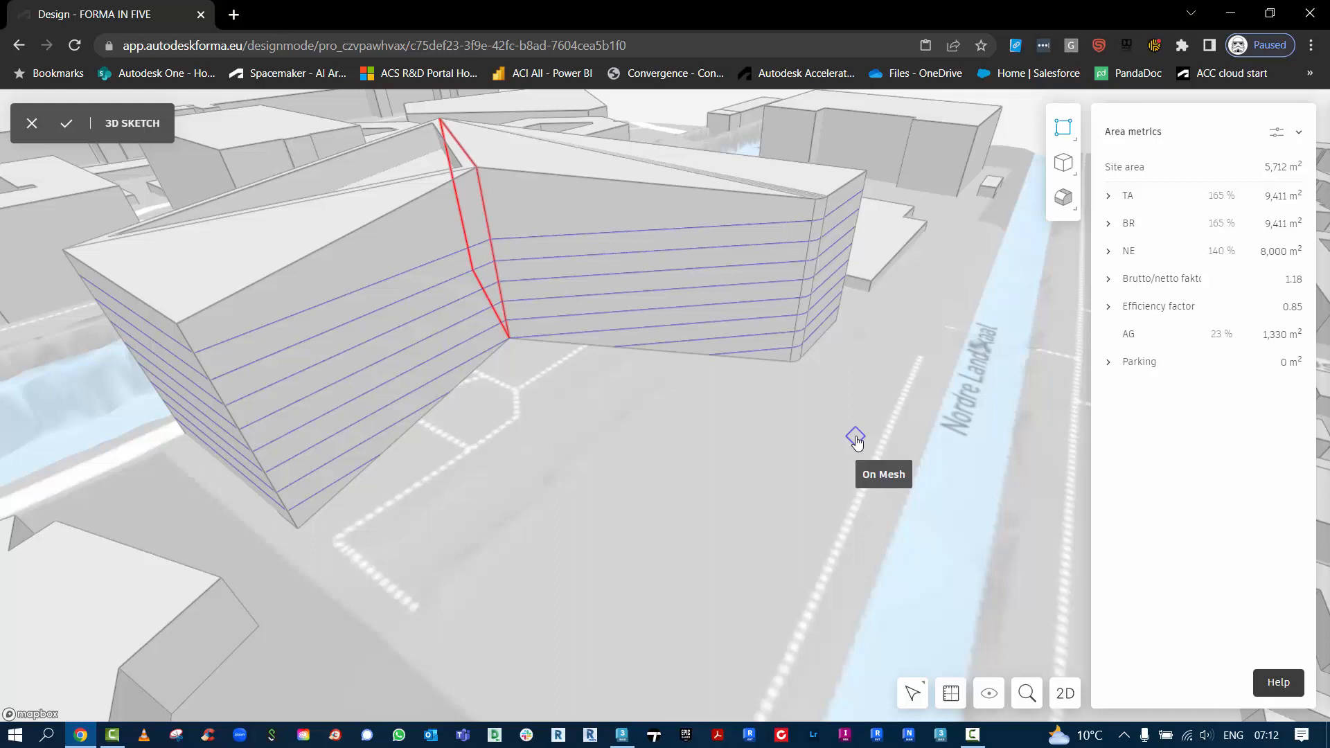
pyautogui.click(857, 436)
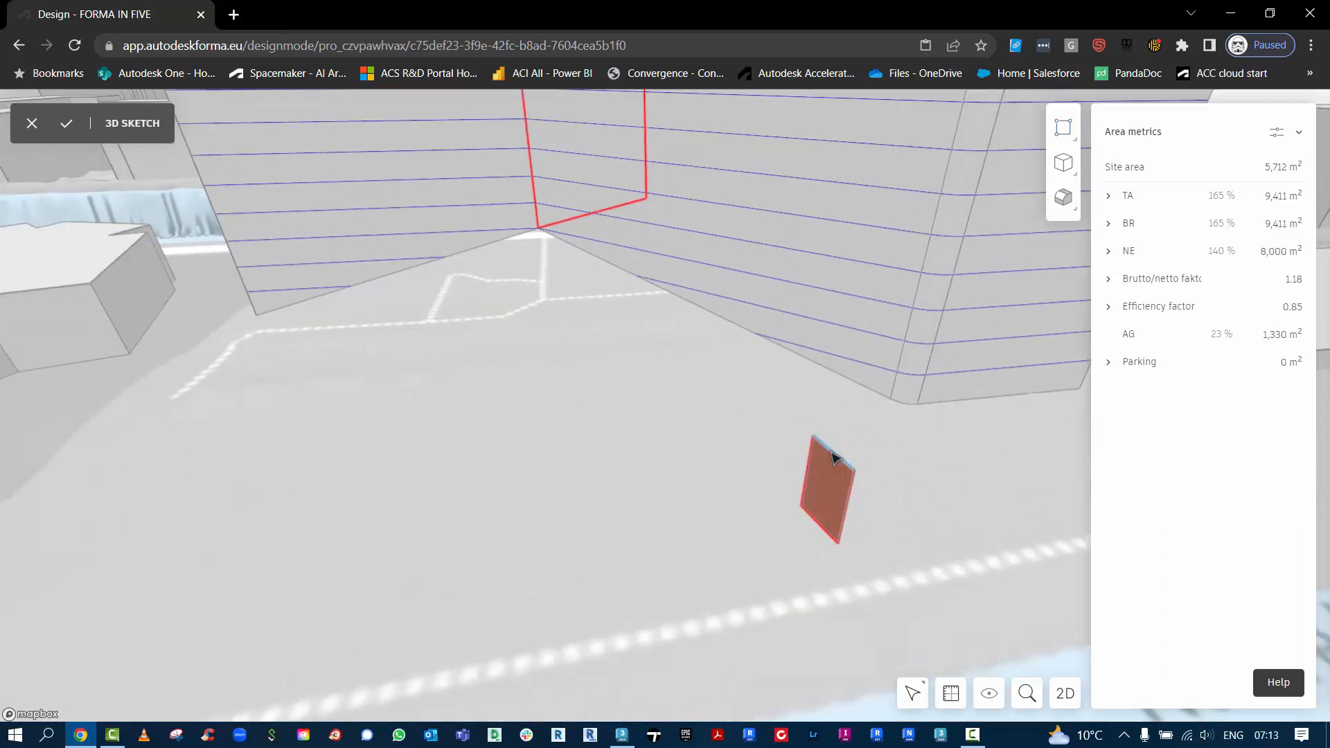
pyautogui.click(1063, 258)
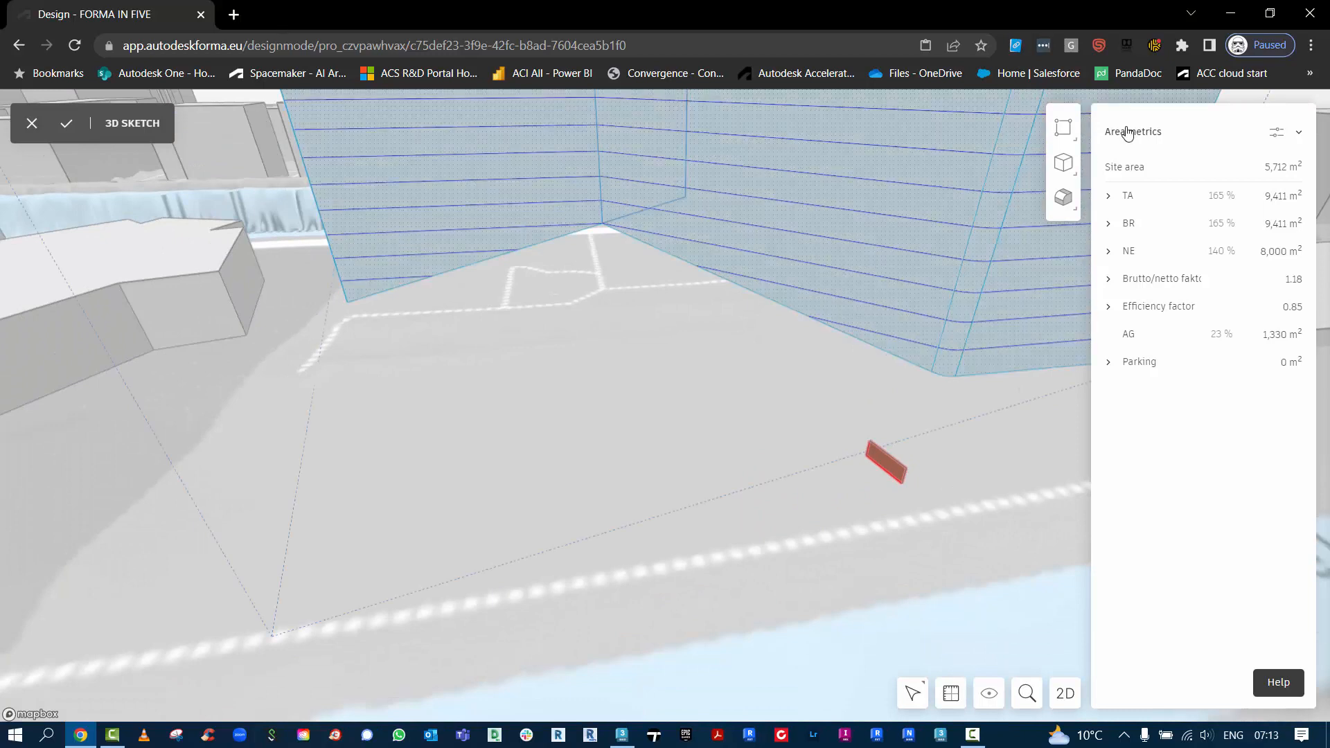
pyautogui.moveTo(944, 228)
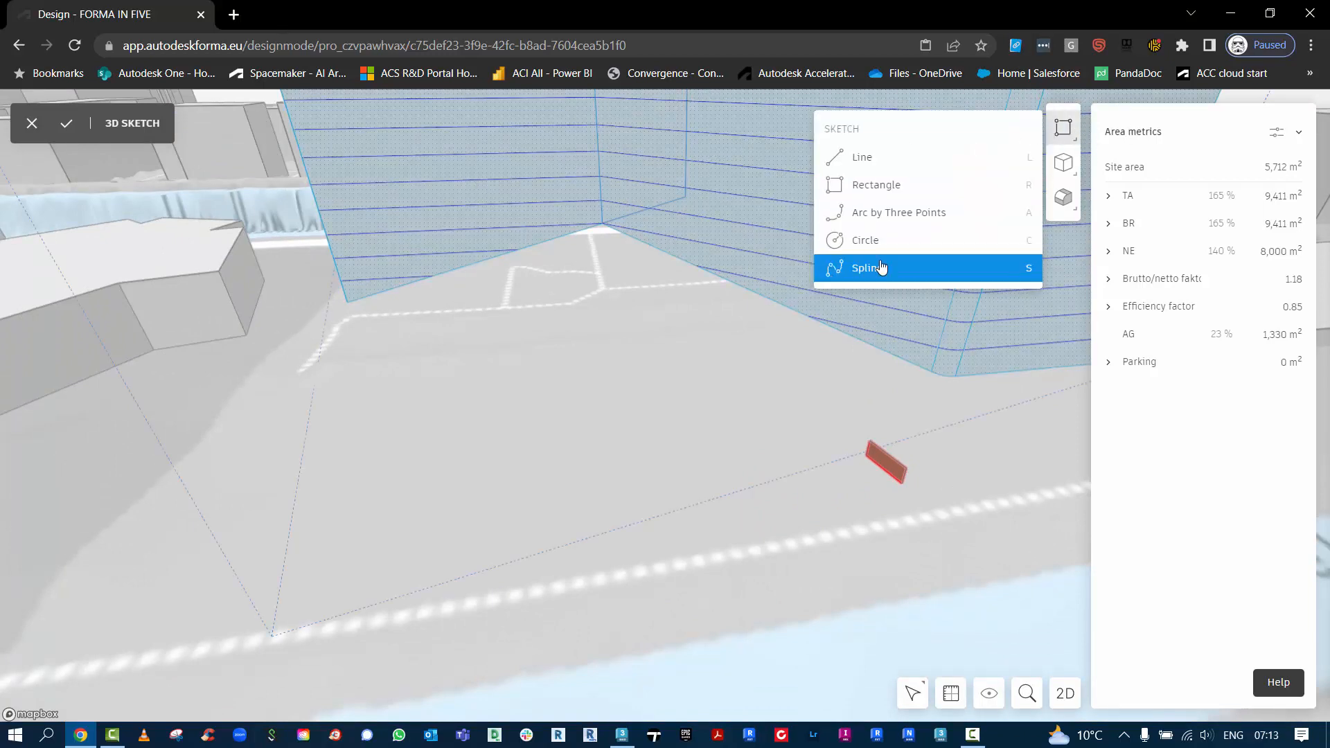
# Draw a spline curve through several ground points starting at the rectangle.
pyautogui.click(867, 268)
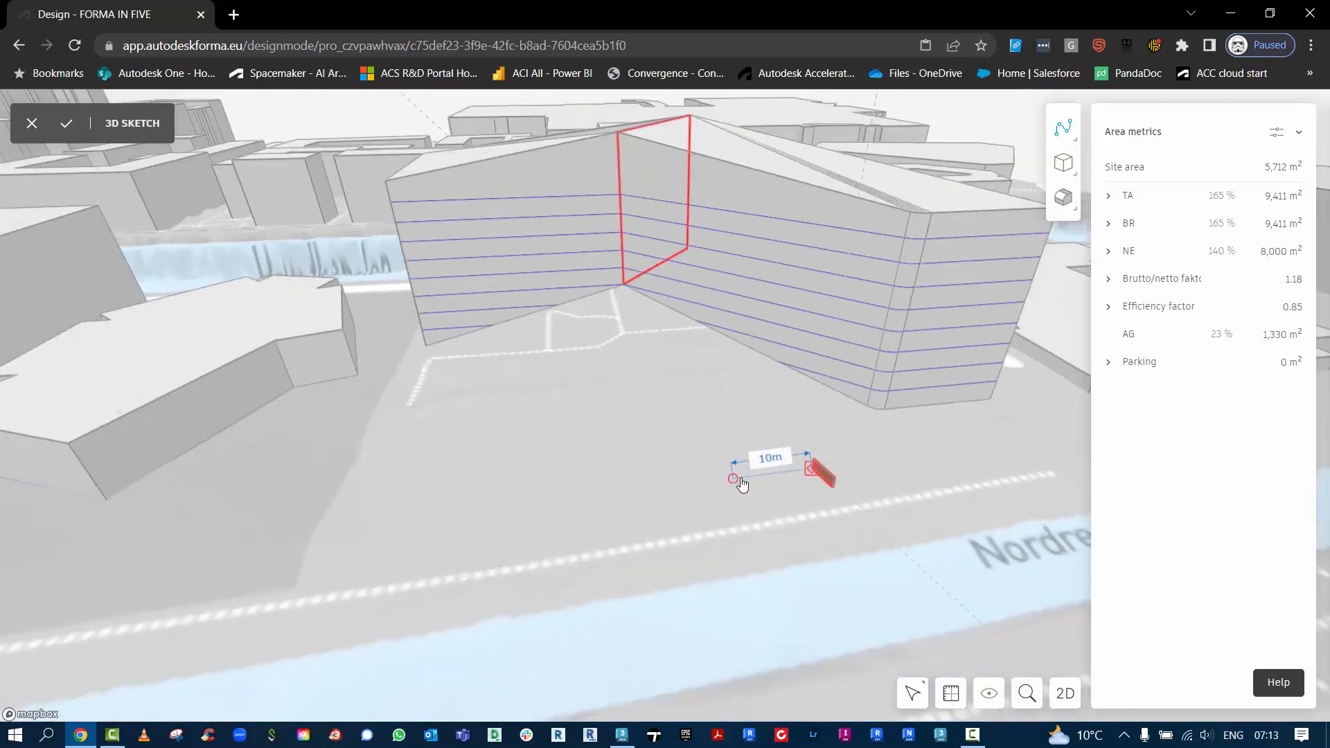
pyautogui.click(564, 522)
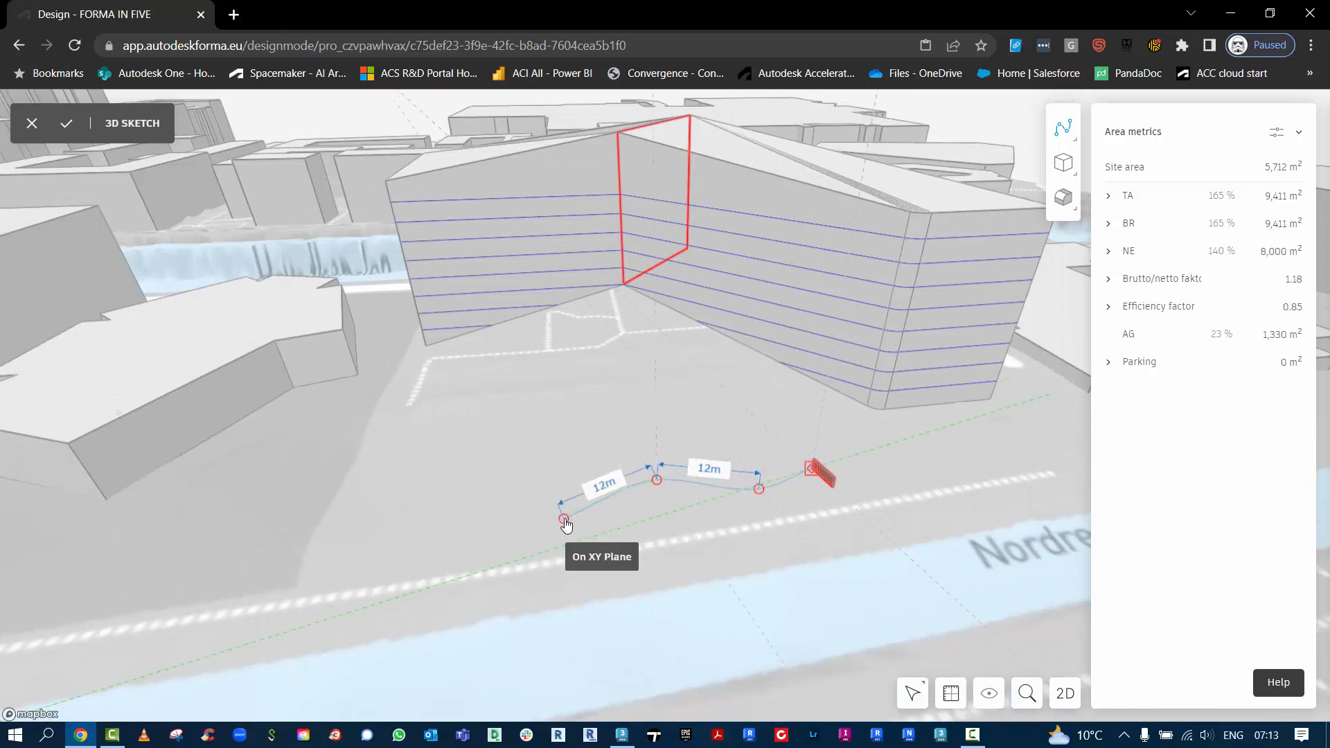
pyautogui.click(476, 389)
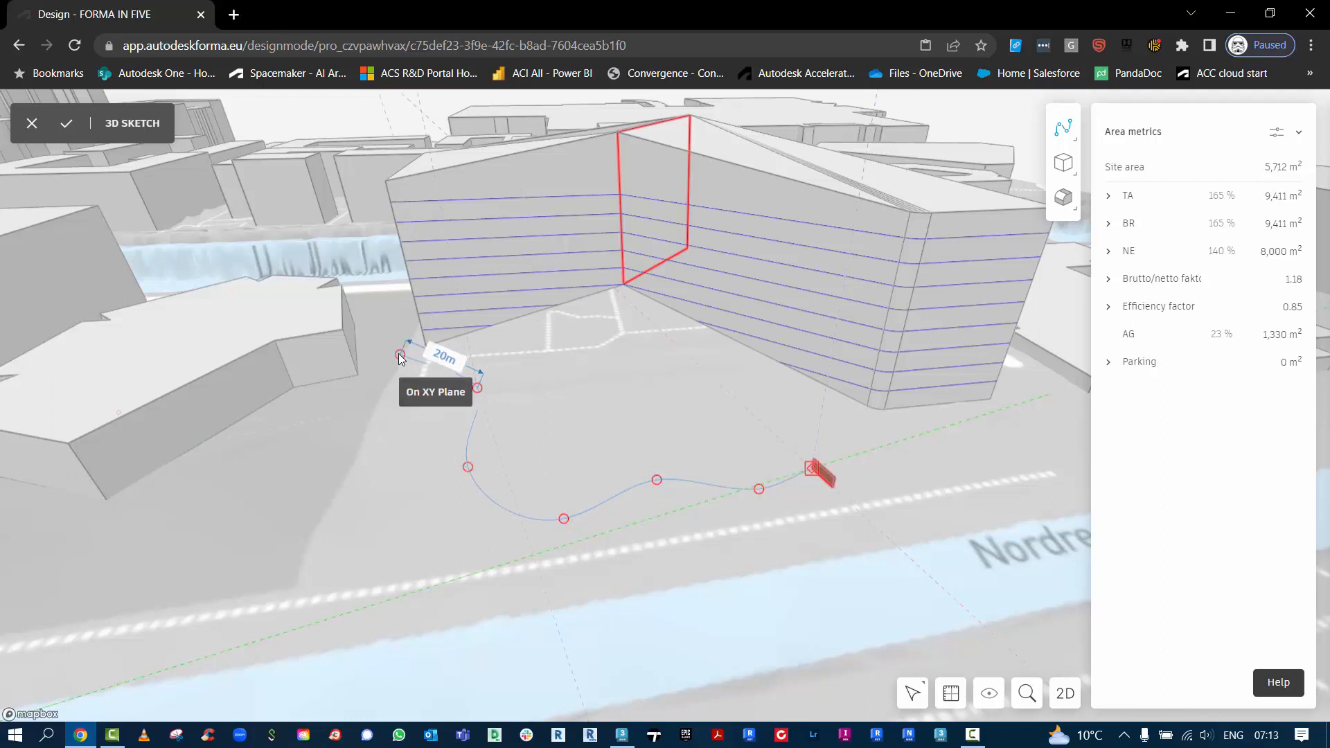
pyautogui.moveTo(879, 428)
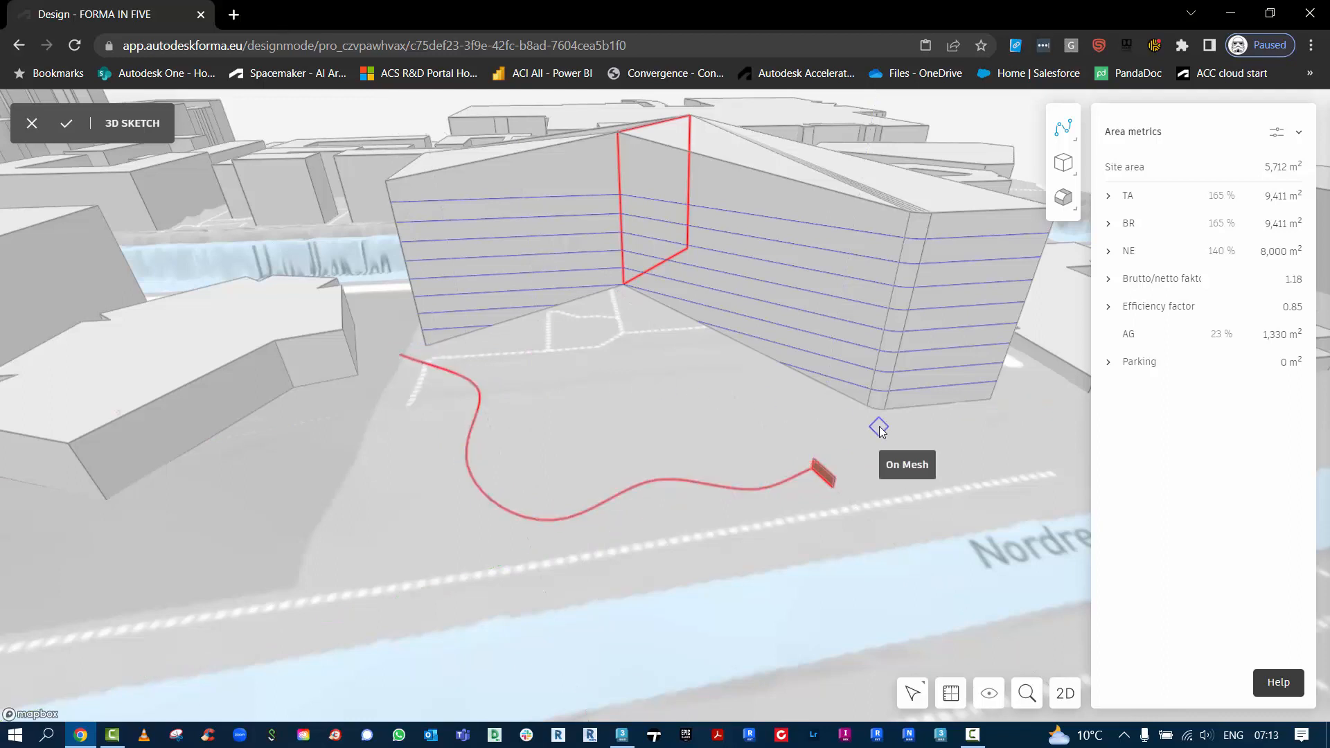
pyautogui.click(1063, 200)
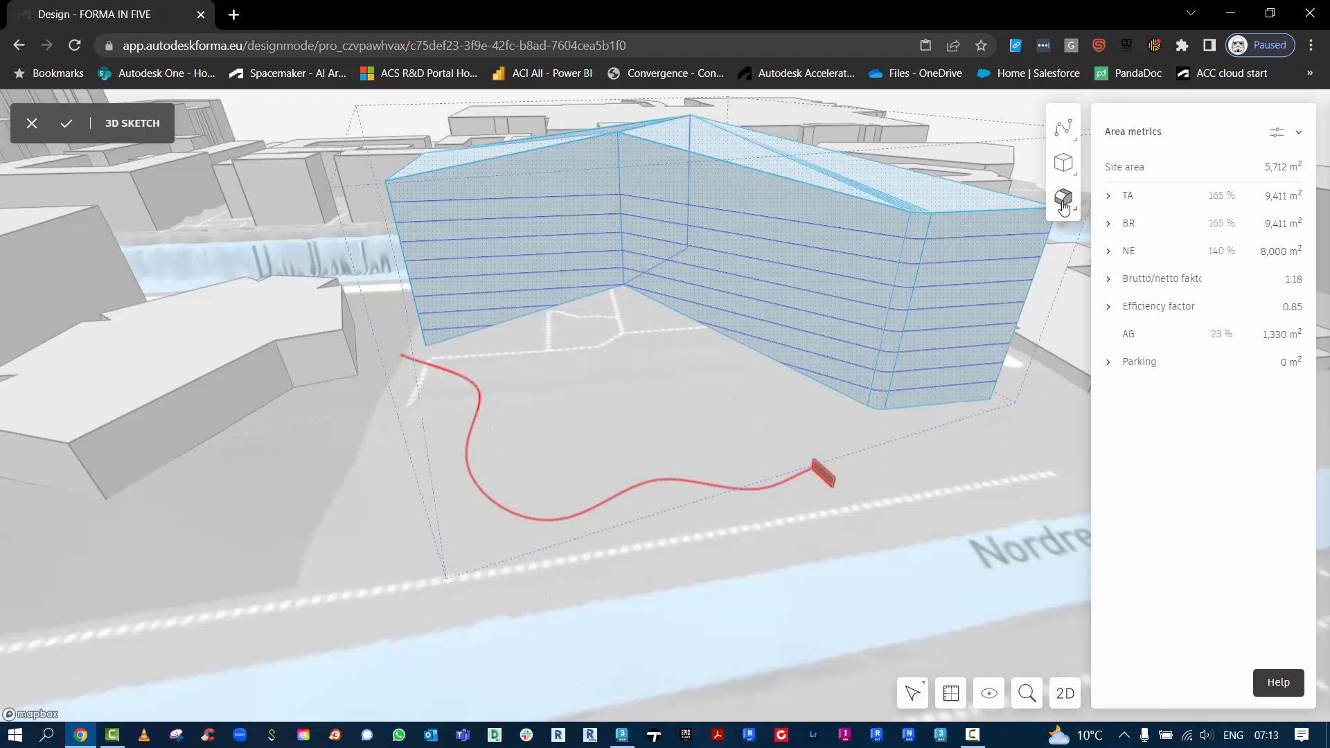
# Sweep the rectangle profile along the spline path and accept the sketch.
pyautogui.click(1062, 201)
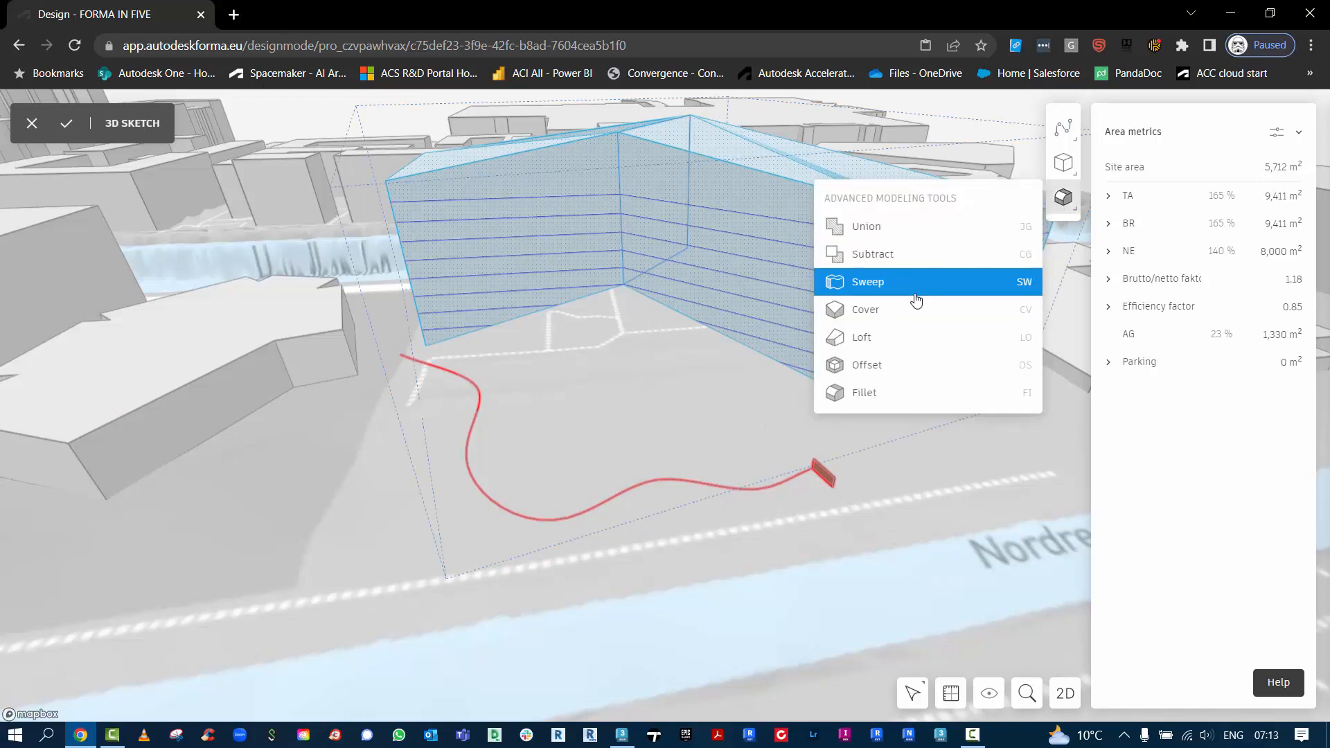
pyautogui.click(868, 282)
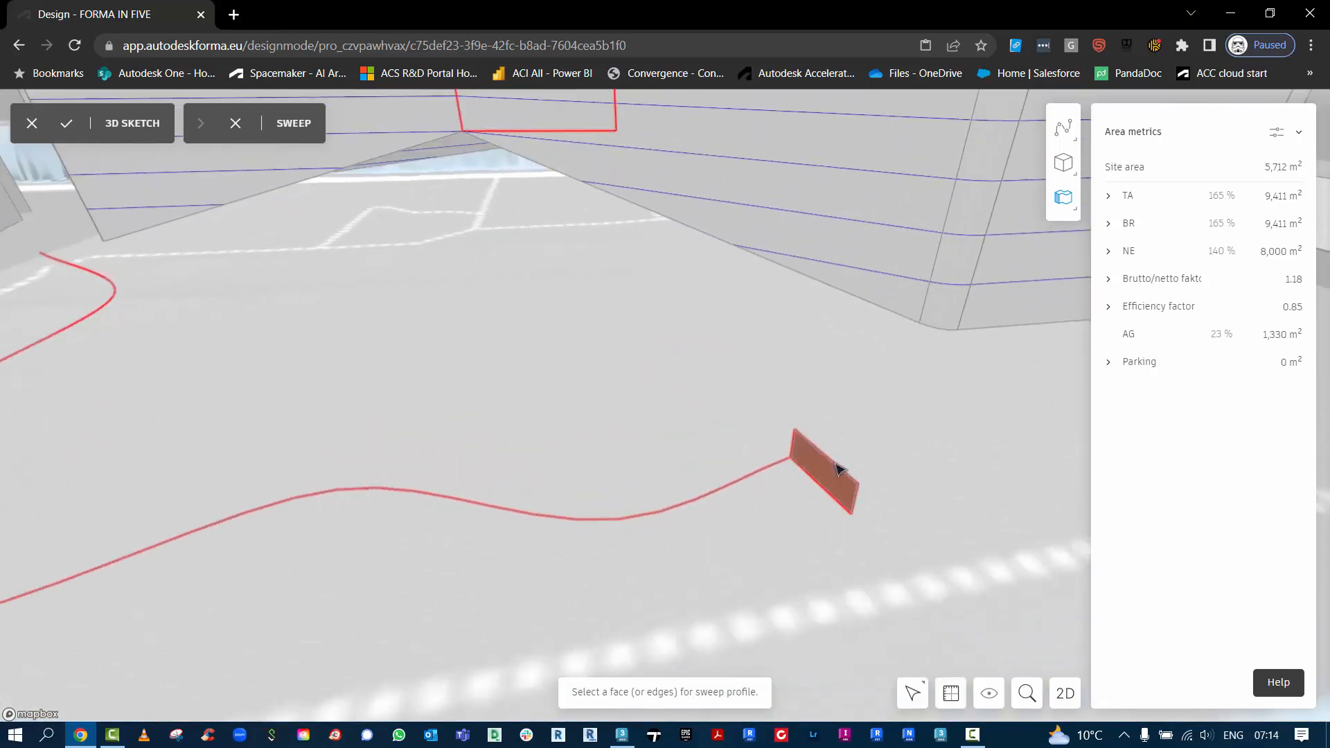
pyautogui.click(828, 471)
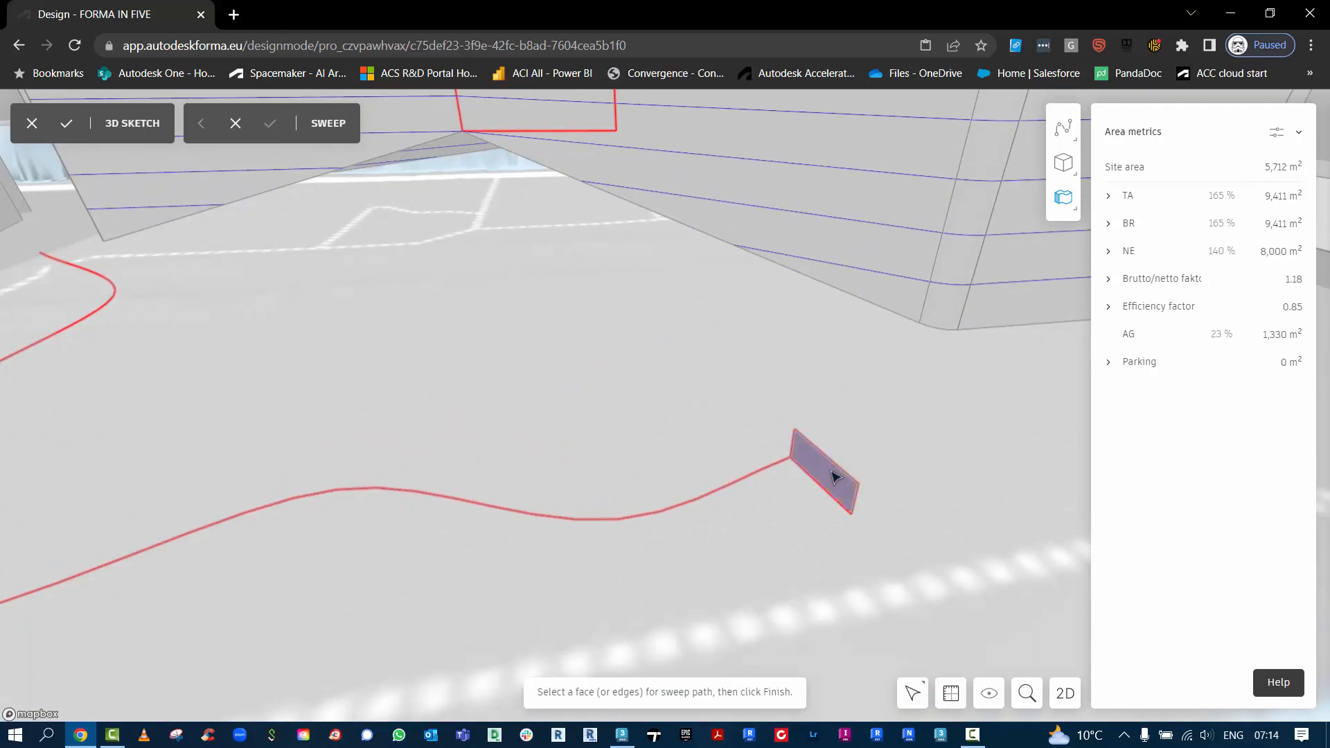
pyautogui.click(768, 480)
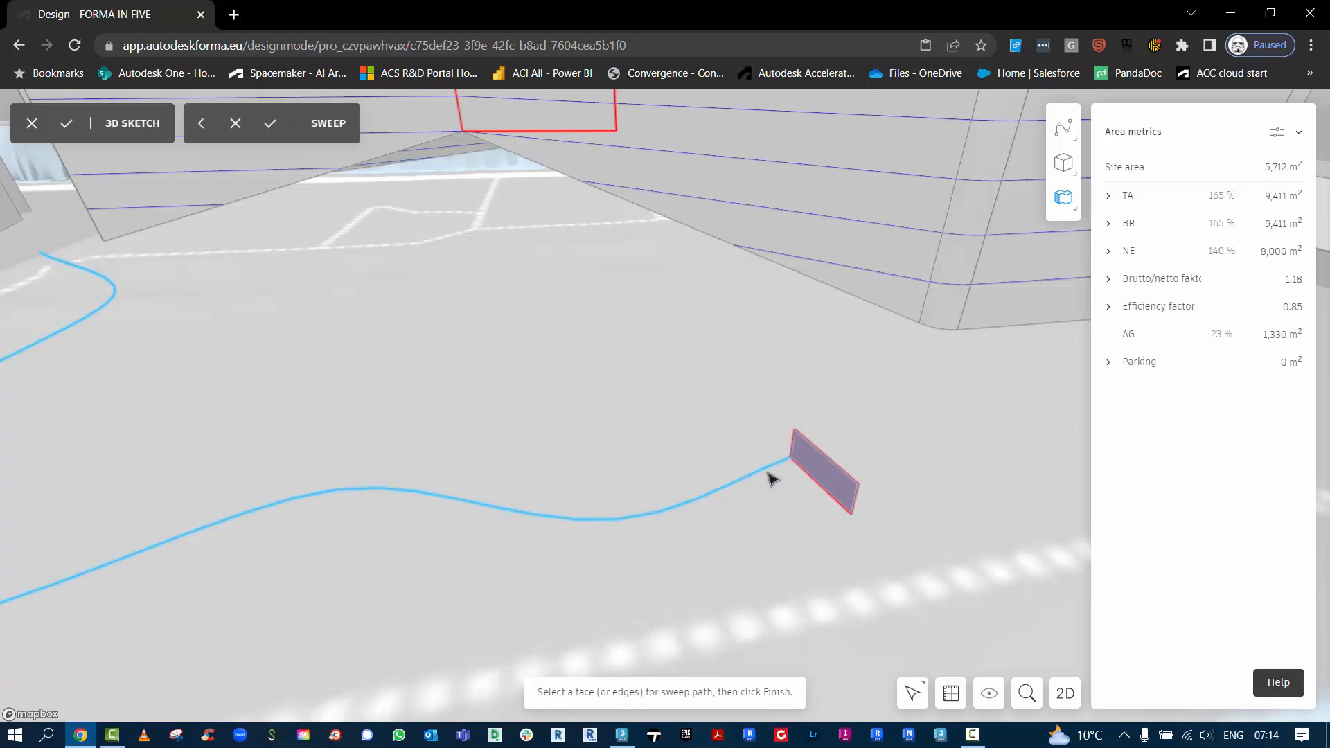
pyautogui.moveTo(271, 123)
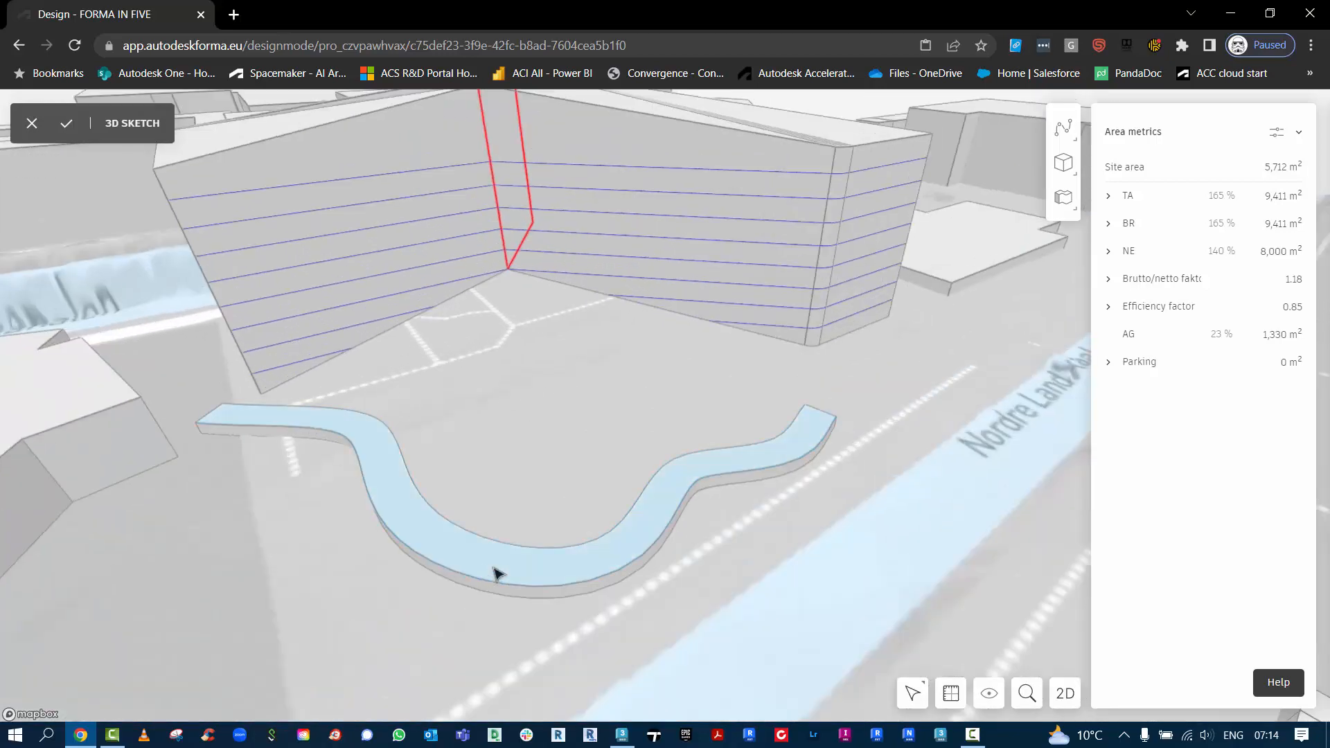
pyautogui.click(65, 123)
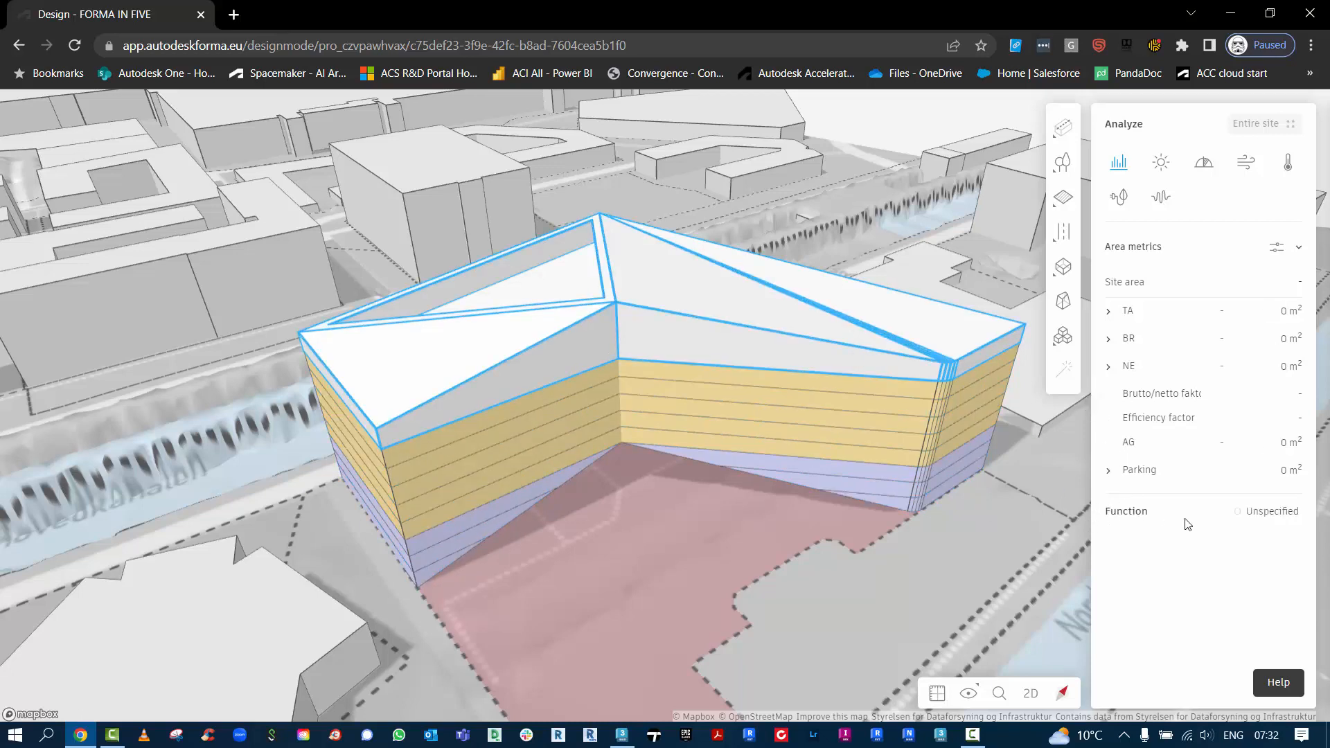
# Browse the floor function list and check the Unspecified function's area settings.
pyautogui.click(1267, 511)
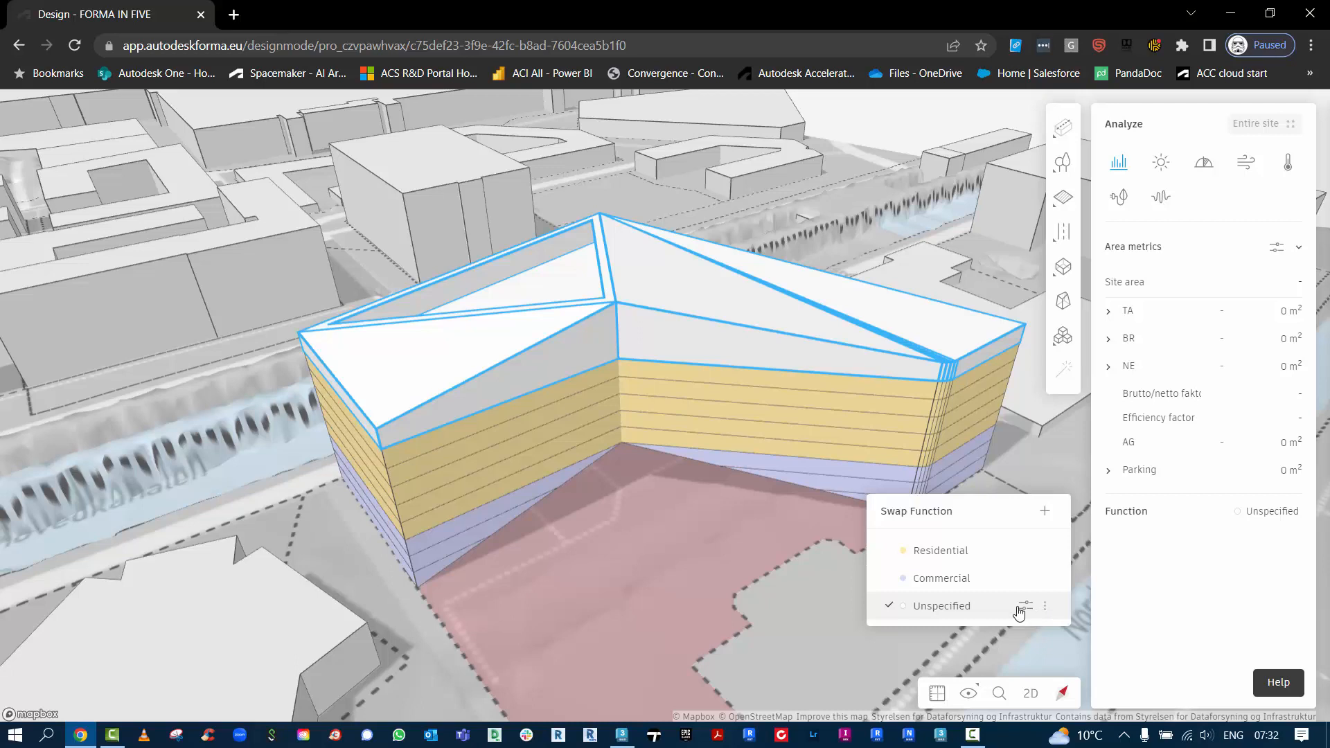
pyautogui.click(1025, 606)
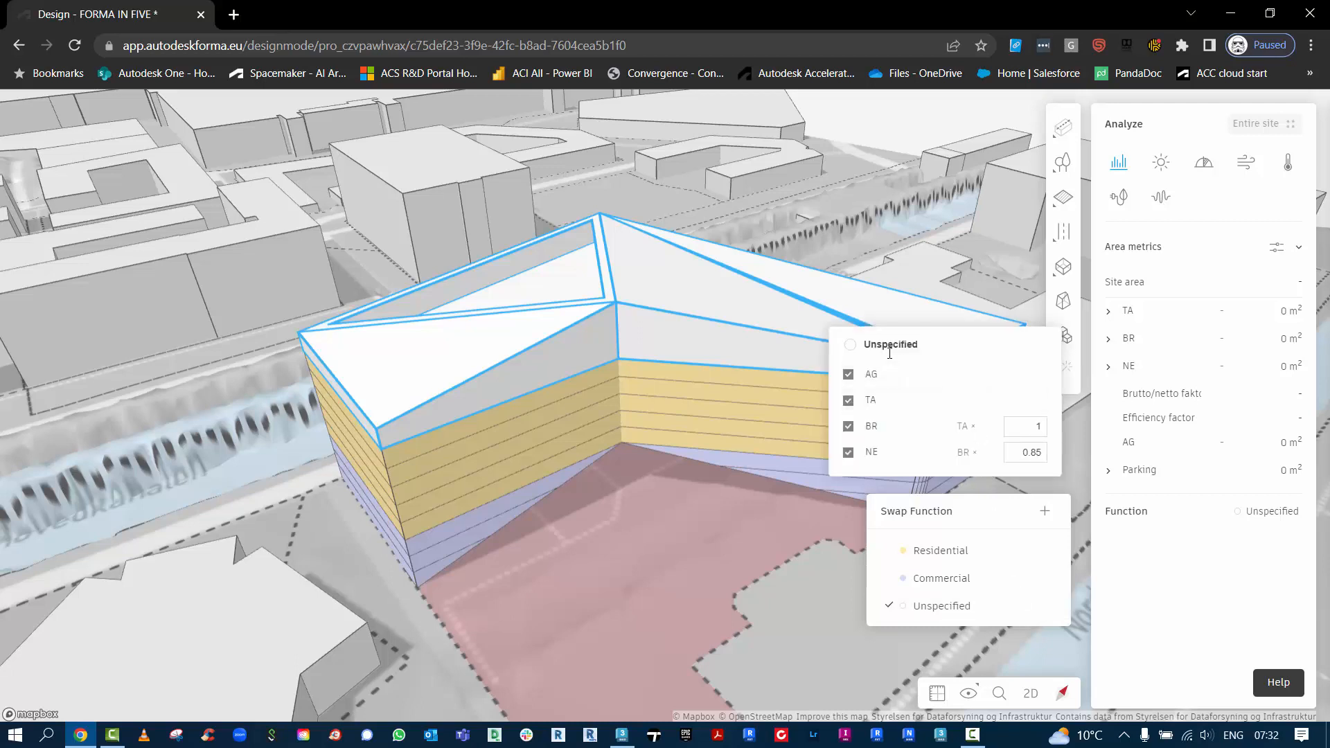
pyautogui.moveTo(1031, 381)
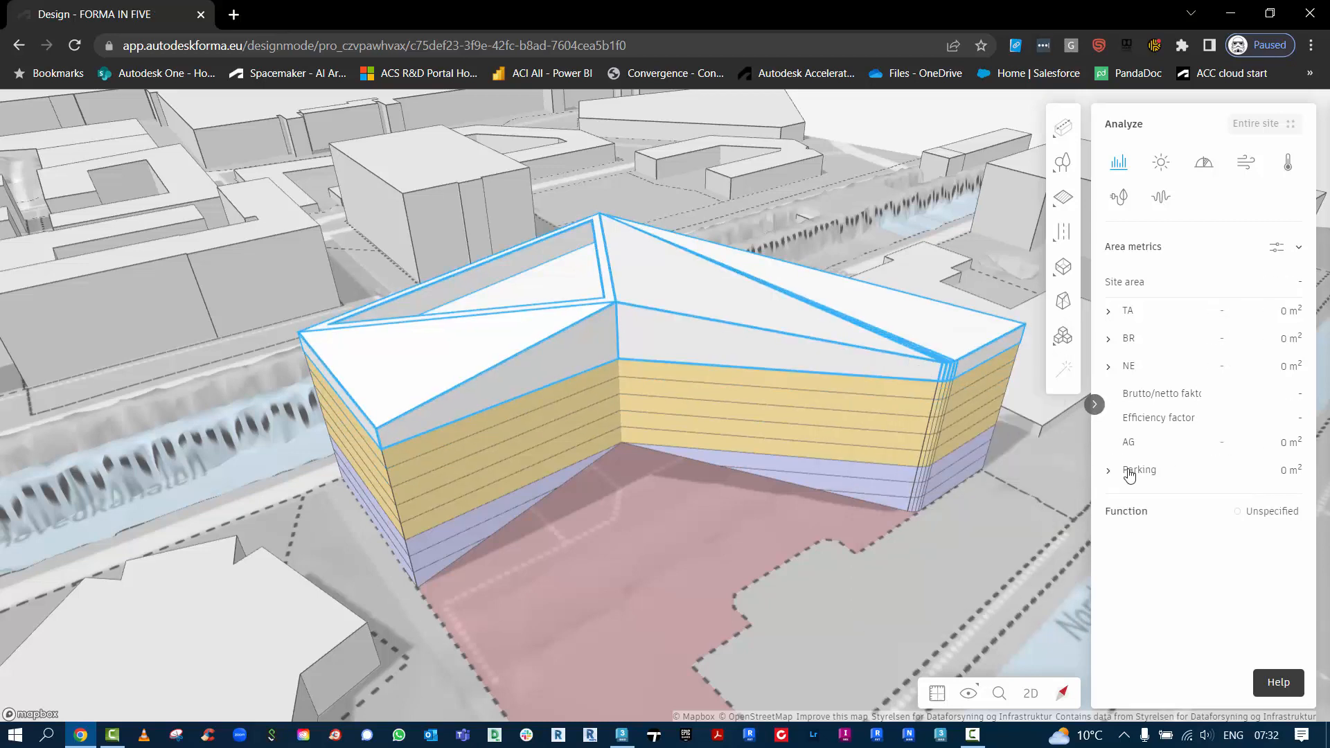
pyautogui.click(1265, 510)
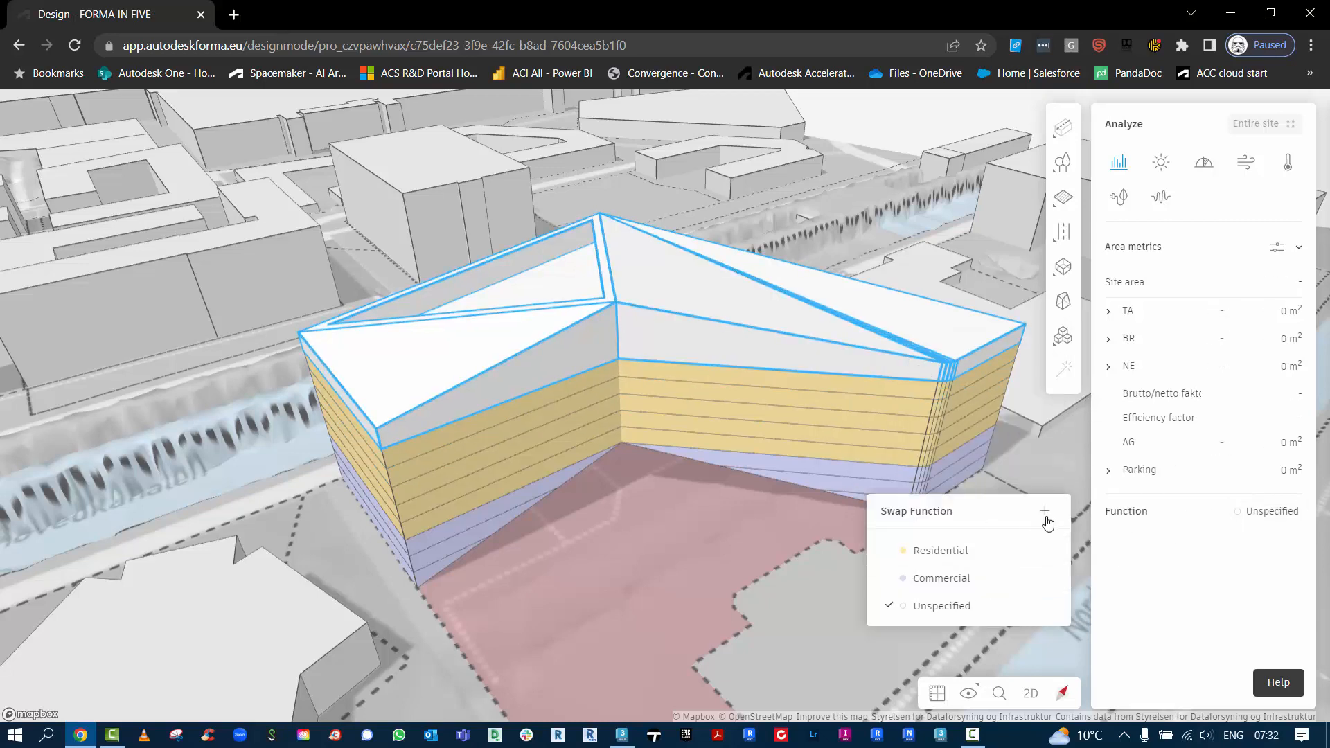
# Add a custom function named PLANT and apply it to the top floor.
pyautogui.click(1044, 511)
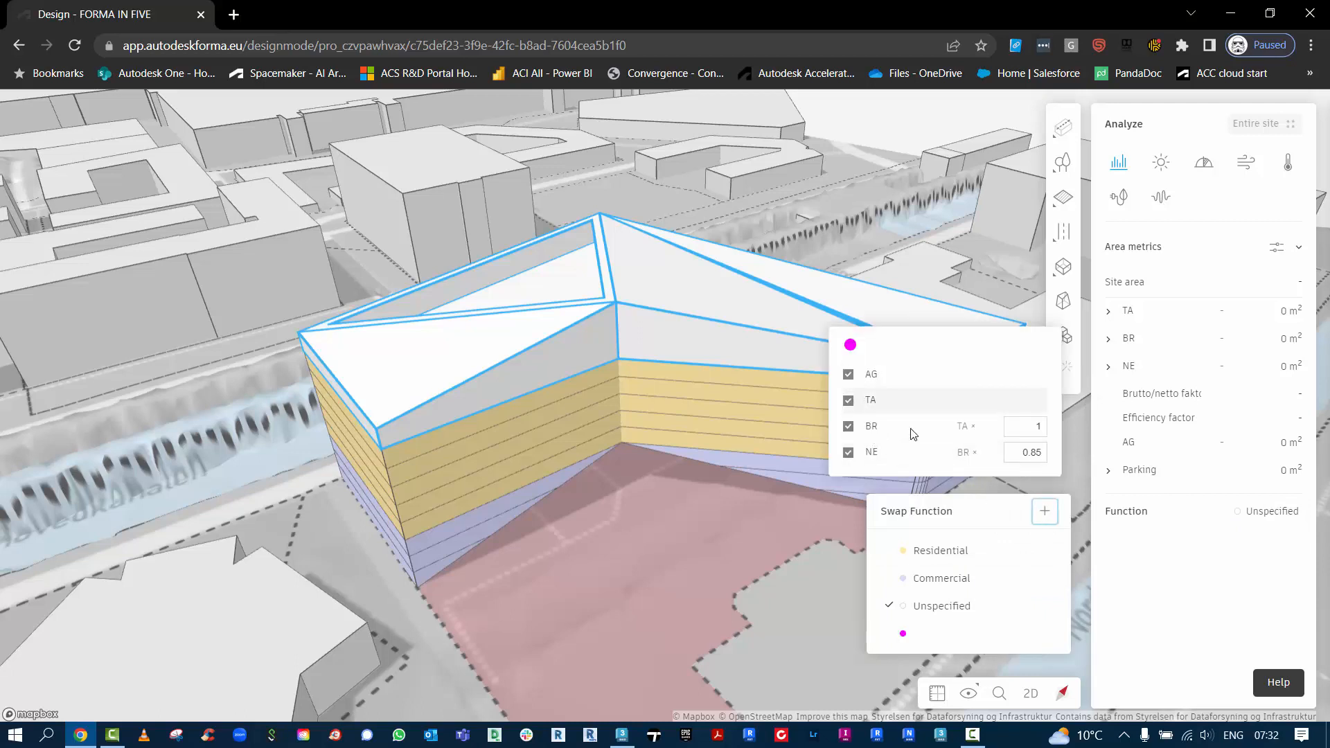
pyautogui.moveTo(907, 488)
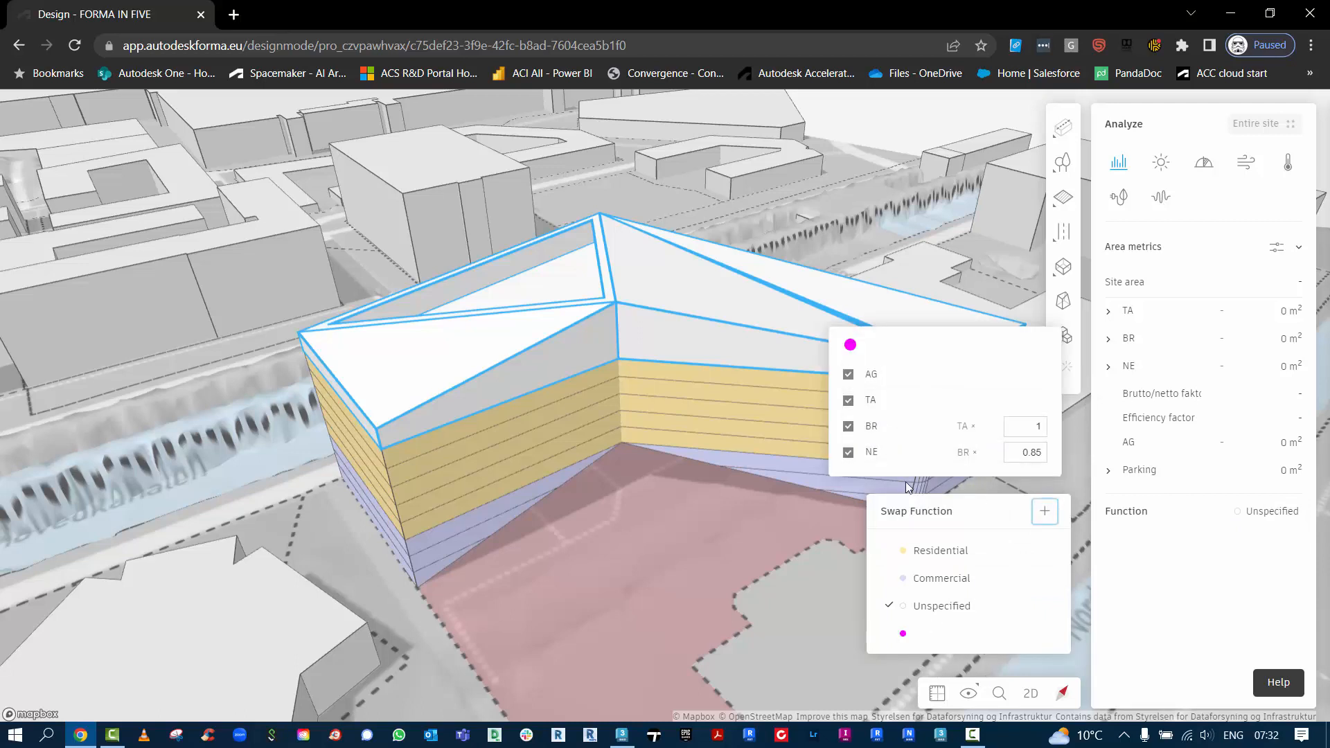
pyautogui.click(926, 344)
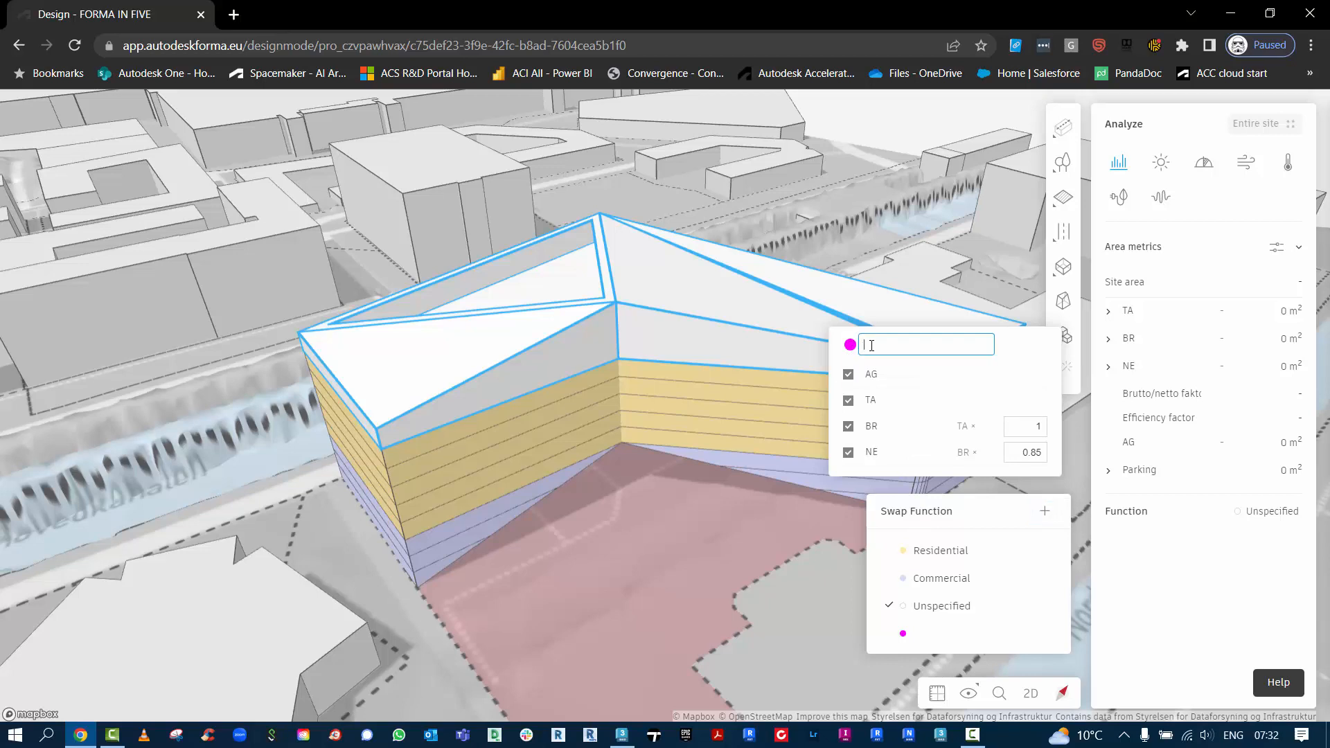
pyautogui.write('PLA')
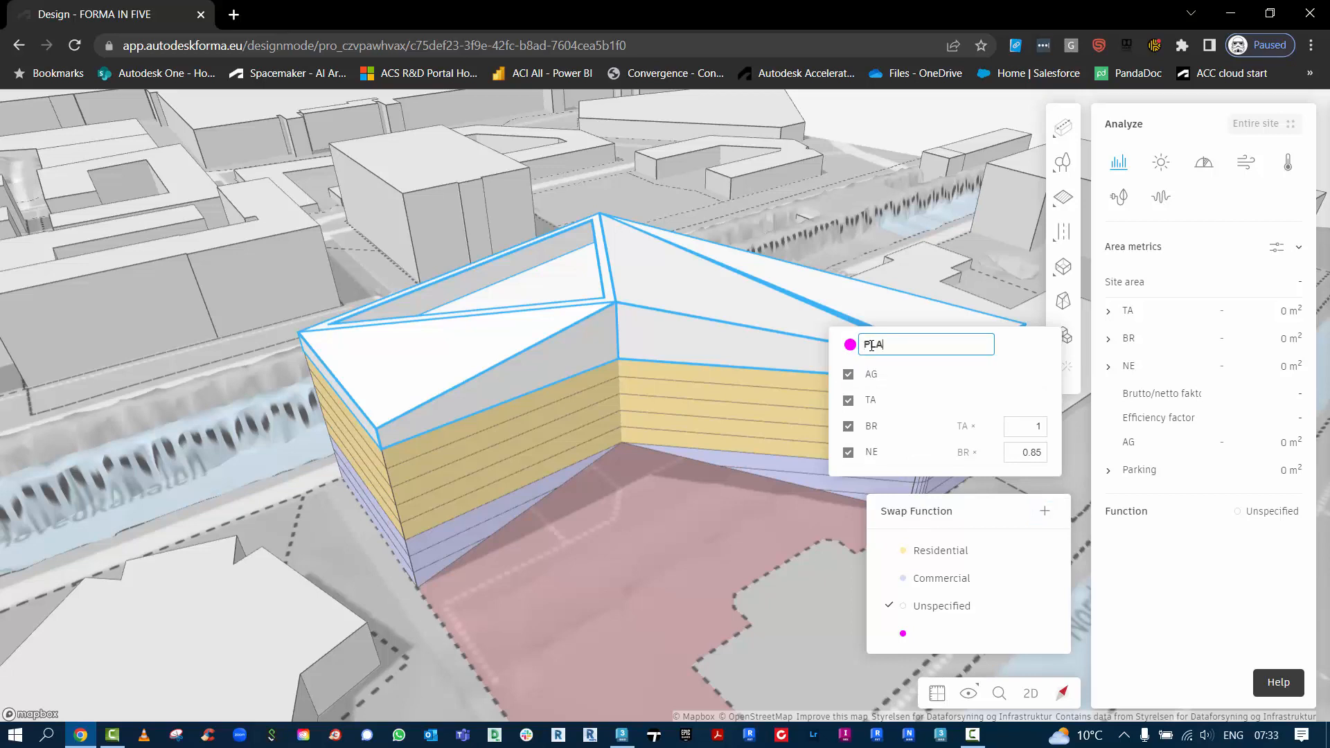
pyautogui.write('NT')
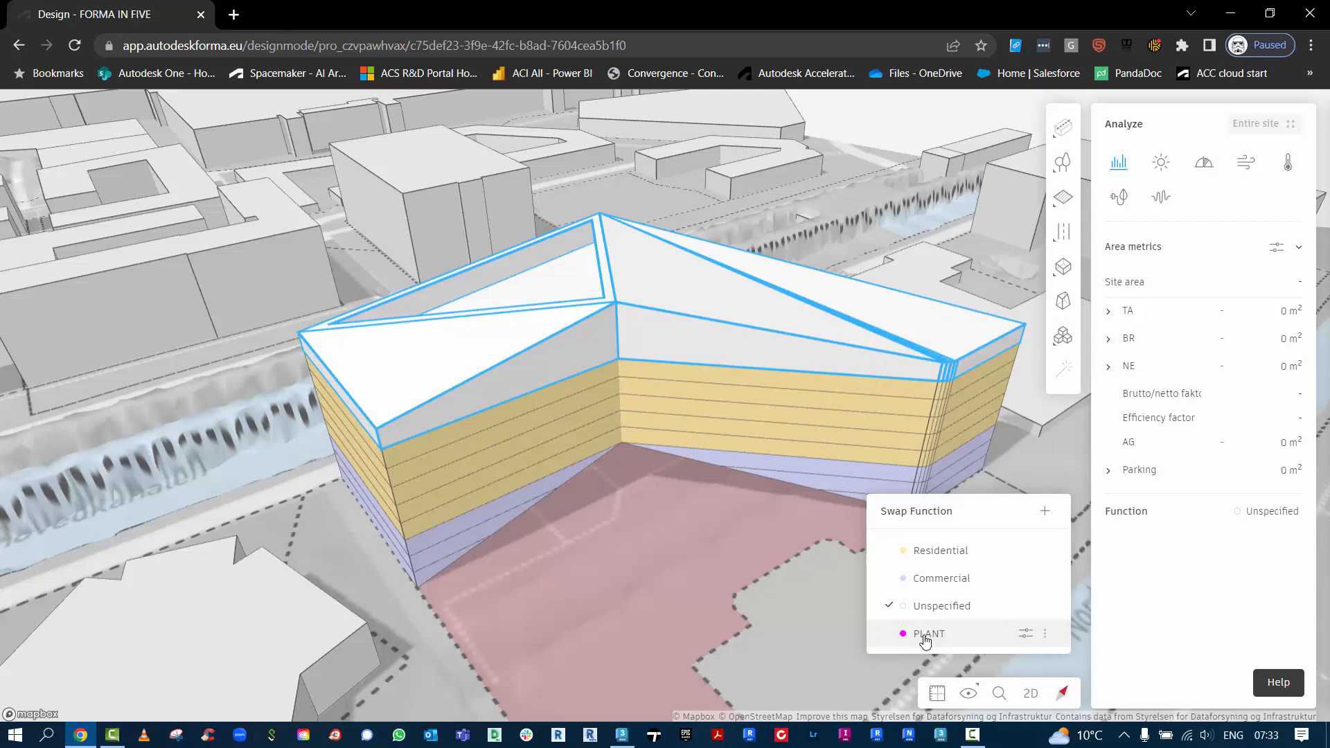
pyautogui.click(929, 634)
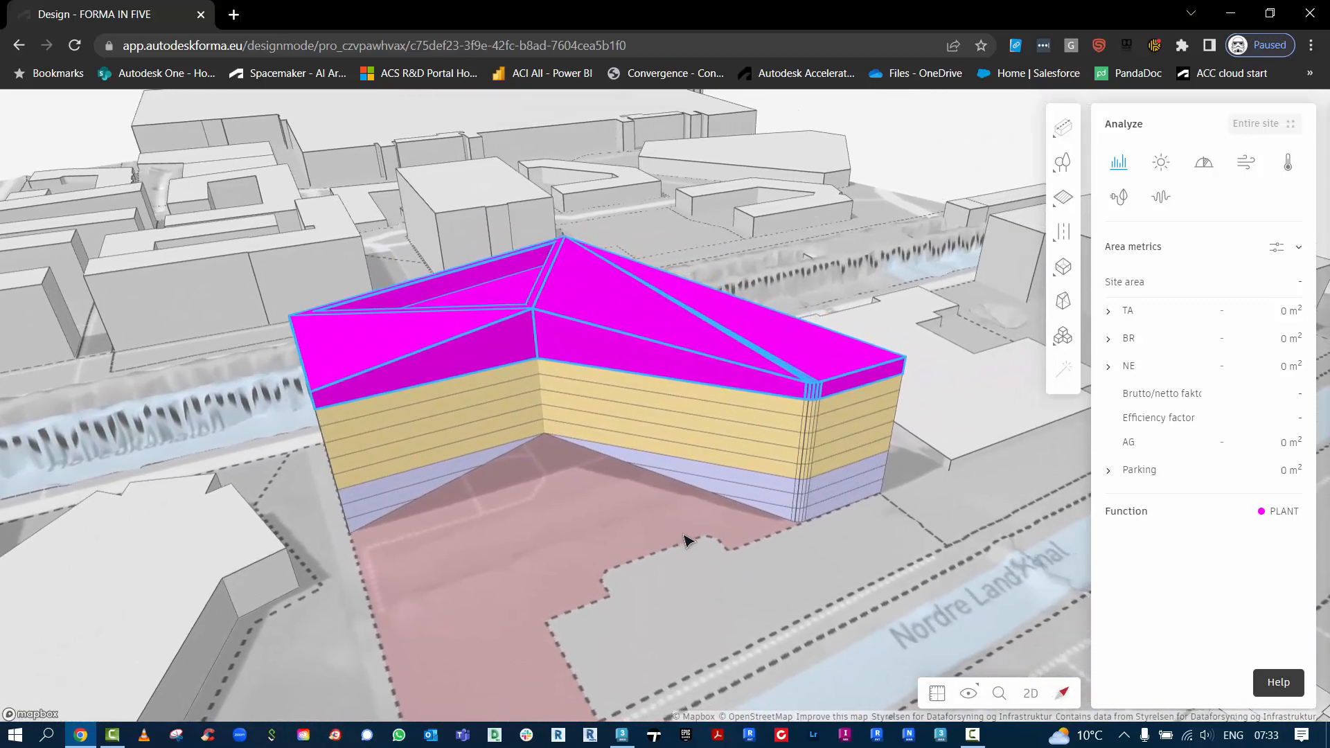
pyautogui.click(1063, 128)
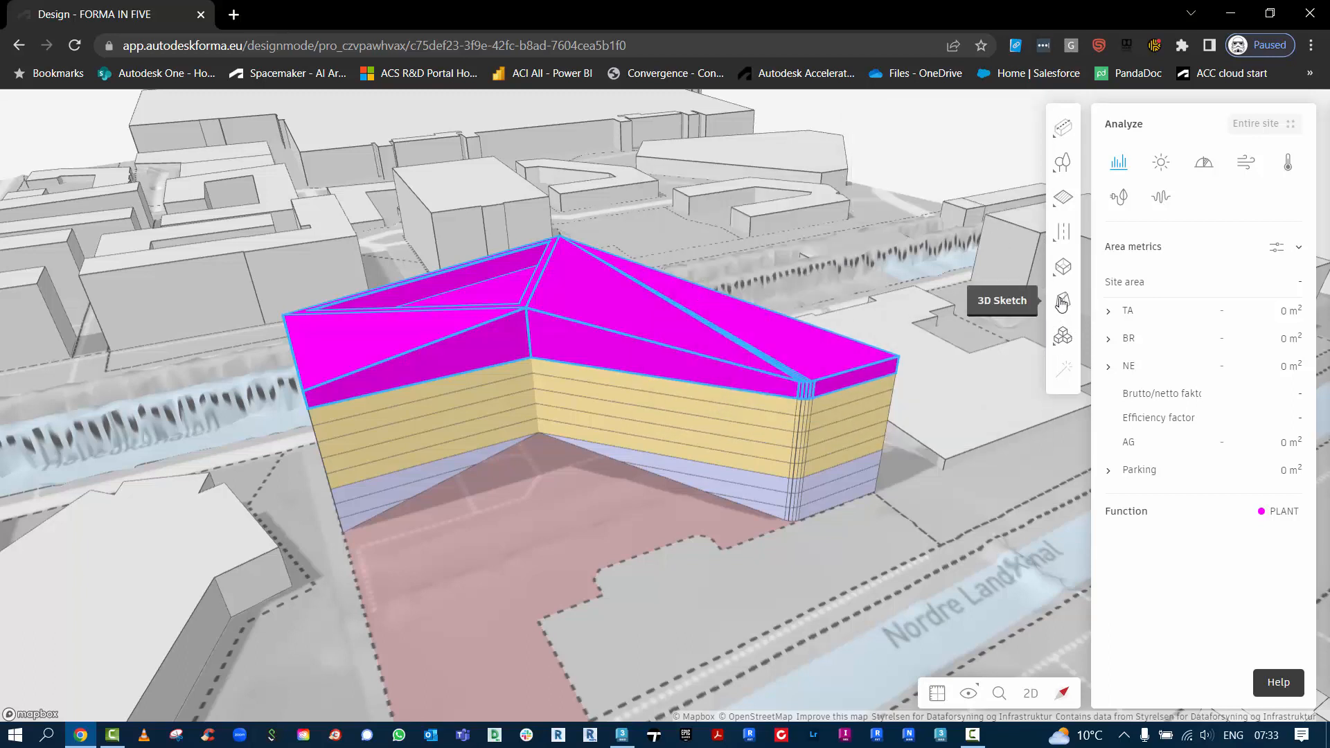
pyautogui.moveTo(1062, 303)
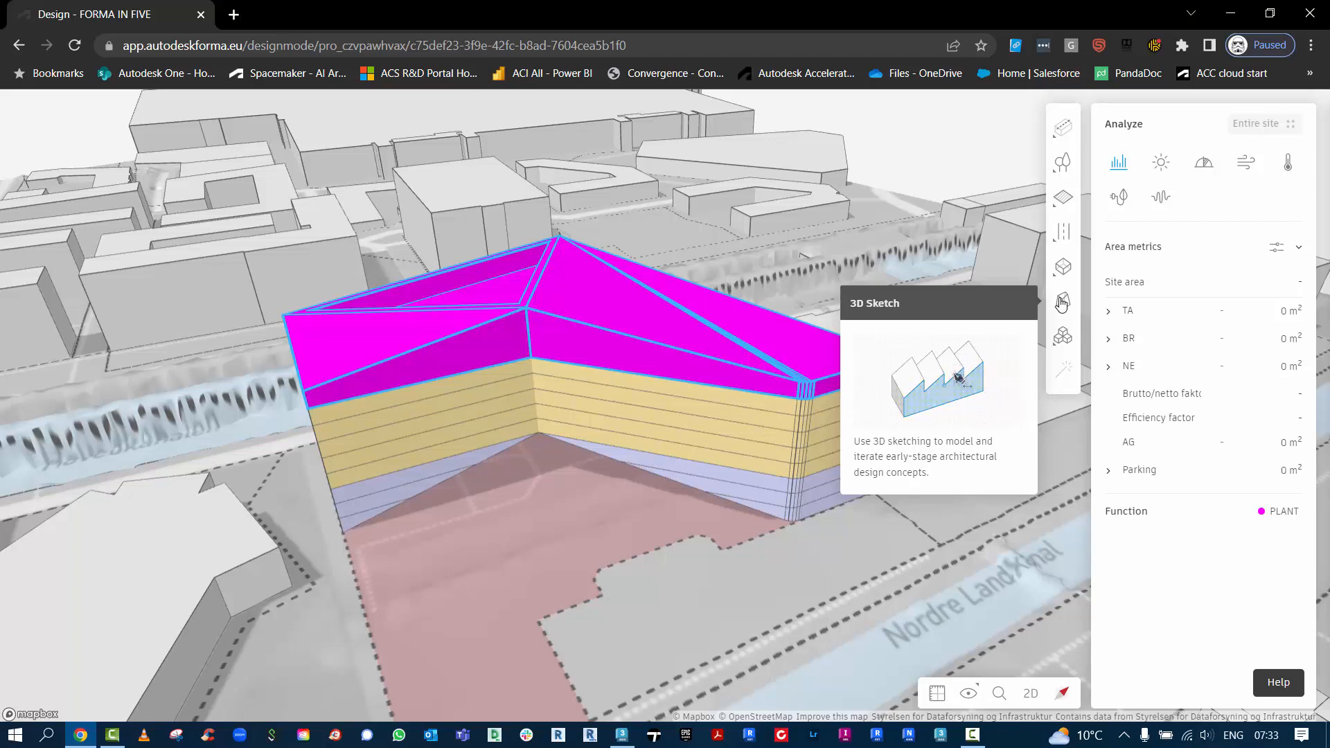
pyautogui.rightClick(507, 541)
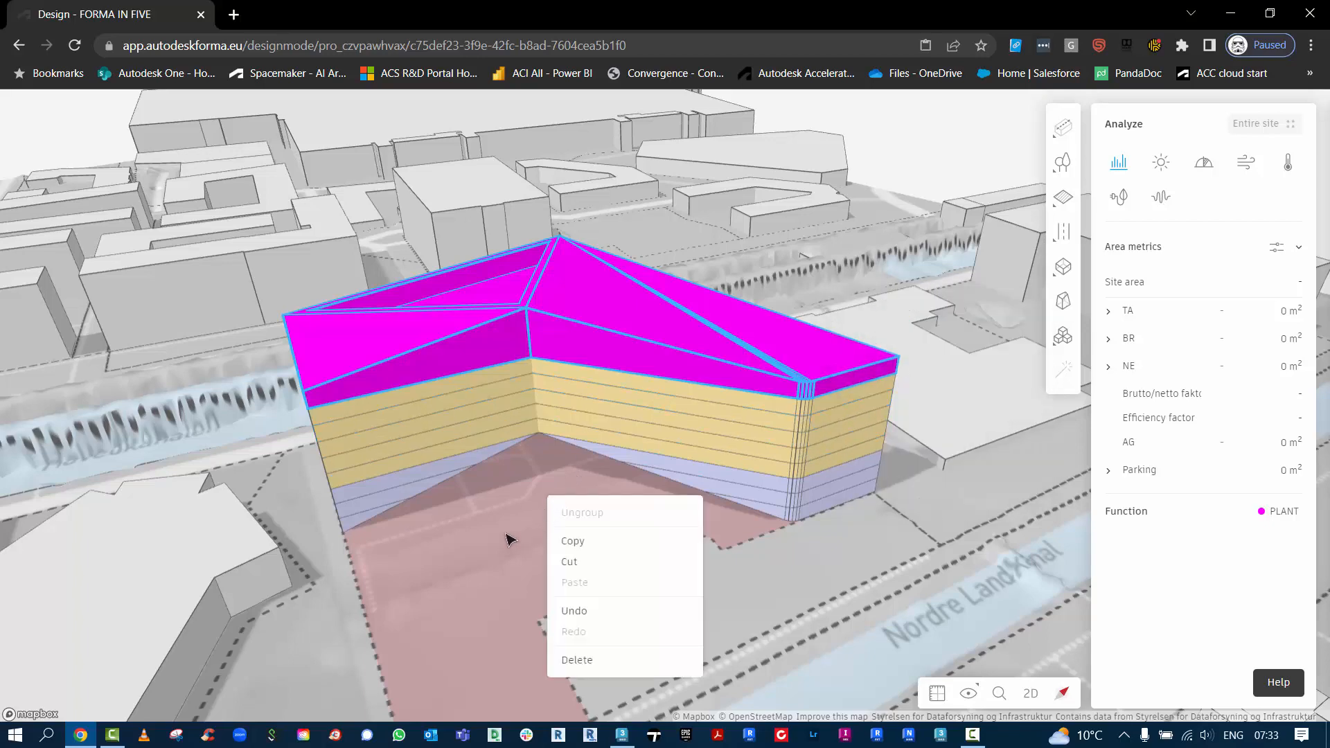